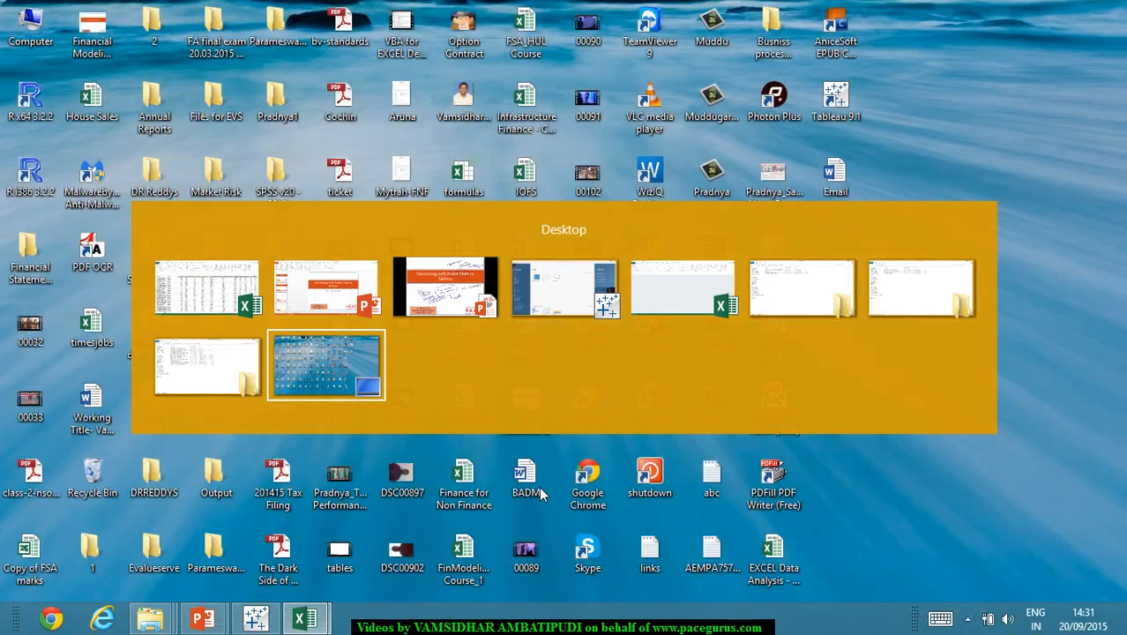
# Step: Switch to the File Explorer window showing the Datasets folder
pyautogui.click(325, 287)
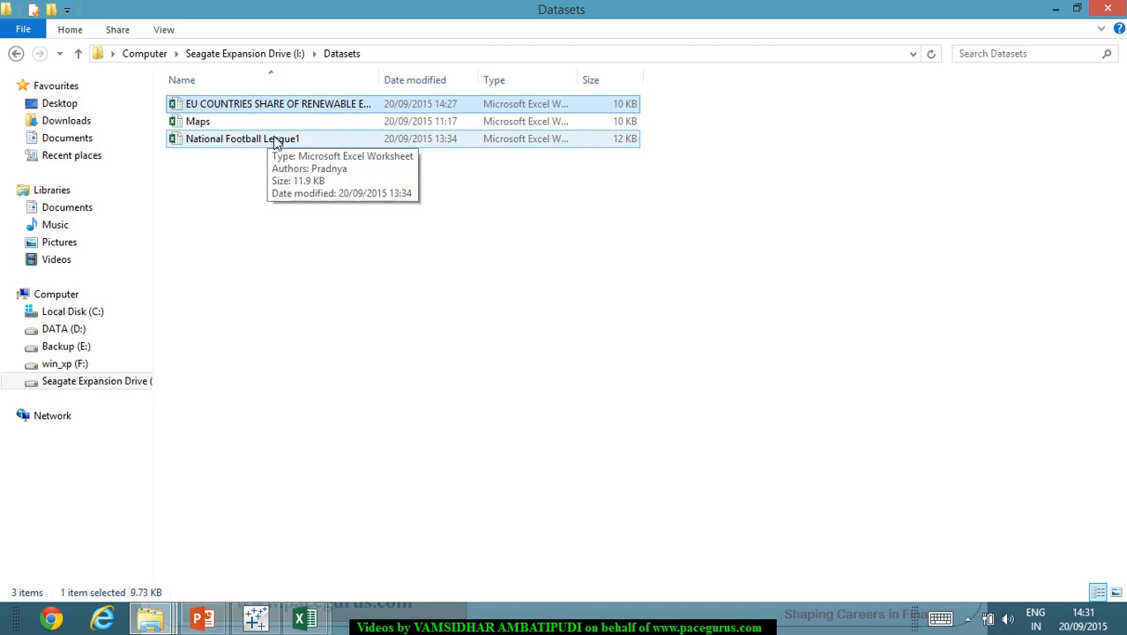
# Step: Open the EU renewable energy workbook, enable editing, and highlight the 2006, 2010, 2020 target headers
pyautogui.doubleClick(241, 138)
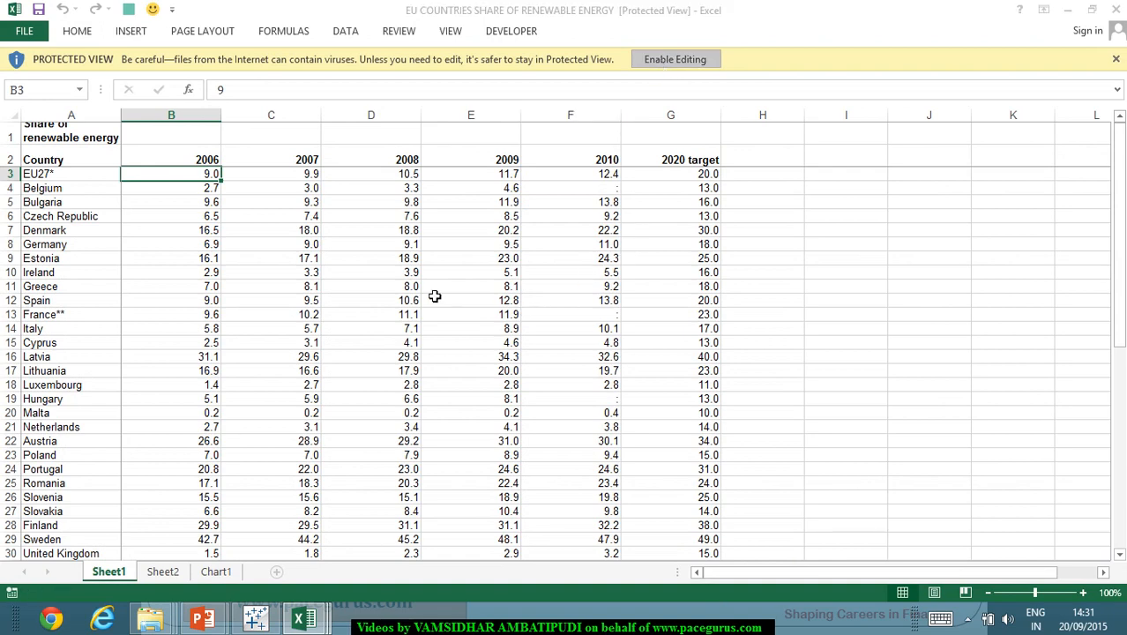
pyautogui.click(676, 58)
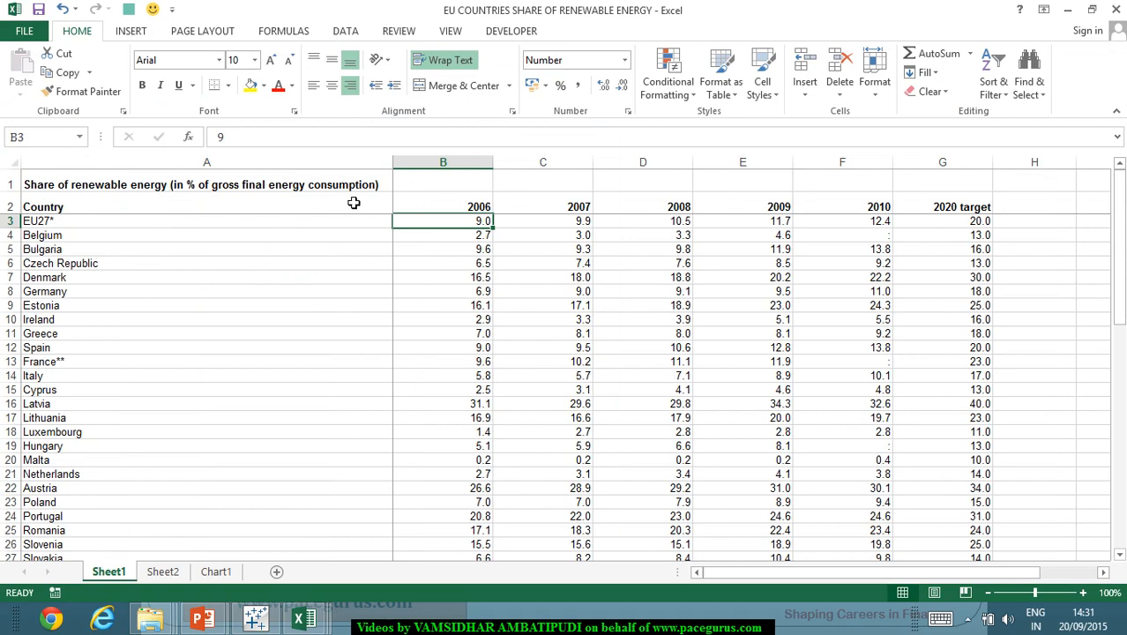
pyautogui.click(442, 161)
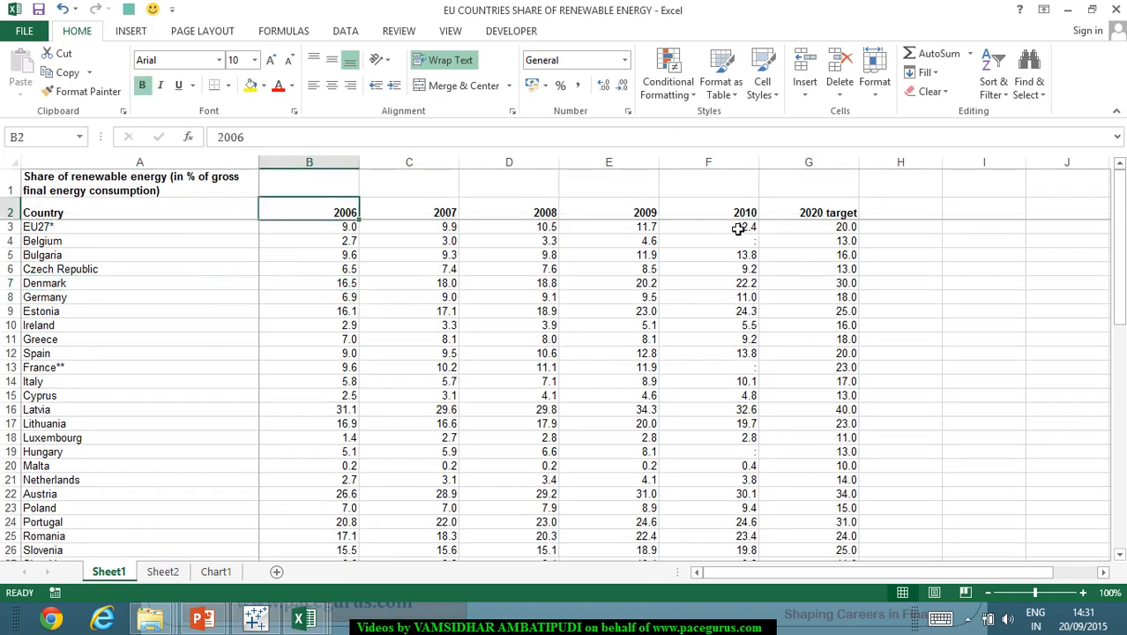
pyautogui.click(735, 212)
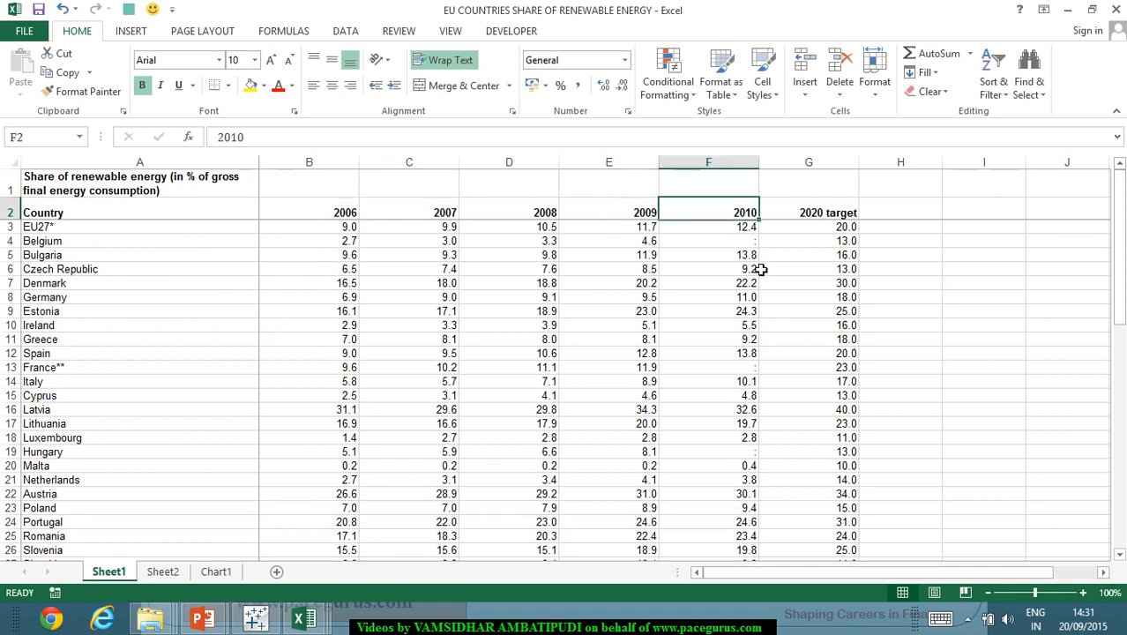
pyautogui.click(821, 211)
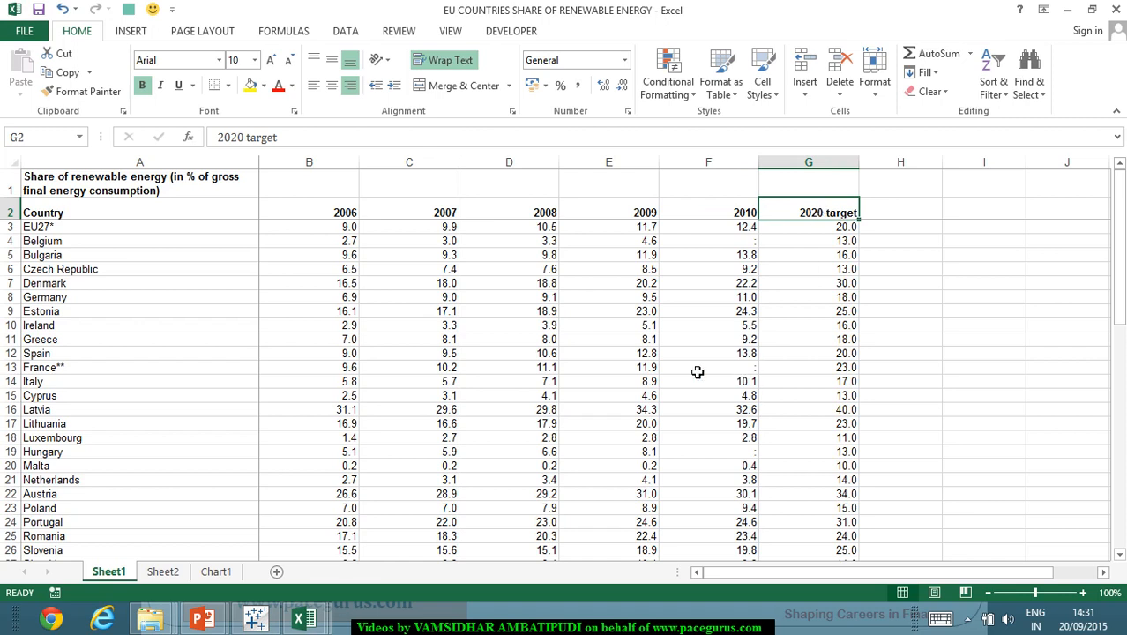
pyautogui.moveTo(700, 380)
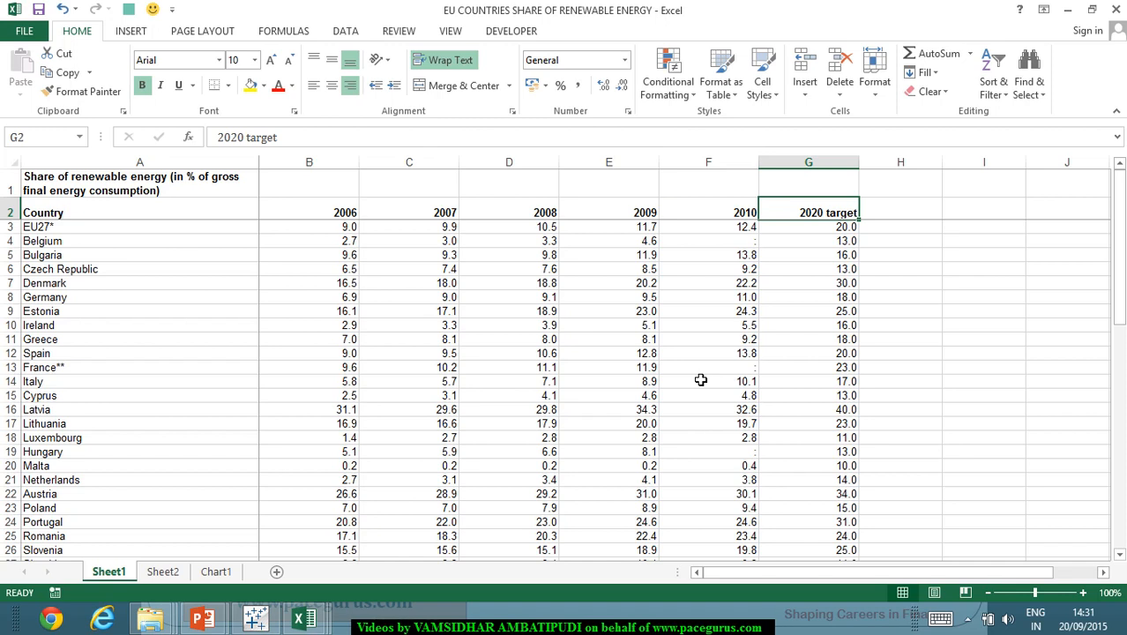
pyautogui.moveTo(693, 449)
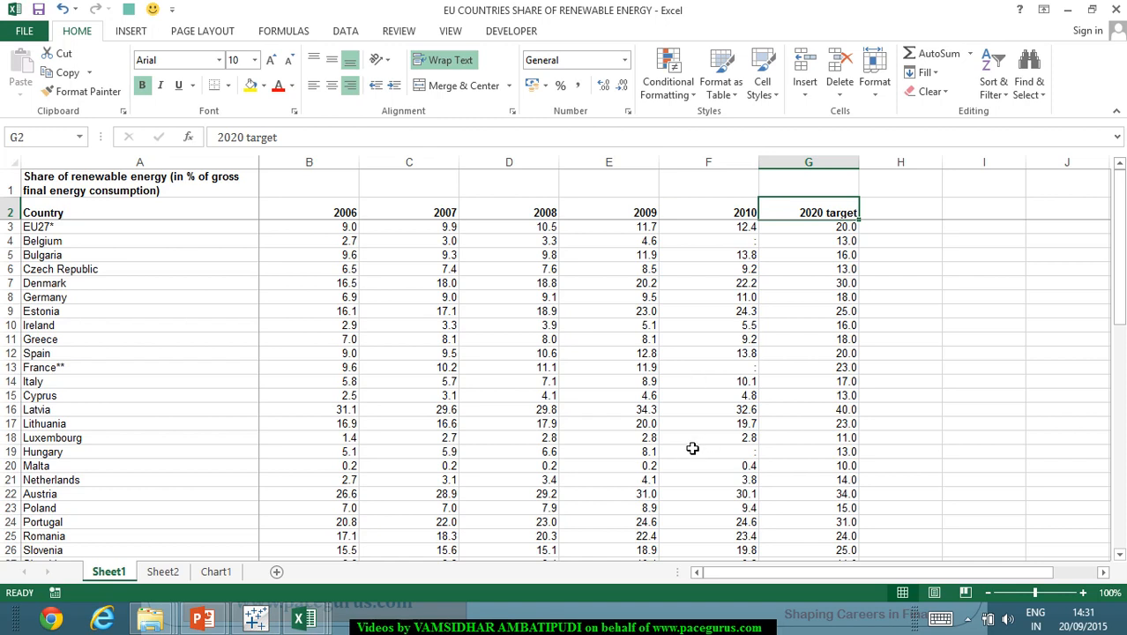
pyautogui.moveTo(419, 254)
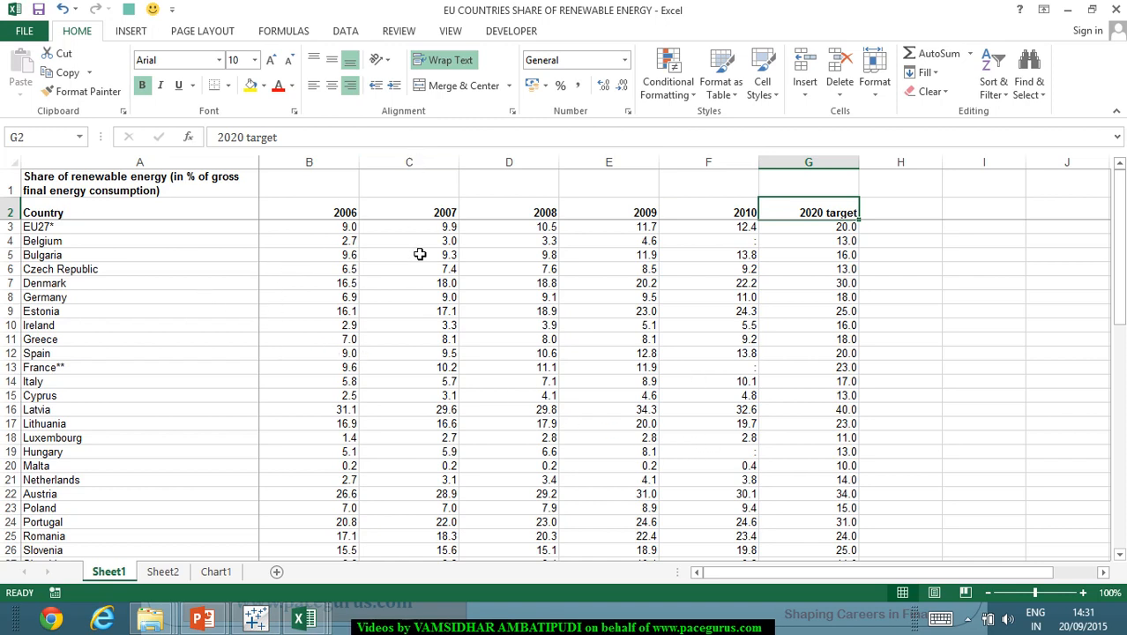
pyautogui.moveTo(488, 323)
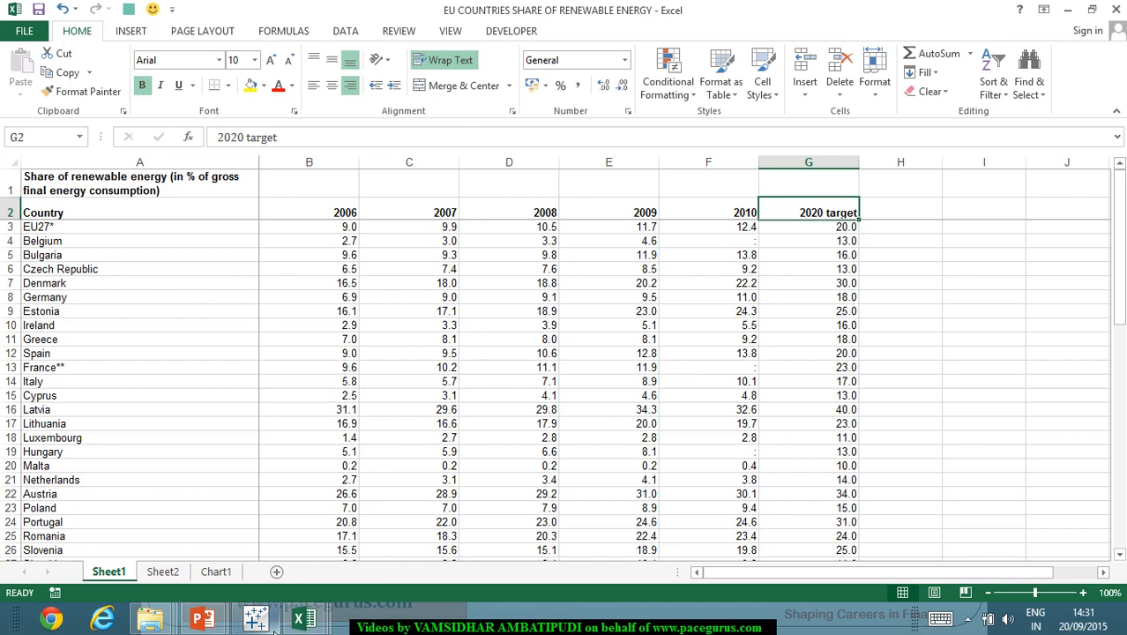
# Step: Handwrite 'Copy – Paste — static' on the PowerPoint slide, then return to Excel
pyautogui.click(139, 184)
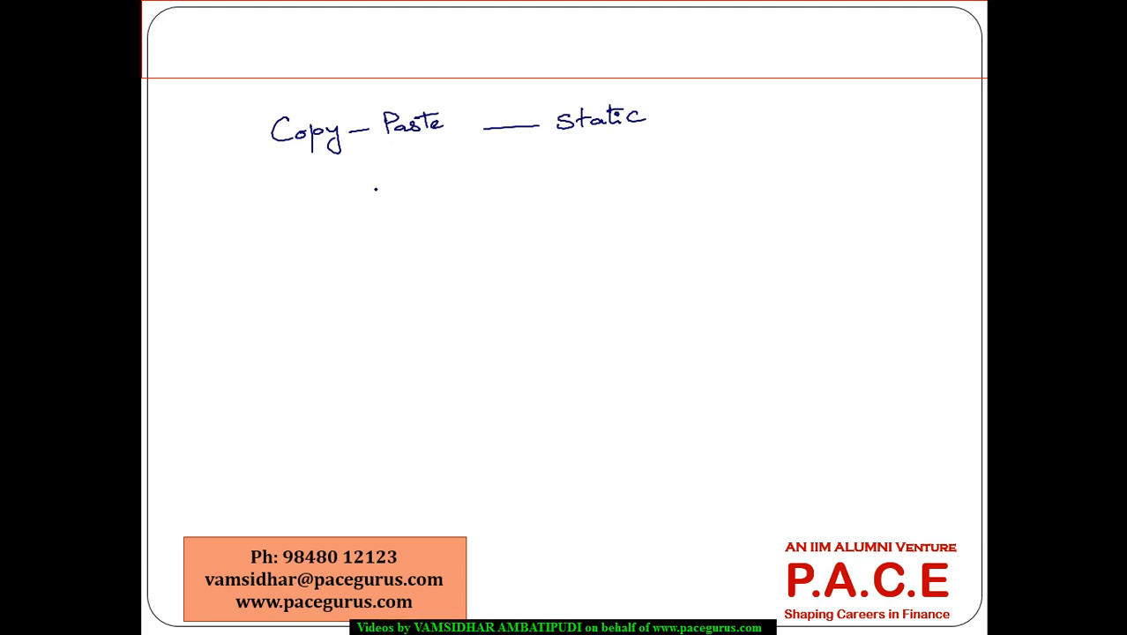
pyautogui.write('Lin')
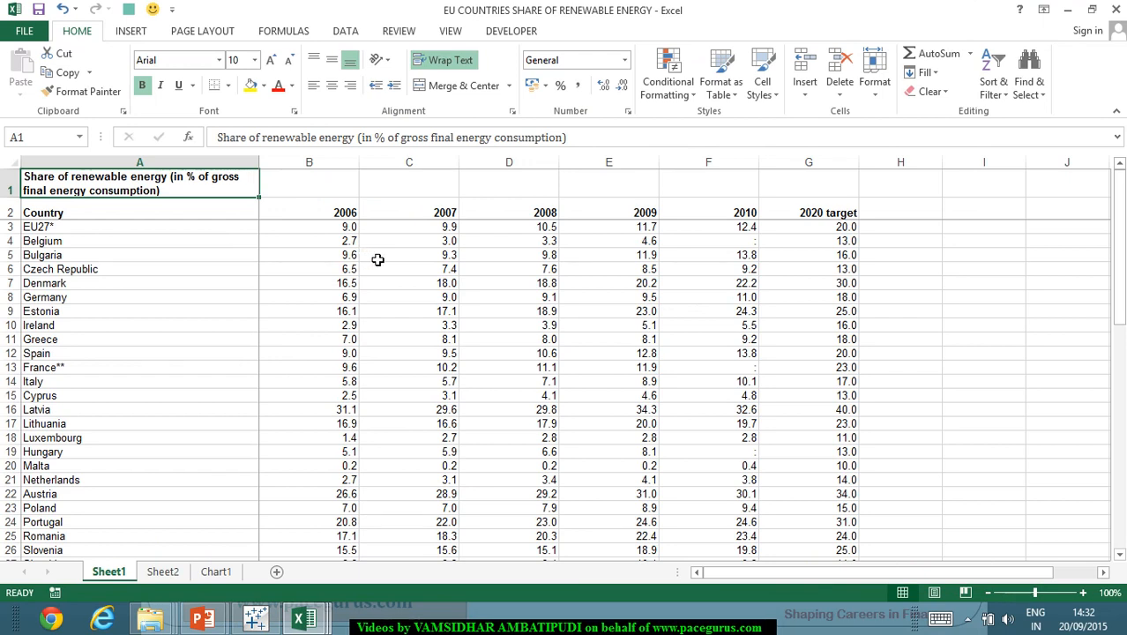
pyautogui.moveTo(353, 289)
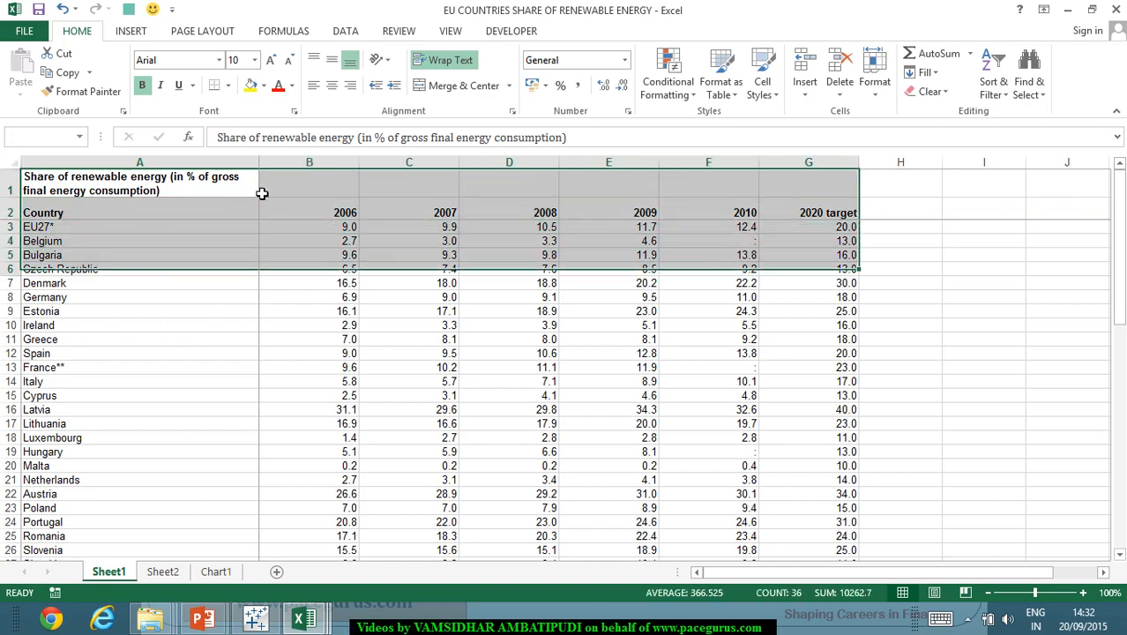
# Step: Copy the whole renewable energy table from title to footnotes and switch to Tableau
pyautogui.scroll(-3)
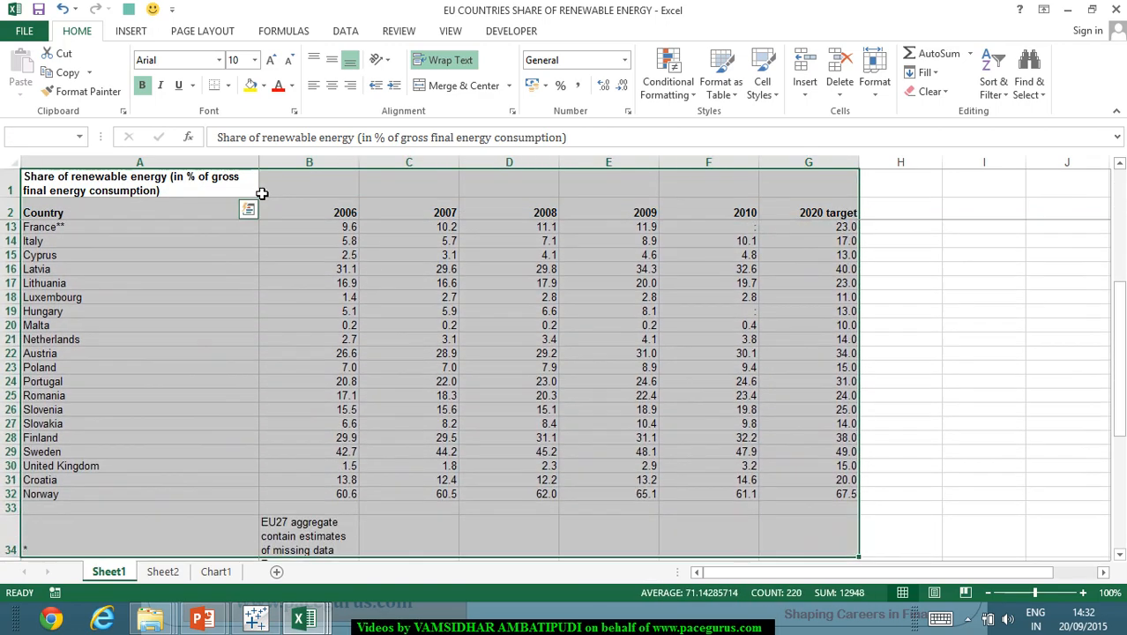
pyautogui.scroll(-3)
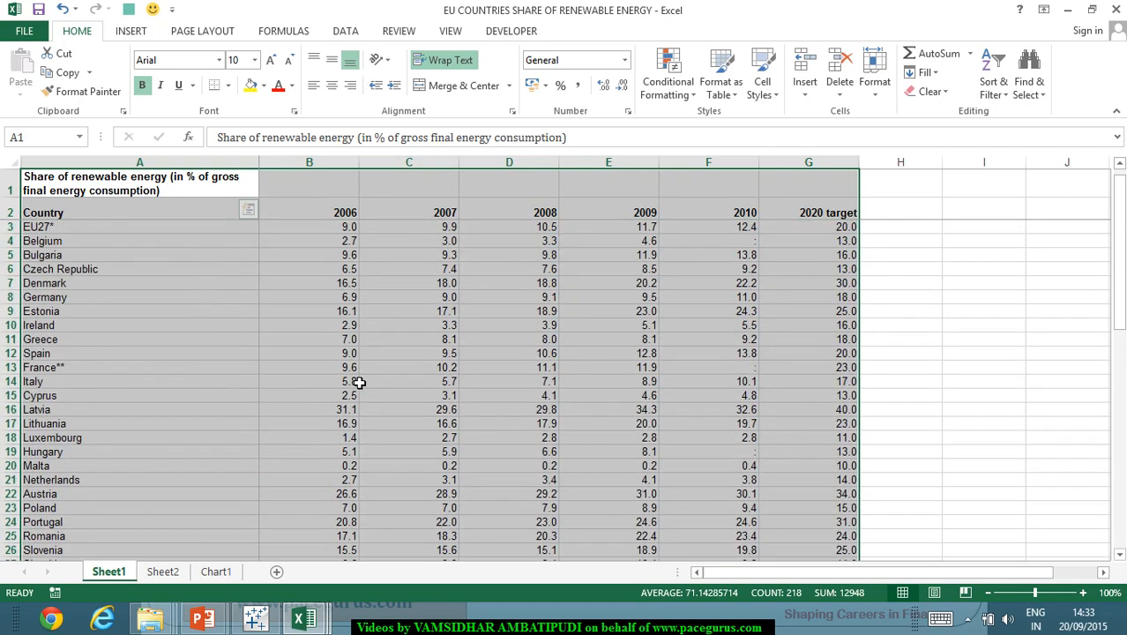
pyautogui.press('ctrl+c')
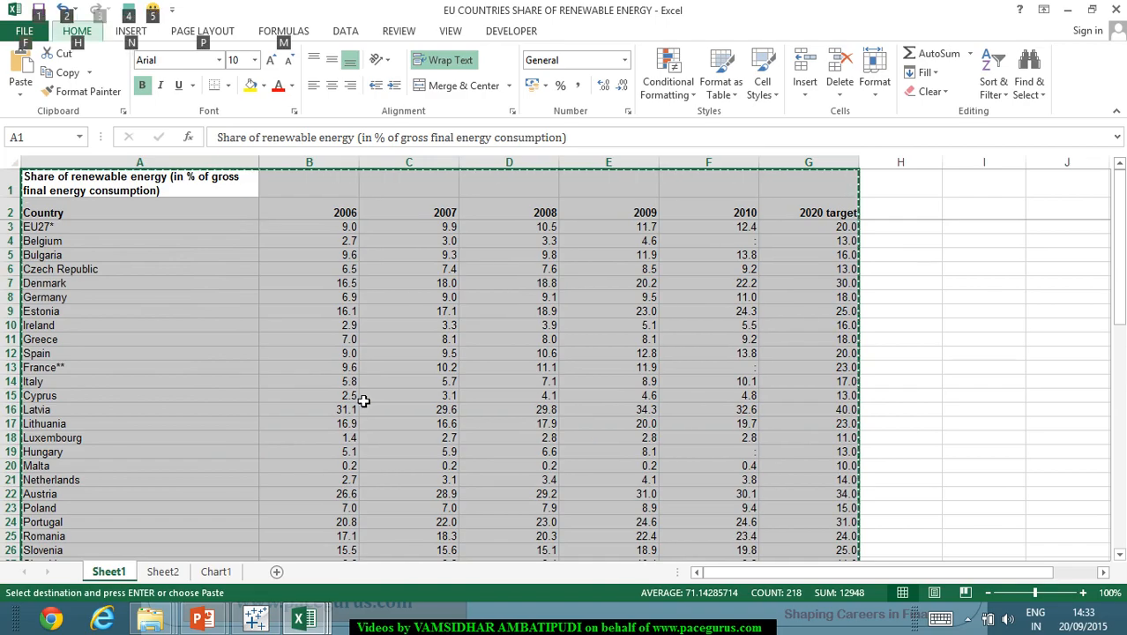
pyautogui.click(254, 615)
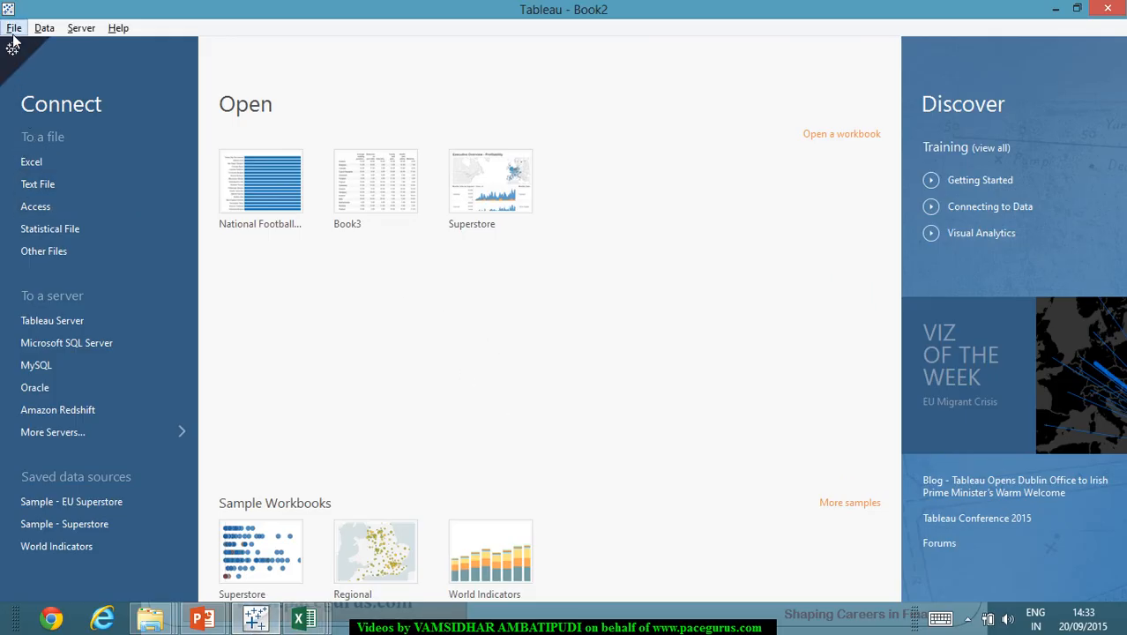
# Step: Create a new blank Tableau workbook via File > New
pyautogui.click(12, 27)
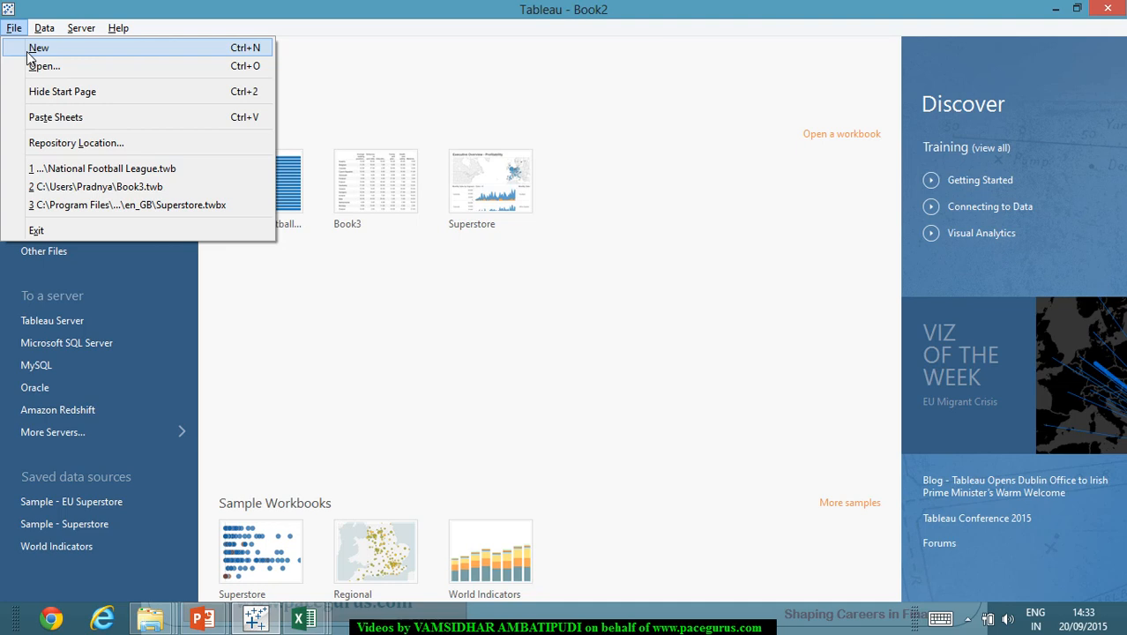
pyautogui.click(39, 47)
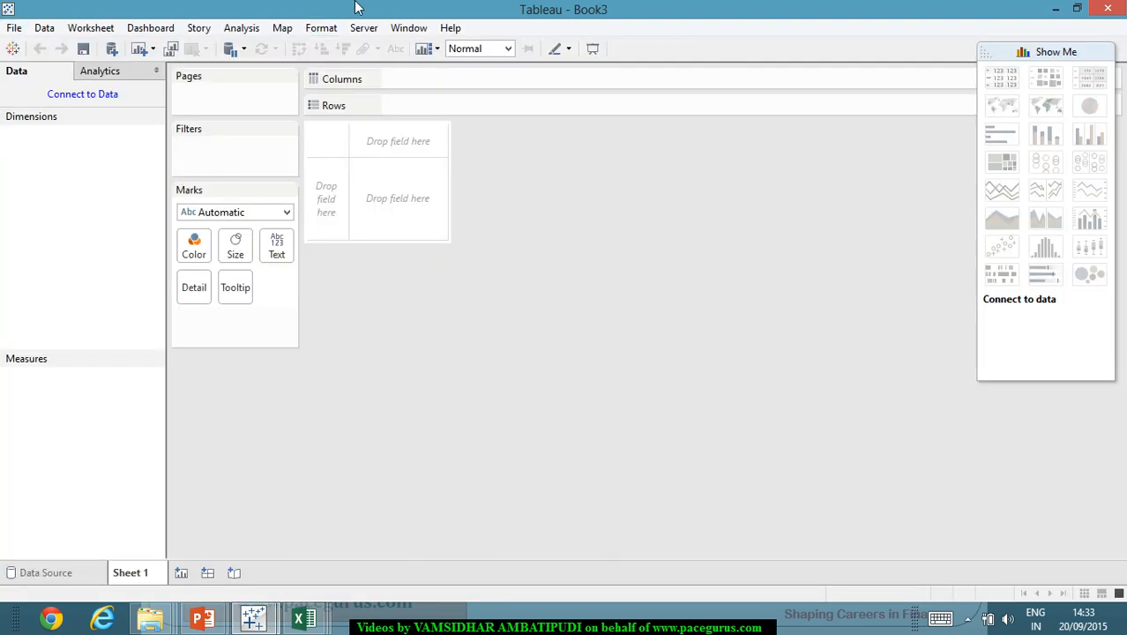
pyautogui.moveTo(540, 226)
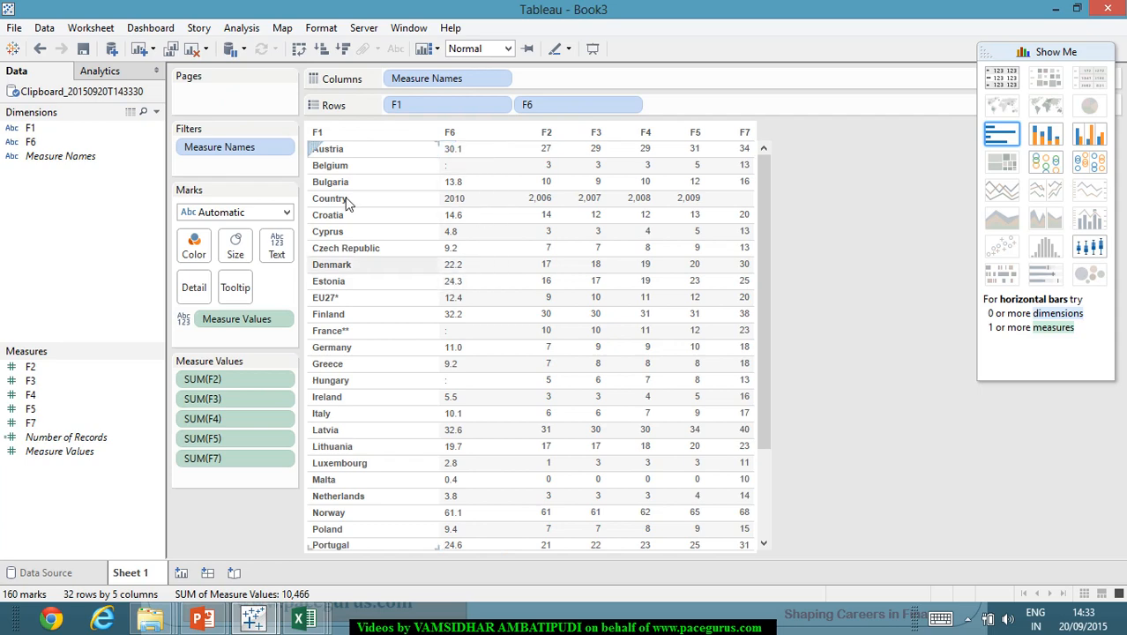
pyautogui.moveTo(531, 257)
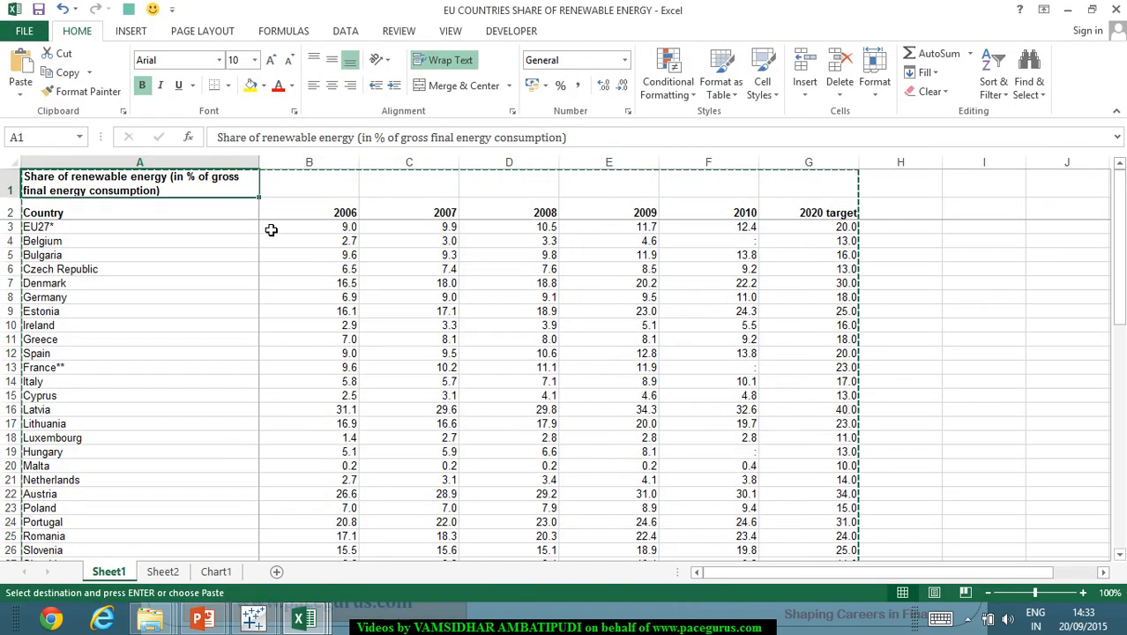
# Step: Select the country rows from the Country header to Norway, then return to Tableau
pyautogui.click(139, 241)
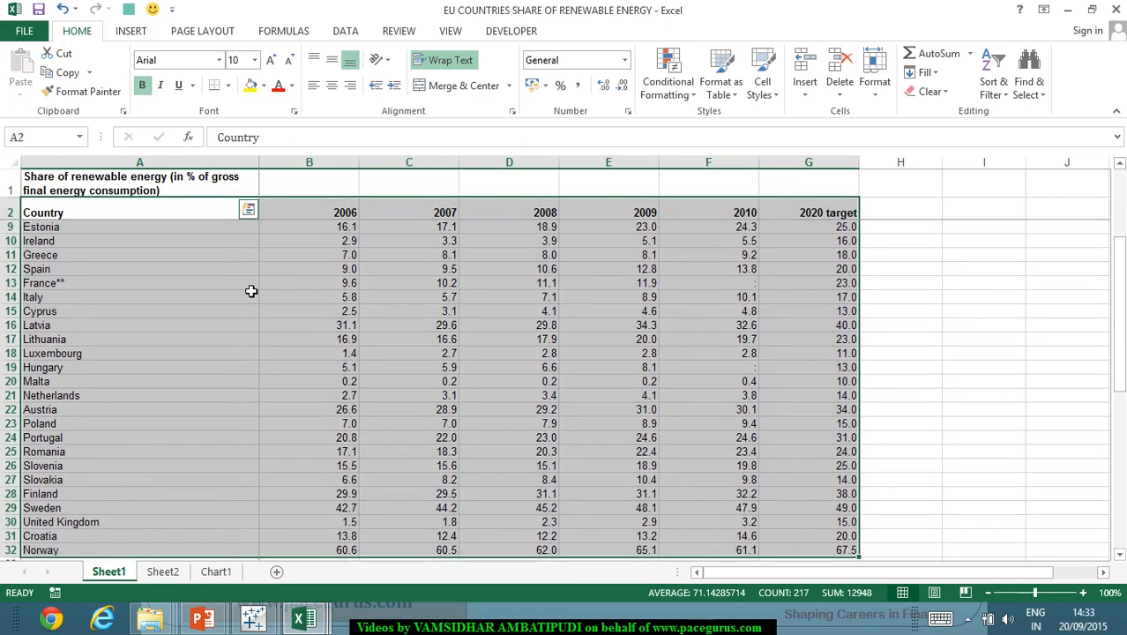
pyautogui.click(252, 615)
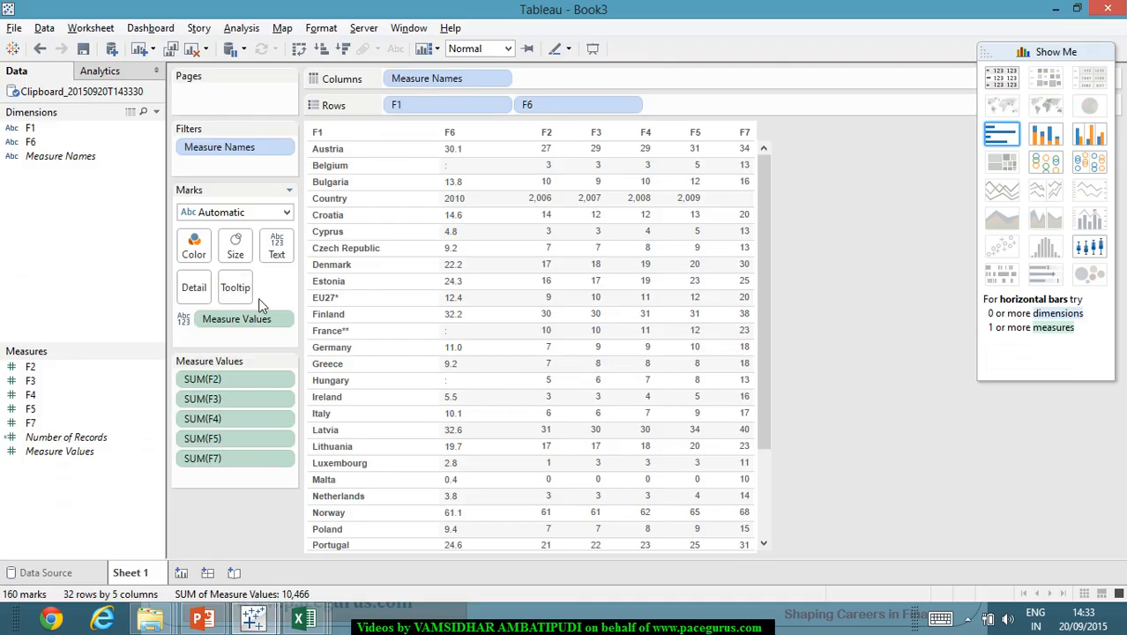
pyautogui.moveTo(641, 197)
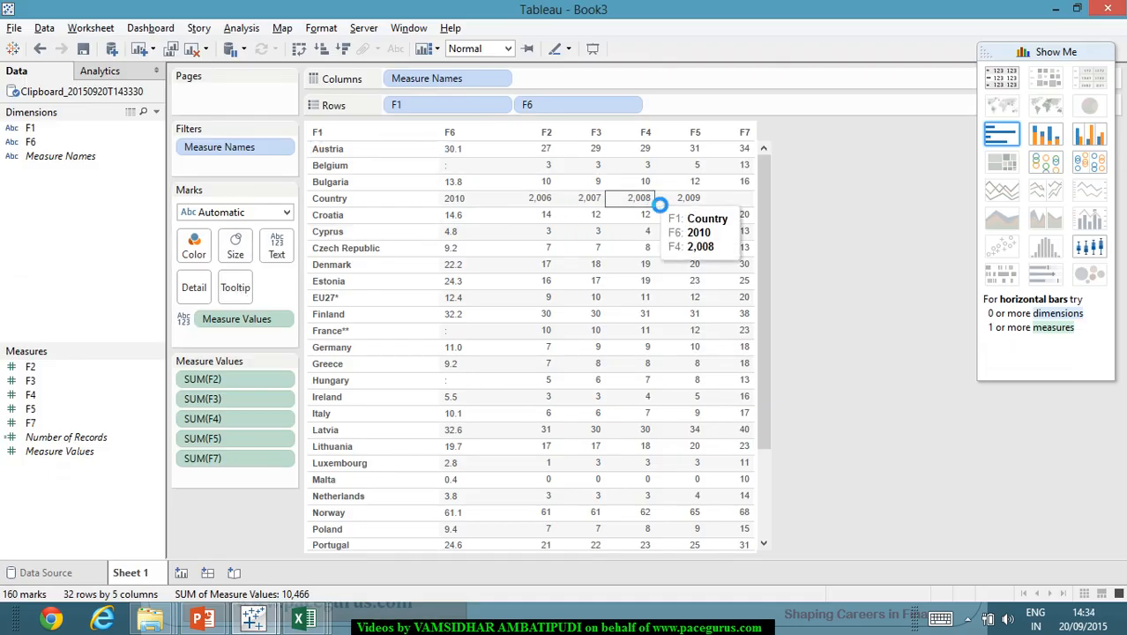
pyautogui.click(173, 572)
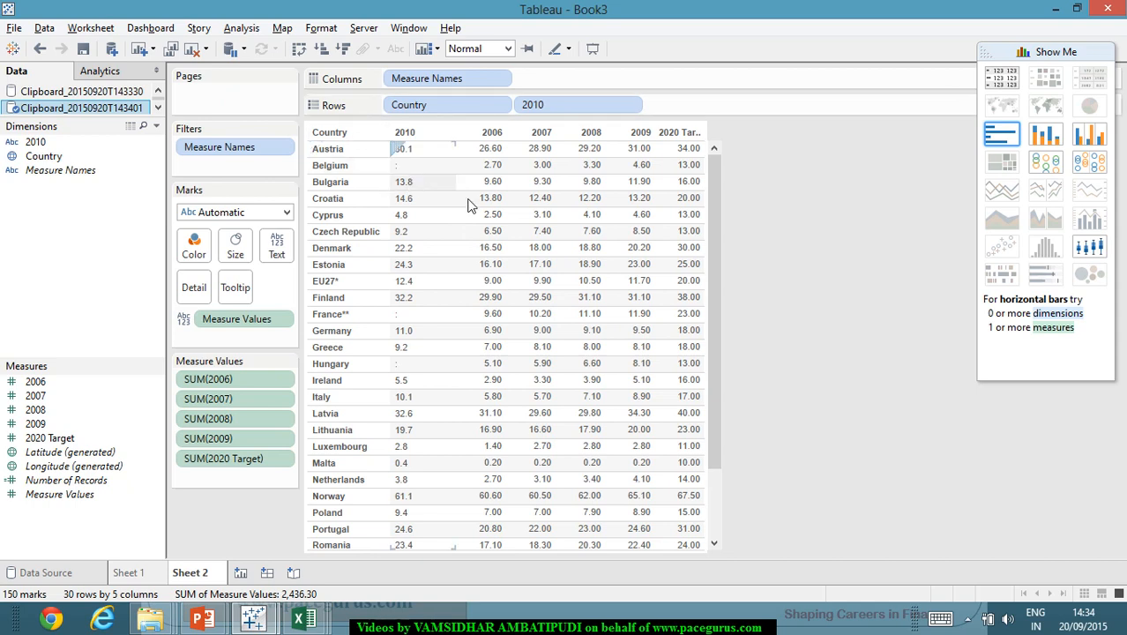
pyautogui.moveTo(540, 231)
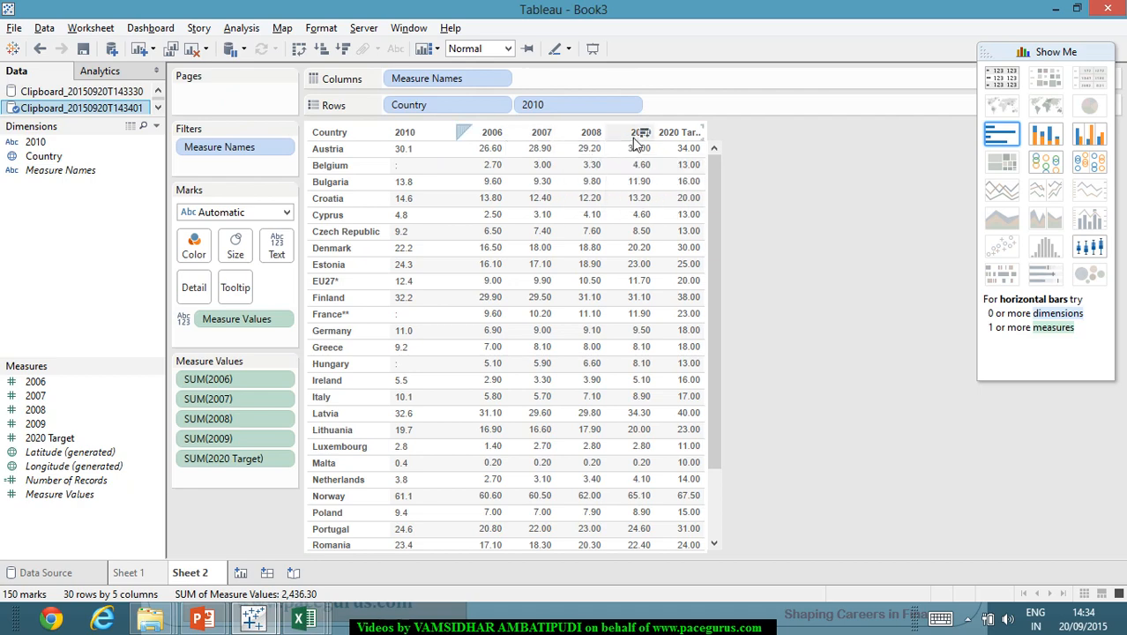
pyautogui.moveTo(492, 313)
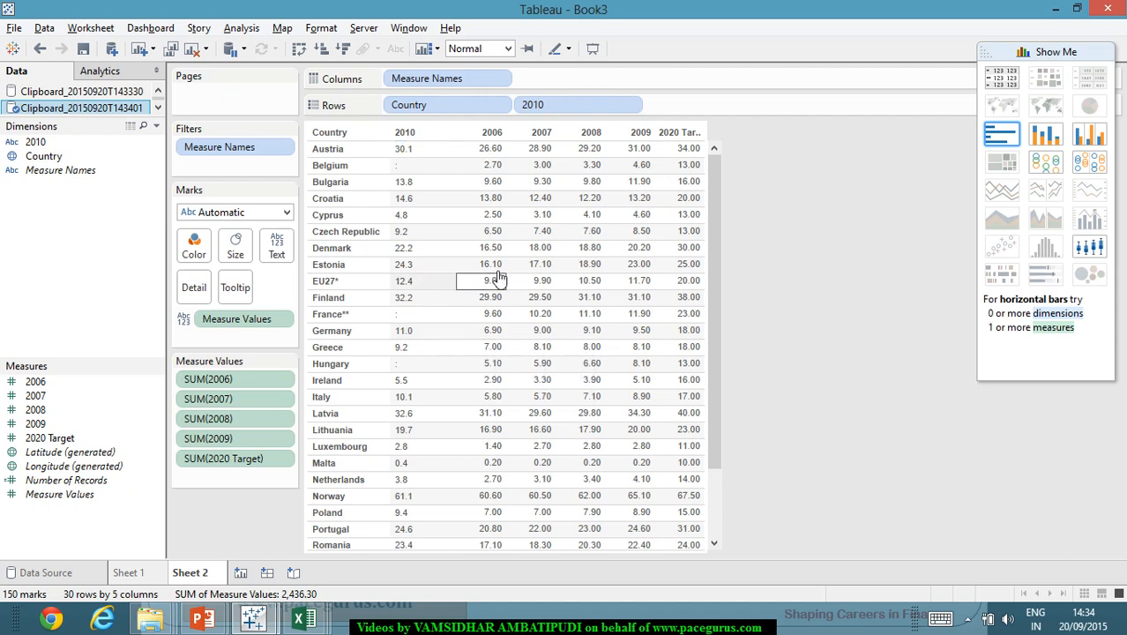
pyautogui.moveTo(541, 314)
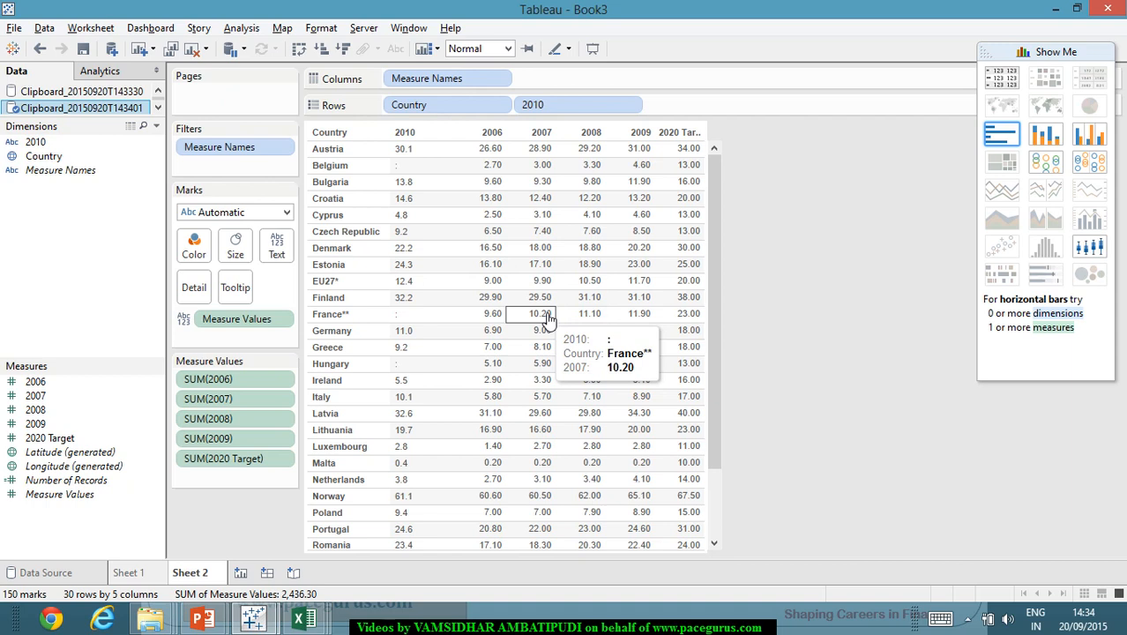
pyautogui.moveTo(353, 185)
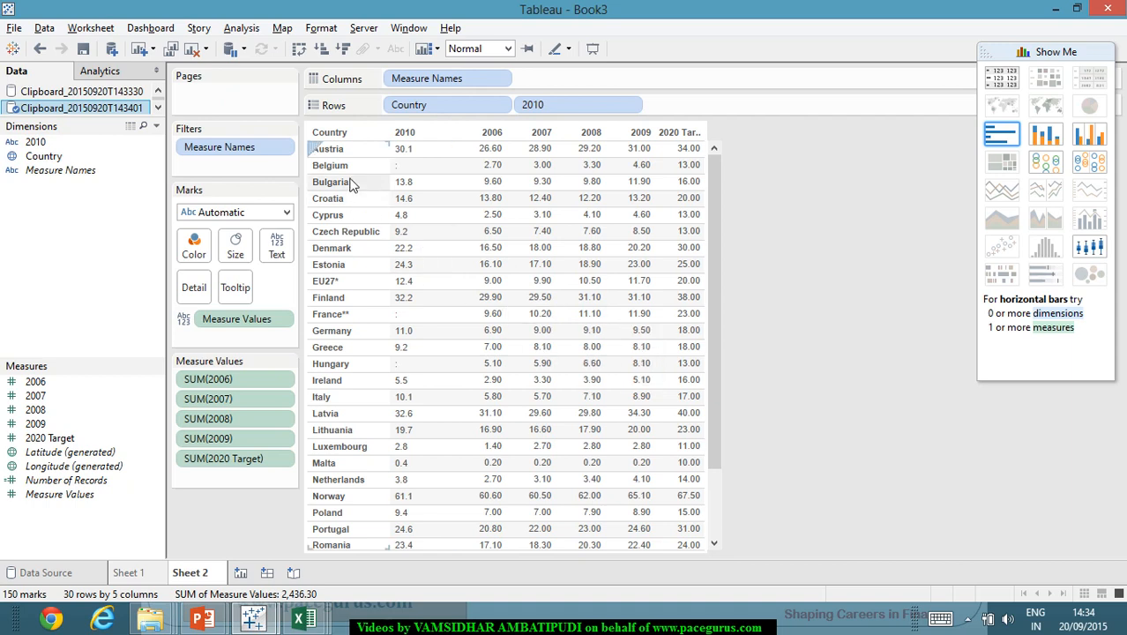
pyautogui.moveTo(463, 165)
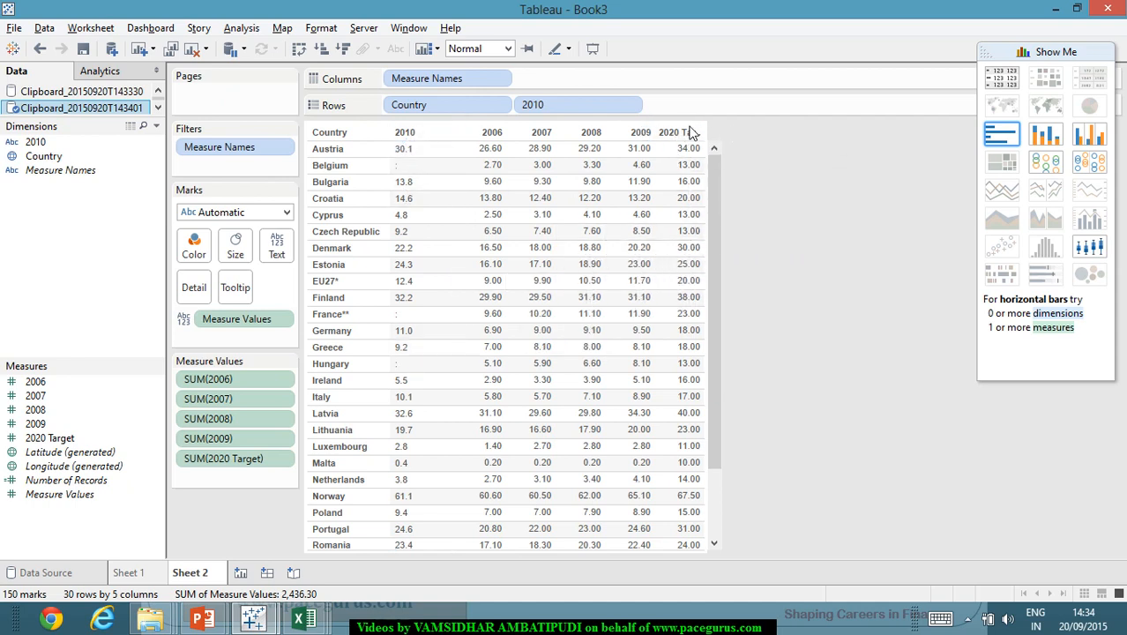
pyautogui.click(692, 133)
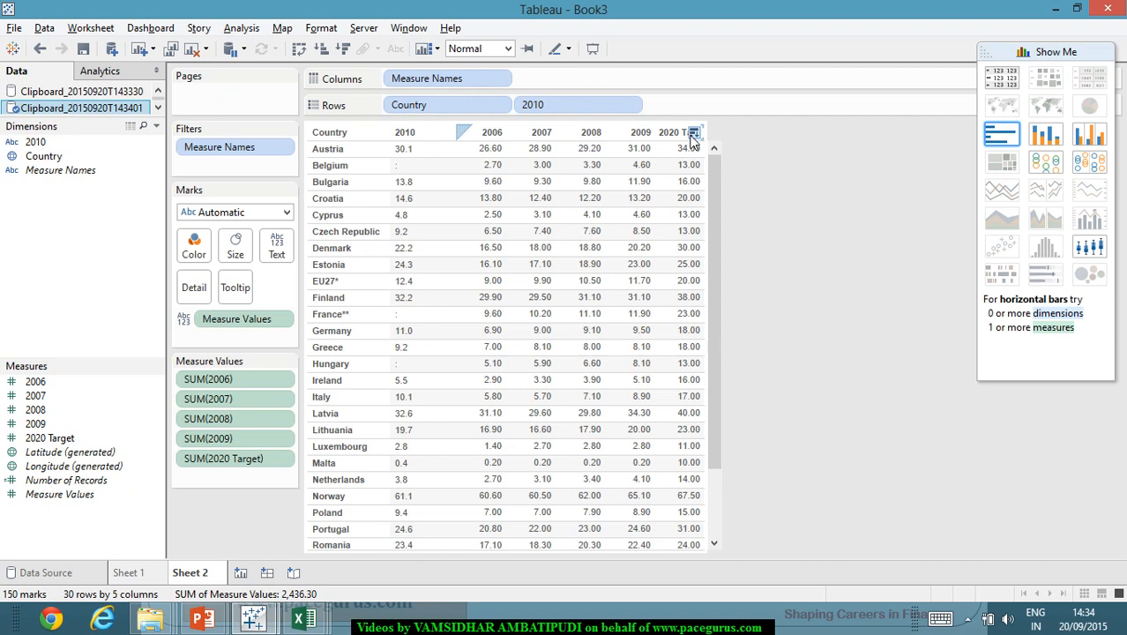
pyautogui.moveTo(688, 231)
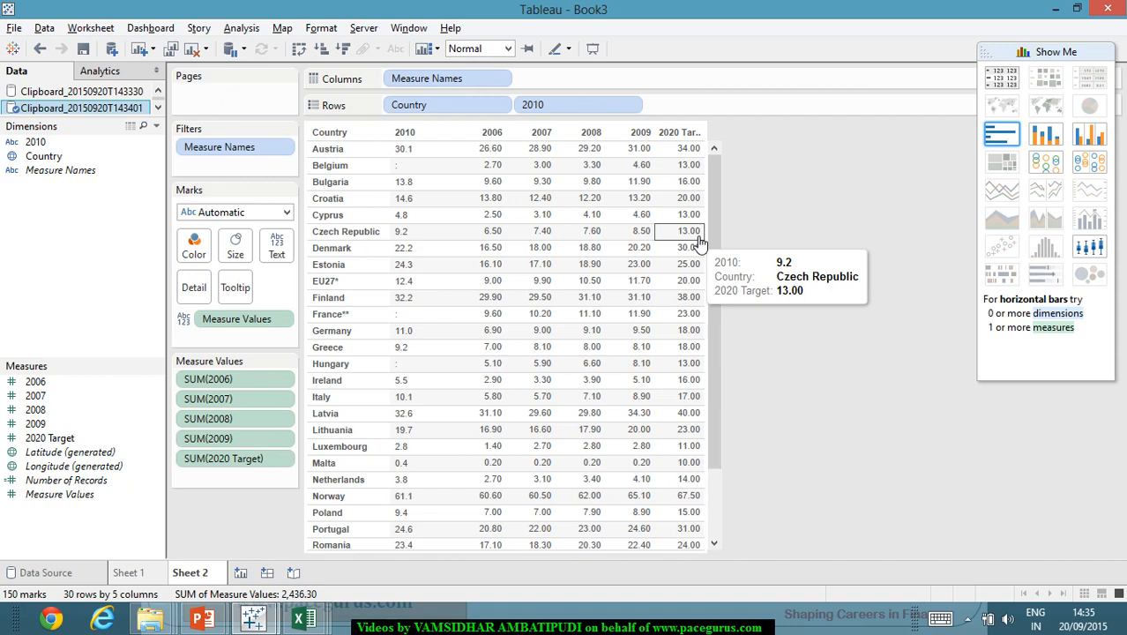
pyautogui.moveTo(685, 256)
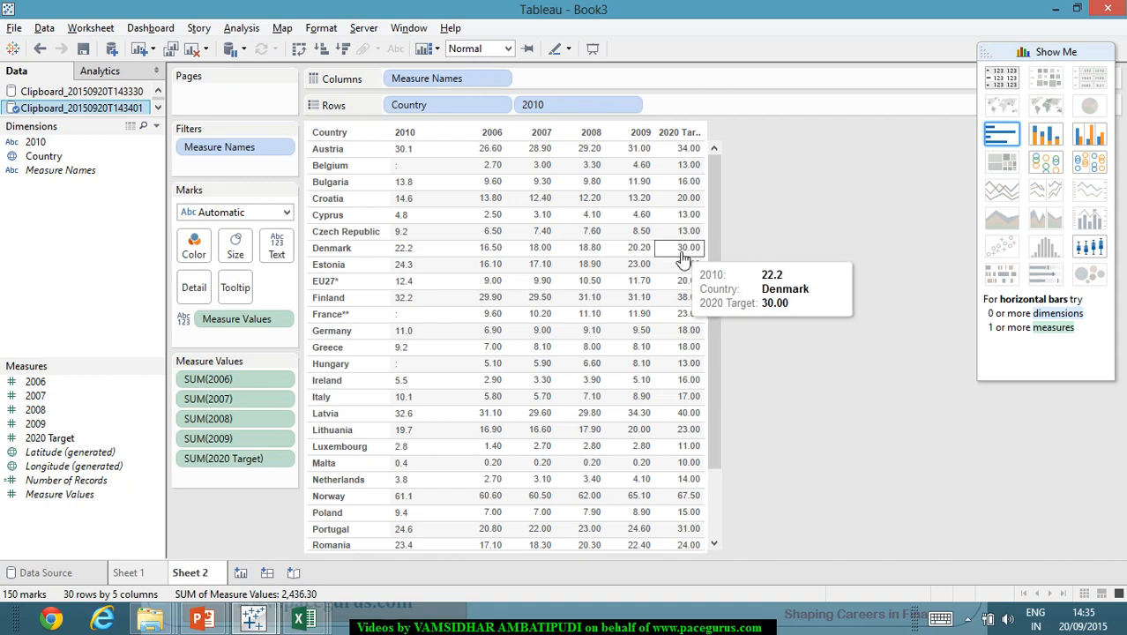
pyautogui.moveTo(540, 214)
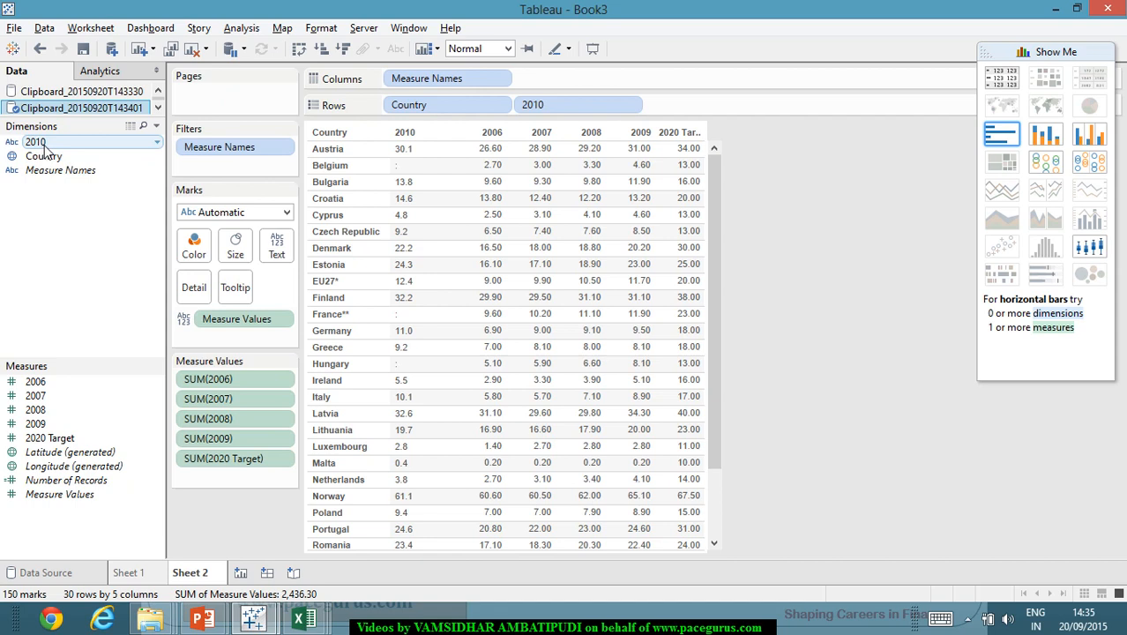
# Step: Move the 2010 field from Dimensions into Measures in the Data pane
pyautogui.click(44, 156)
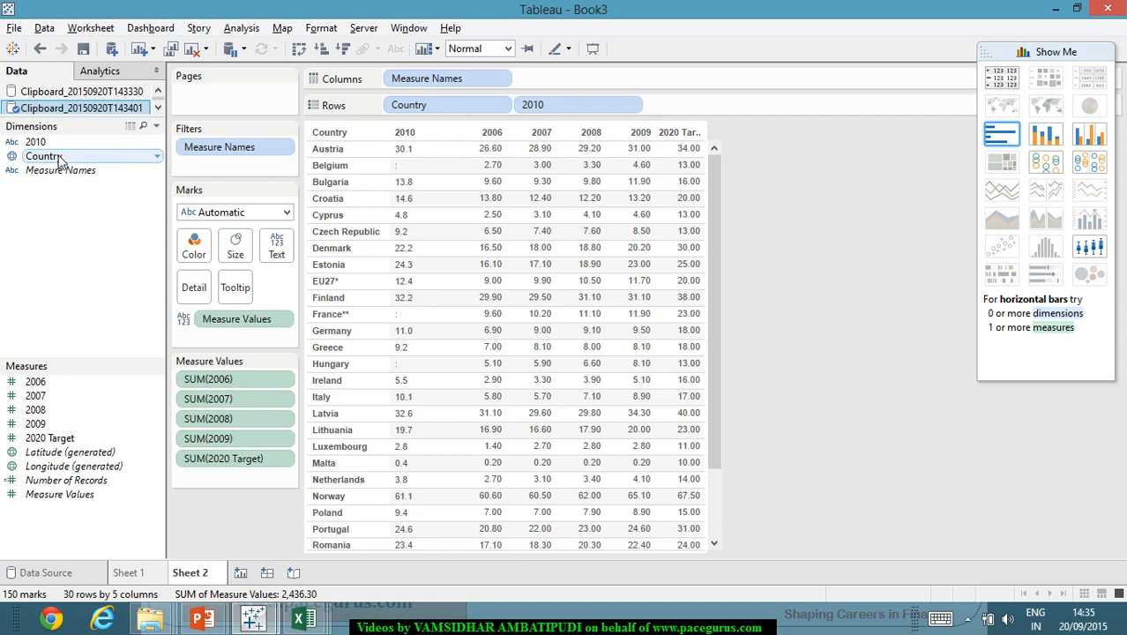
pyautogui.moveTo(121, 166)
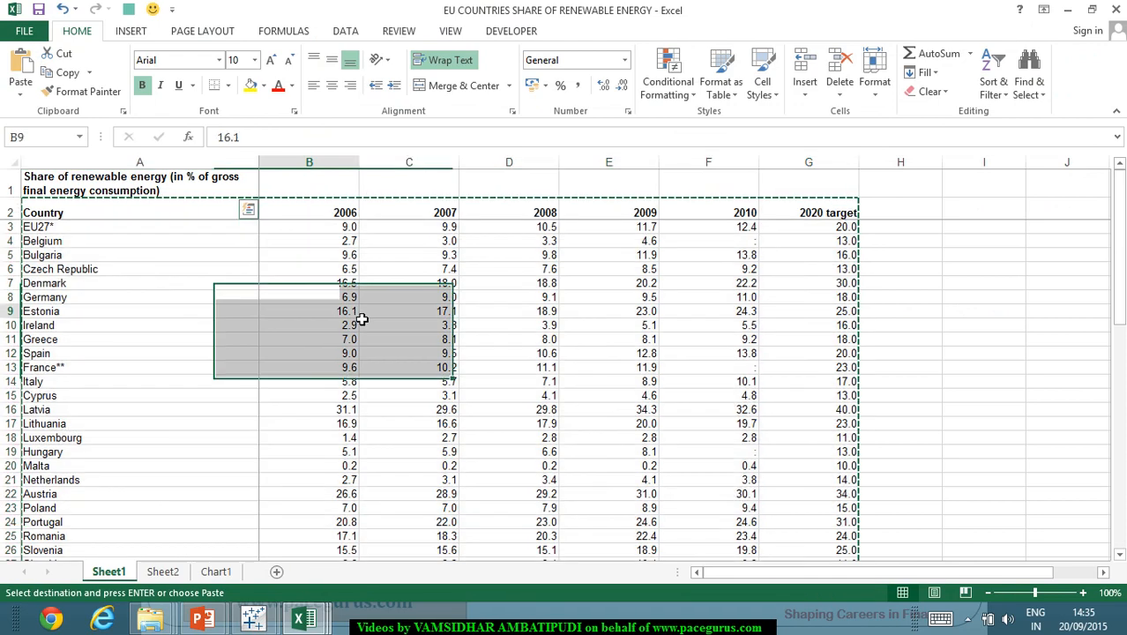
pyautogui.scroll(-3)
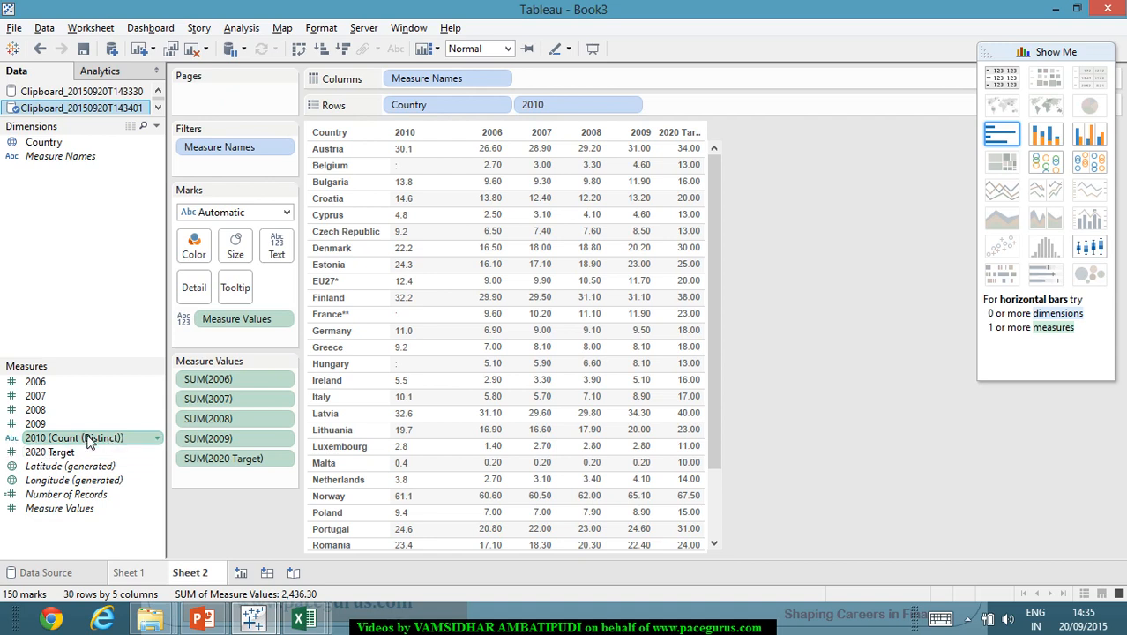
# Step: Change the 2010 field's data type to Number (Whole) and remove its pill from Rows
pyautogui.rightClick(75, 437)
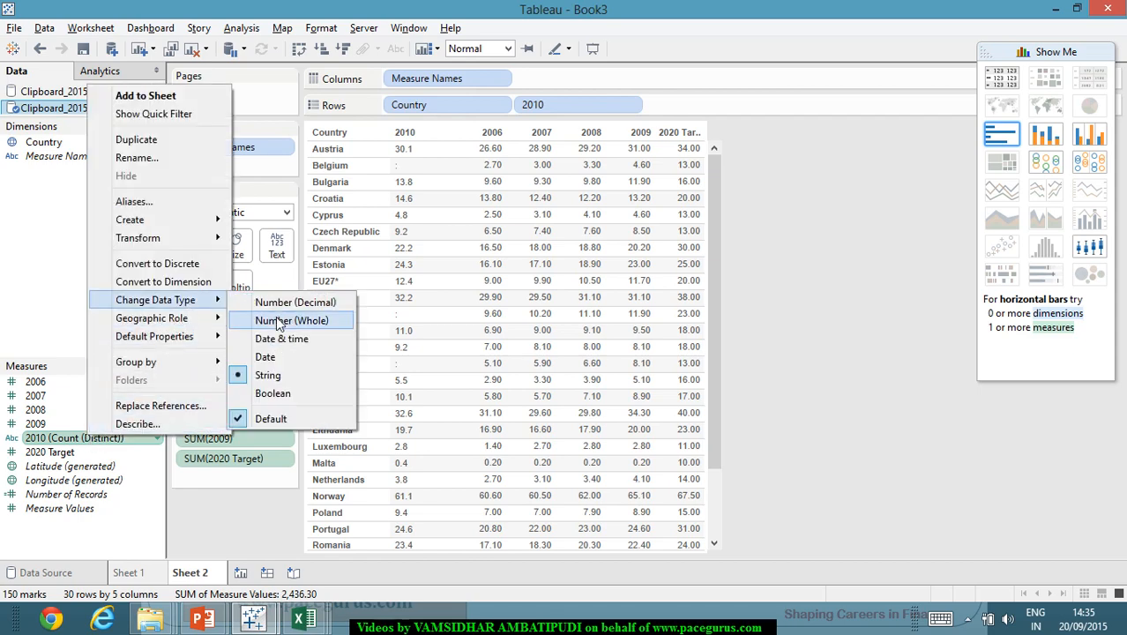
pyautogui.click(291, 320)
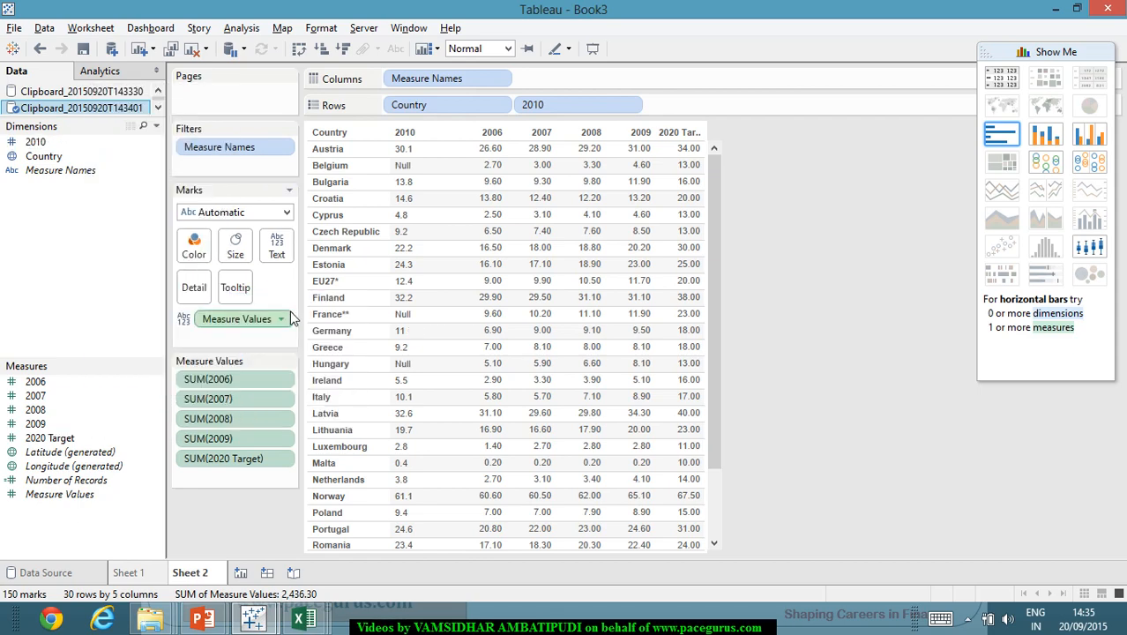
pyautogui.moveTo(225, 303)
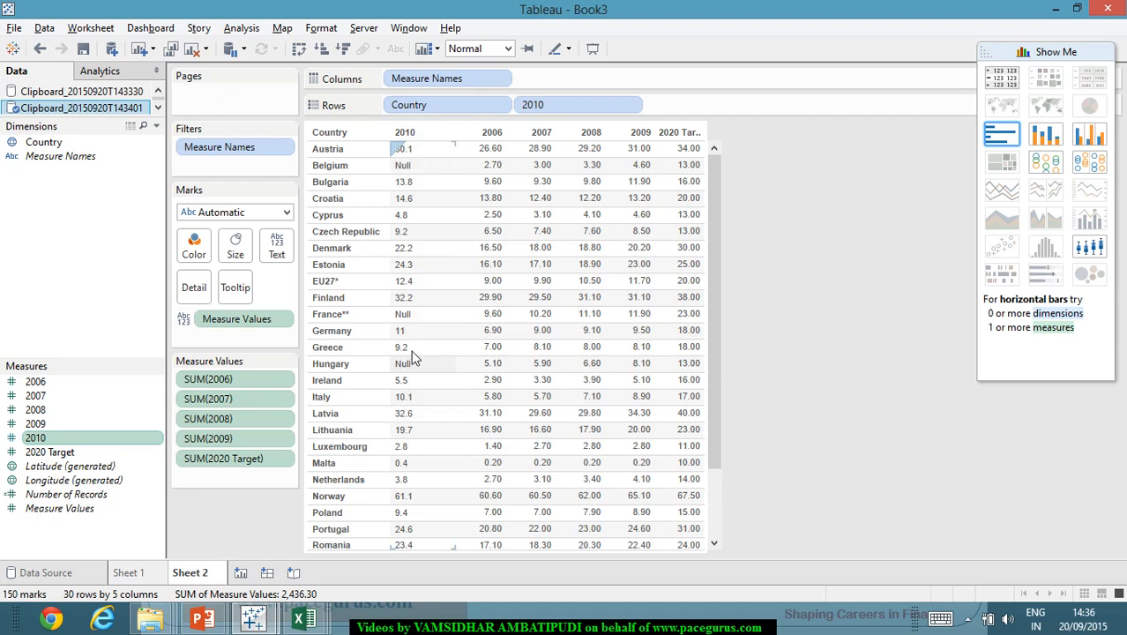
pyautogui.moveTo(433, 218)
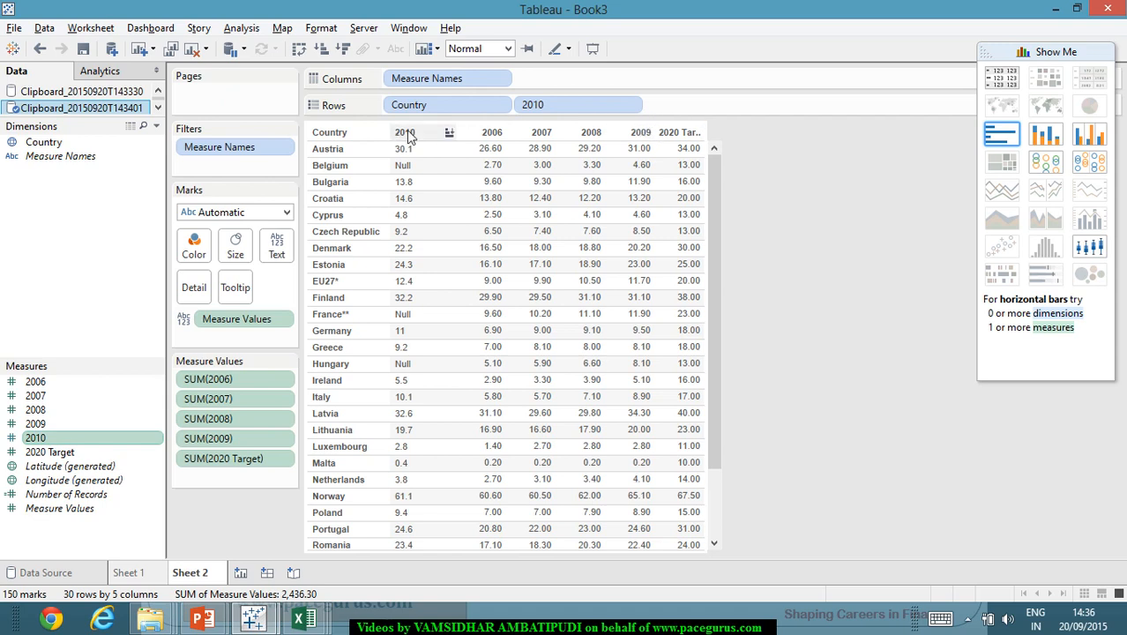
pyautogui.moveTo(466, 314)
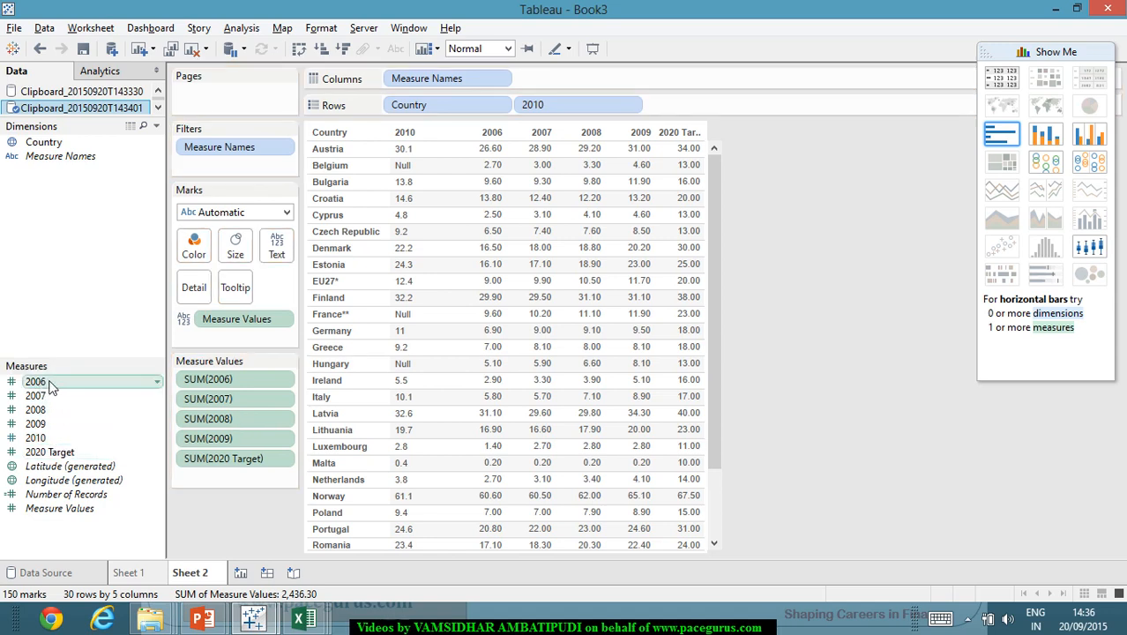
pyautogui.rightClick(35, 381)
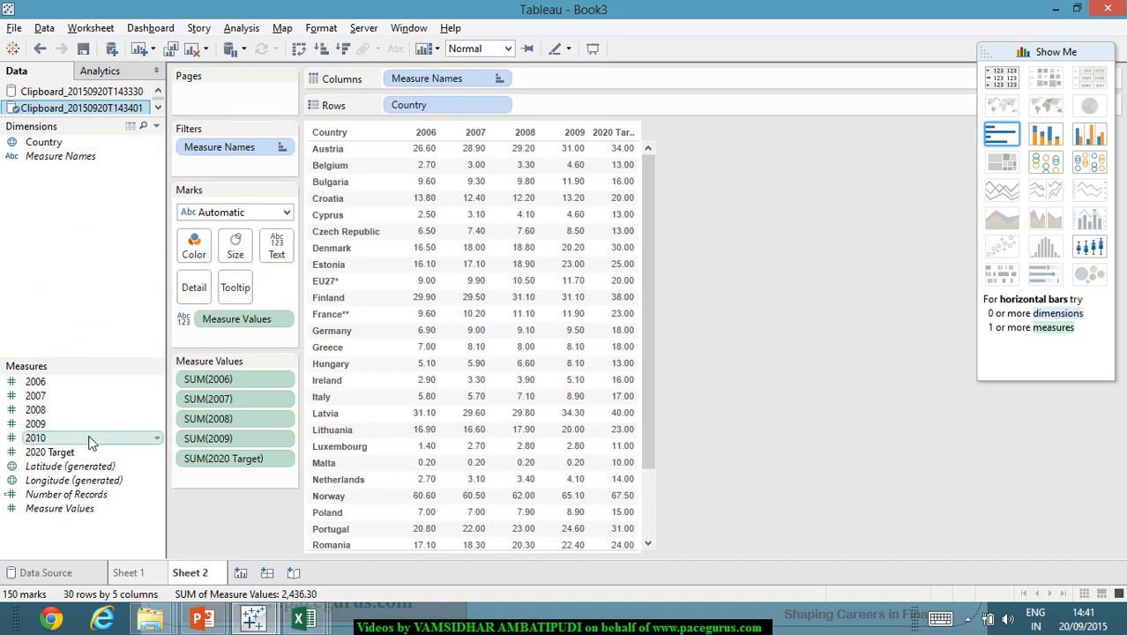
pyautogui.moveTo(78, 446)
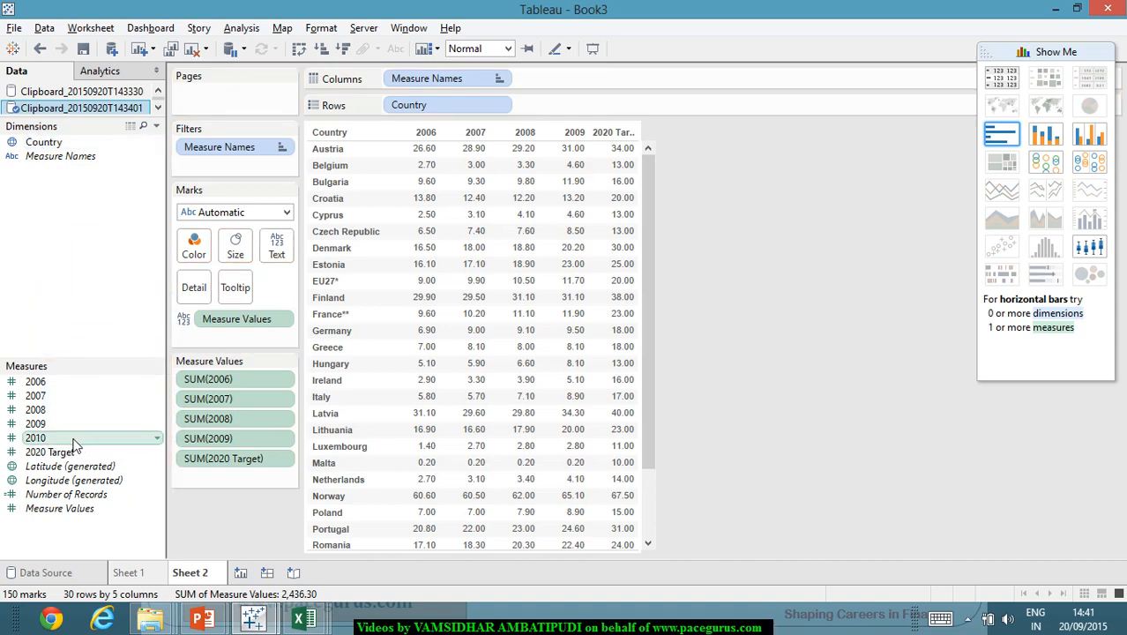
pyautogui.moveTo(71, 447)
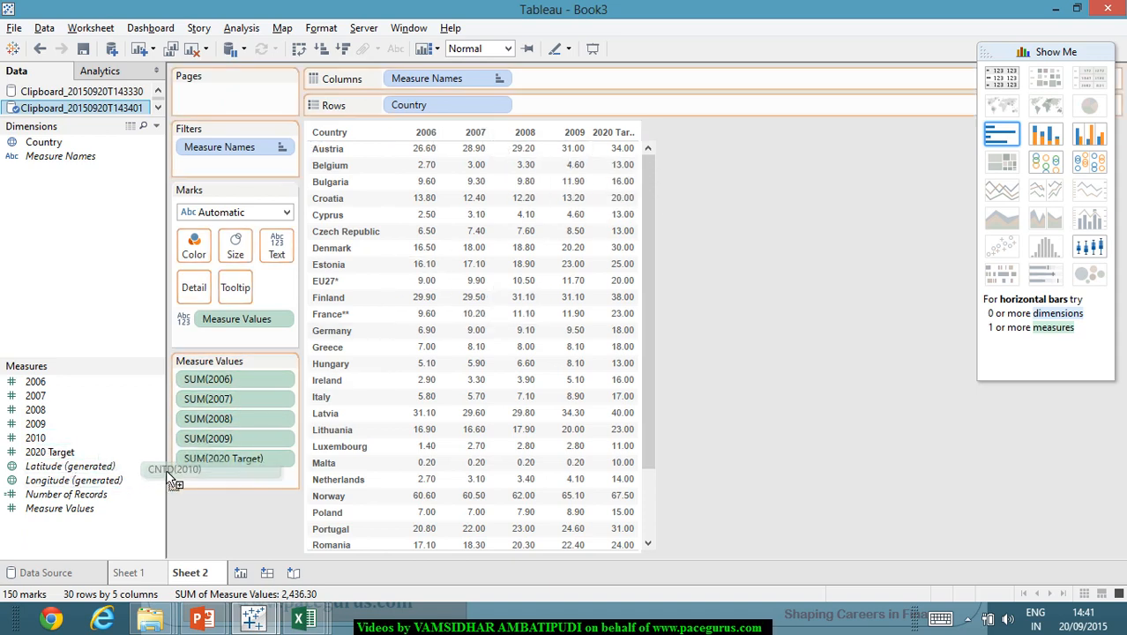
# Step: Add 2010 to Measure Values and change its aggregation from distinct count to Sum
pyautogui.moveTo(172, 478); pyautogui.dragTo(234, 476)
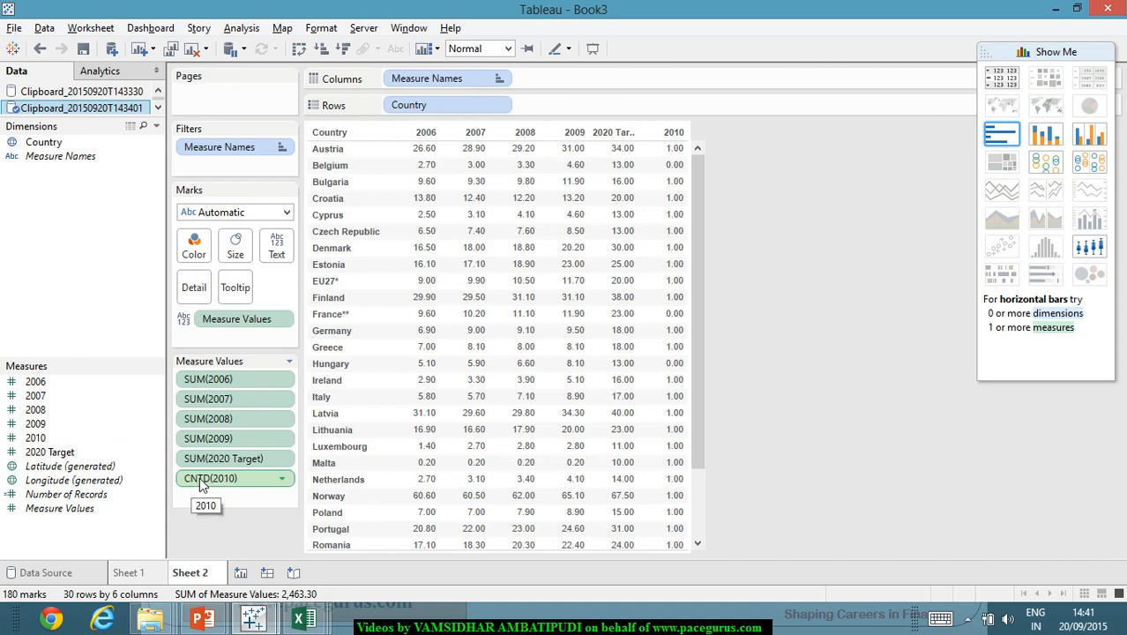
pyautogui.moveTo(247, 483)
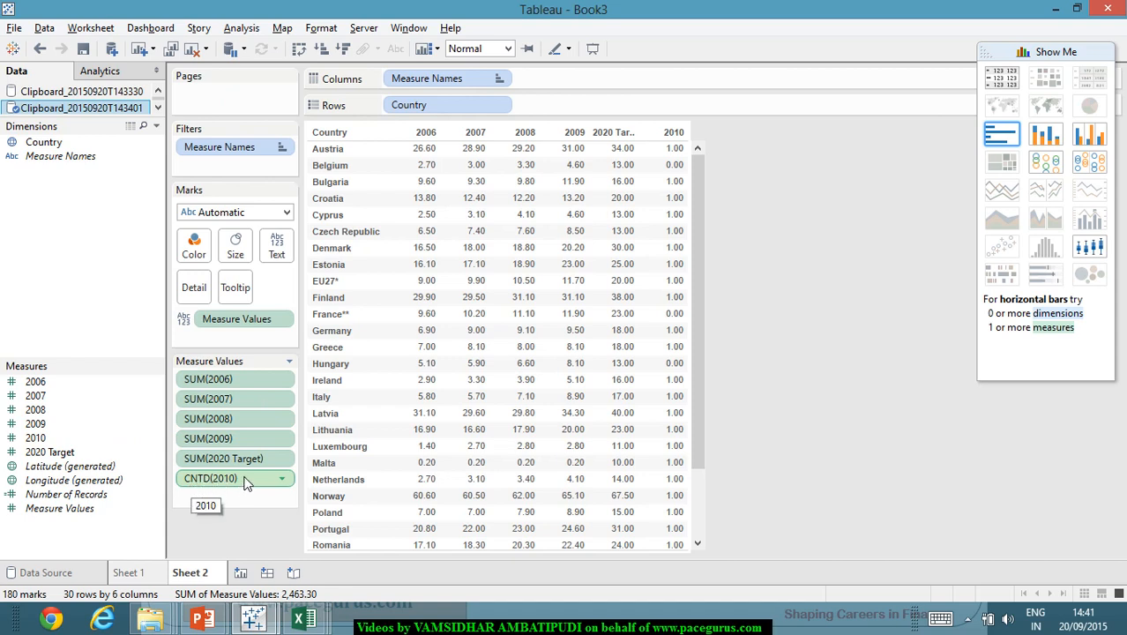
pyautogui.moveTo(656, 160)
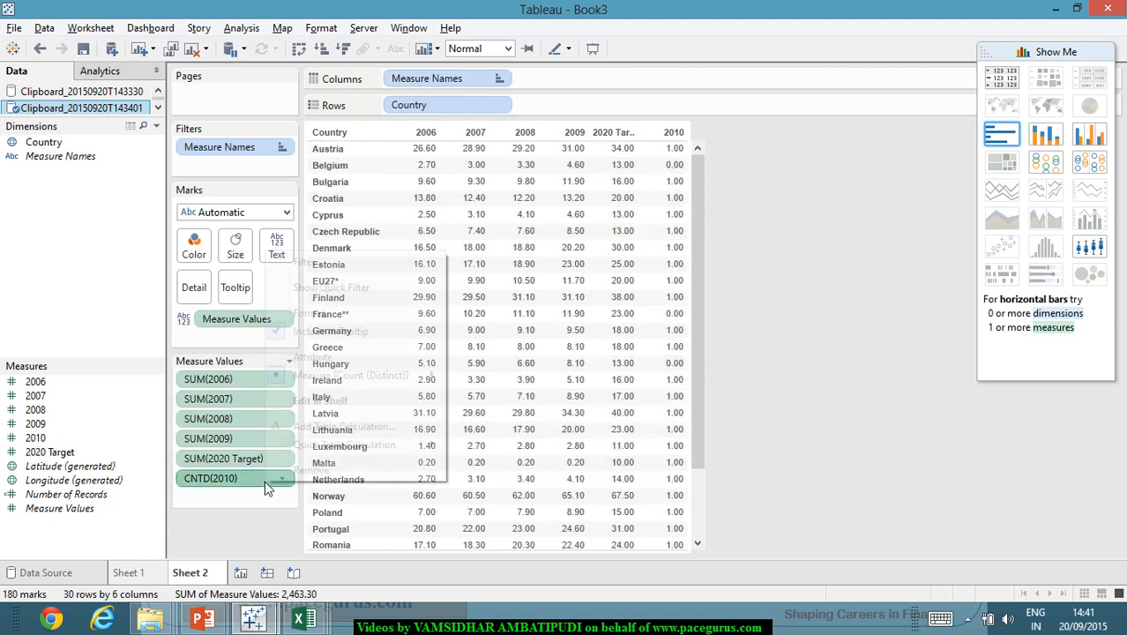
pyautogui.rightClick(225, 478)
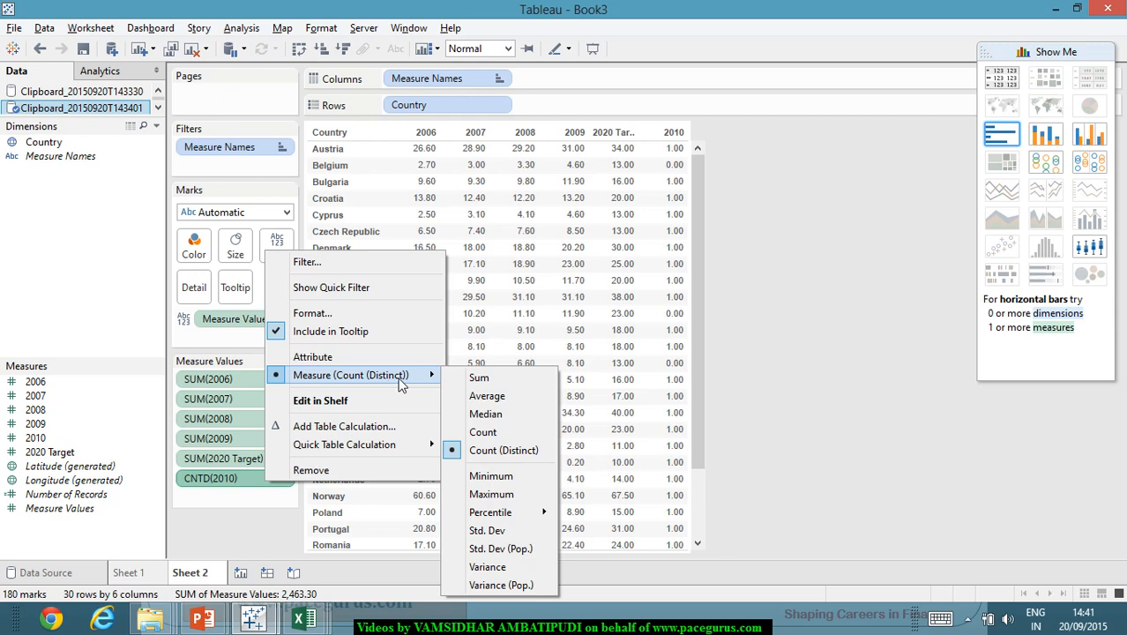
pyautogui.moveTo(478, 377)
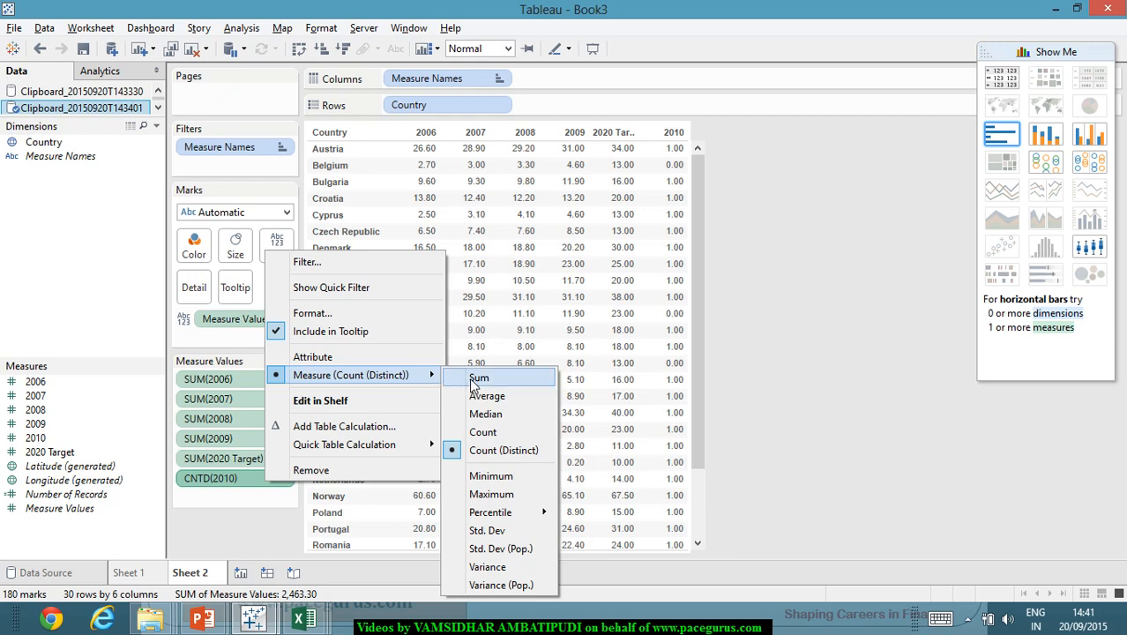
pyautogui.click(477, 377)
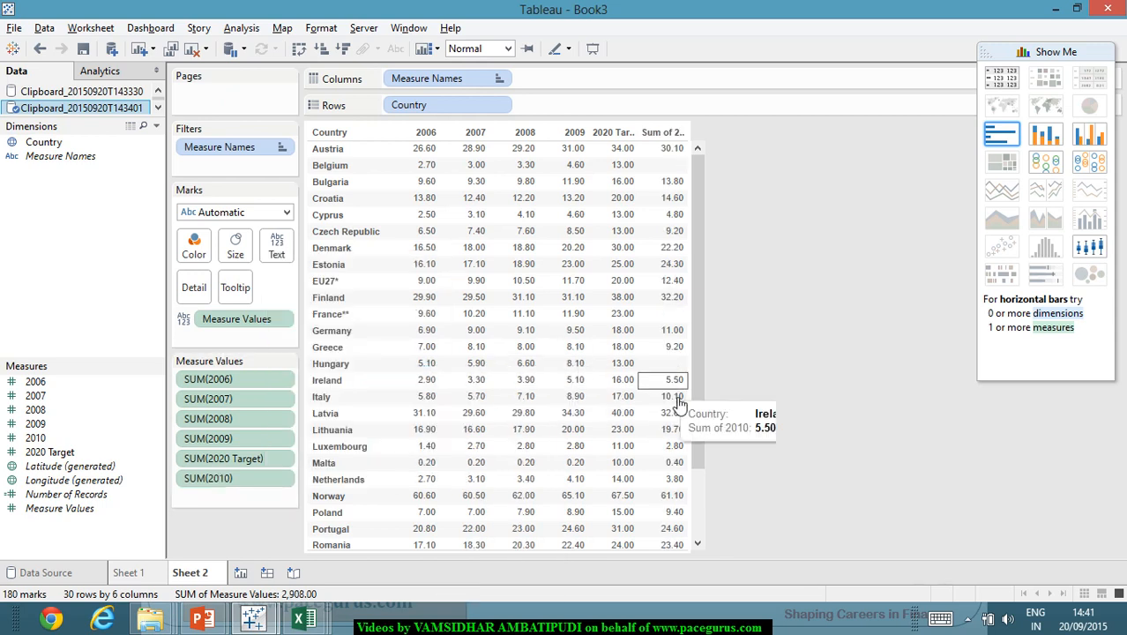
pyautogui.moveTo(662, 165)
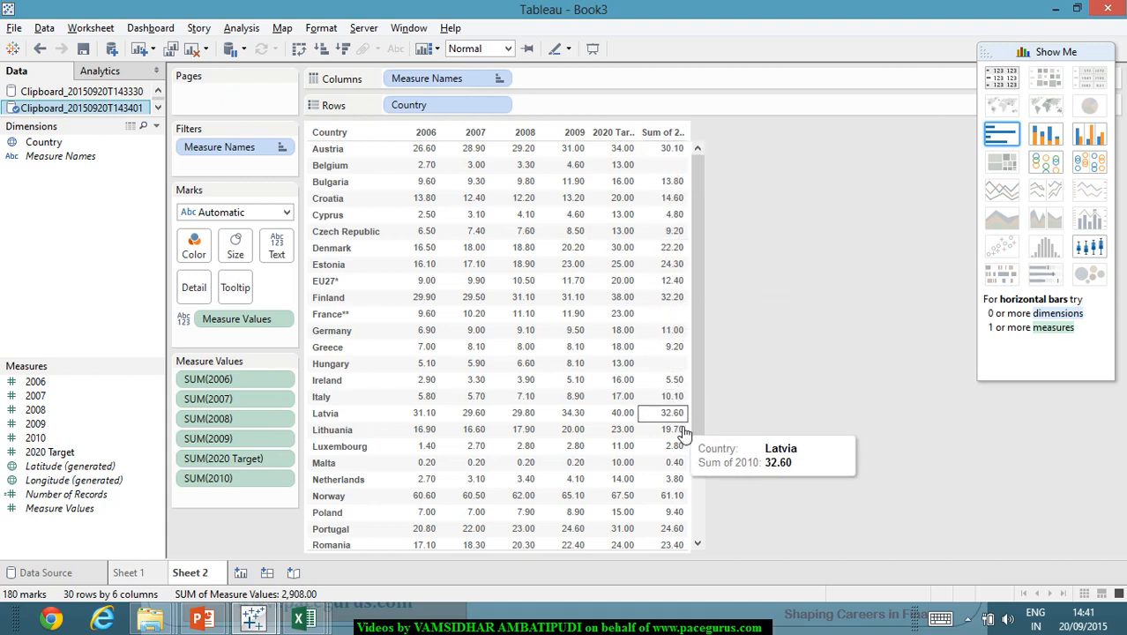
pyautogui.moveTo(622, 181)
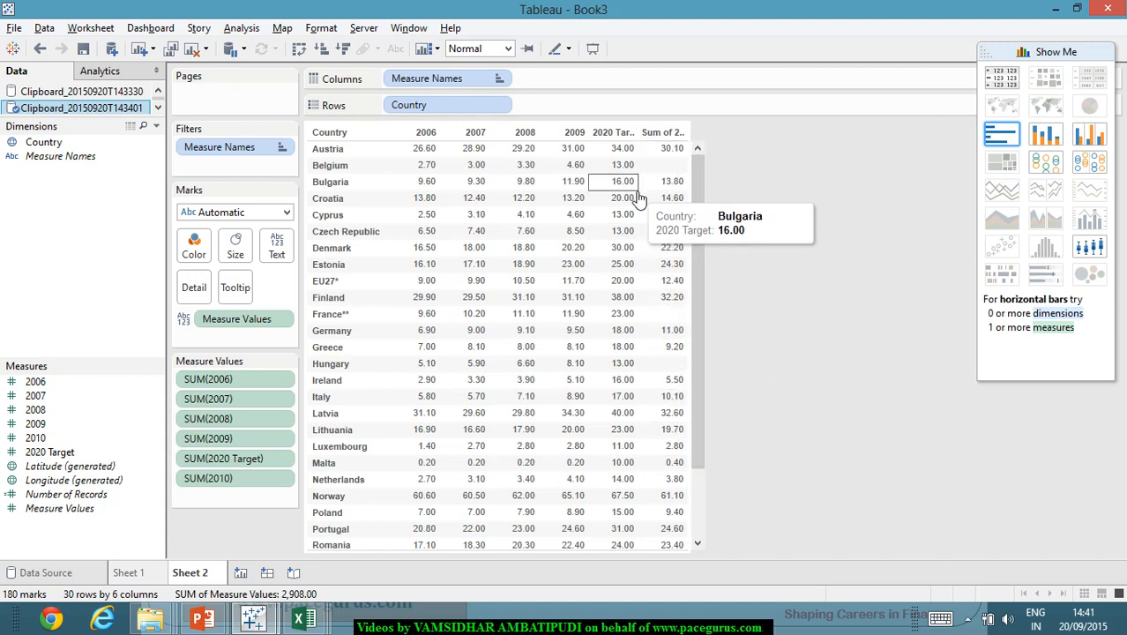
pyautogui.click(223, 459)
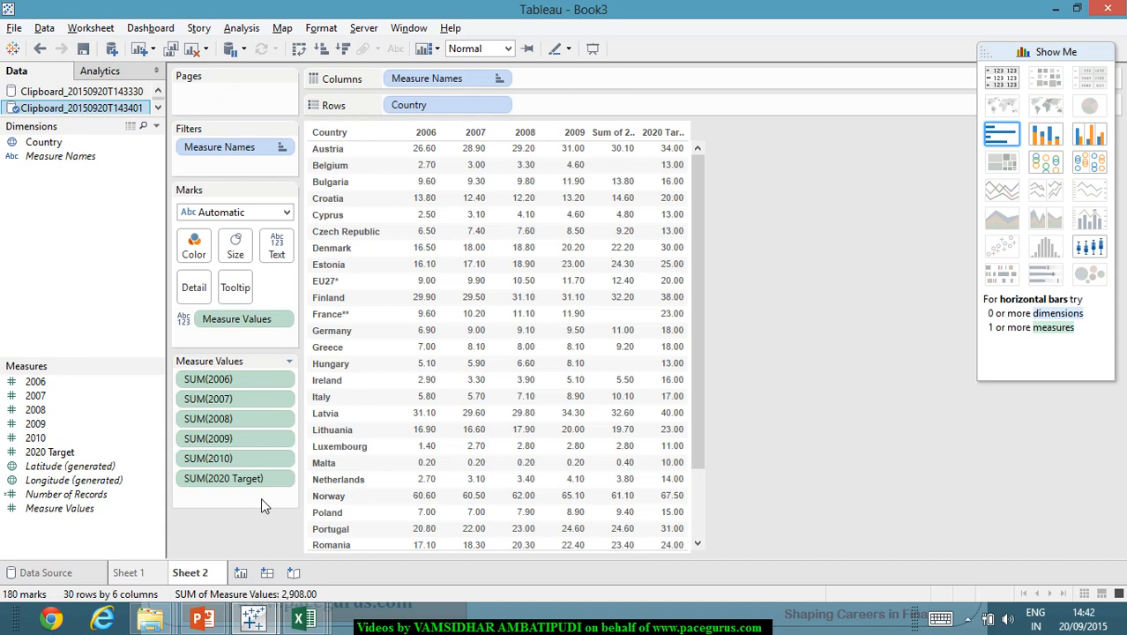
pyautogui.moveTo(64, 309)
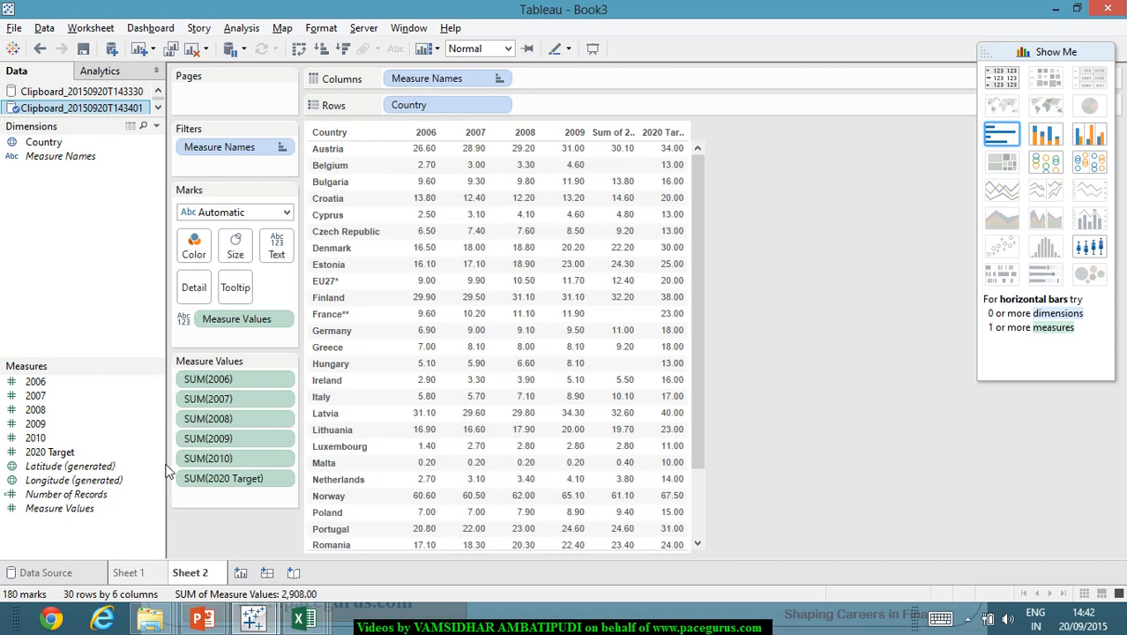
pyautogui.moveTo(498, 215)
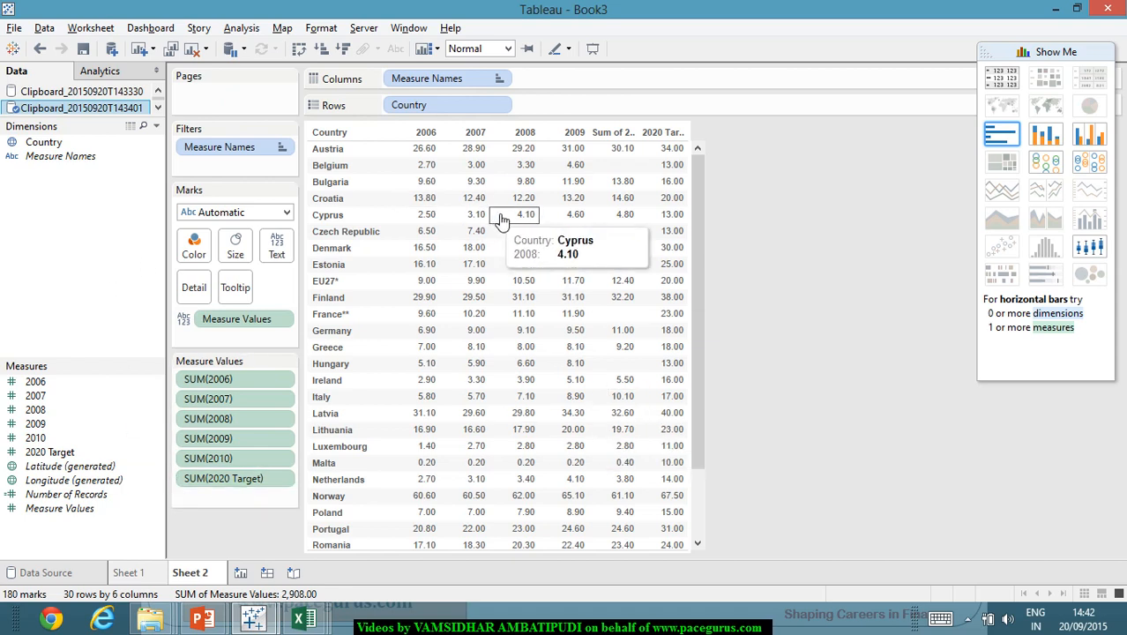
pyautogui.moveTo(566, 254)
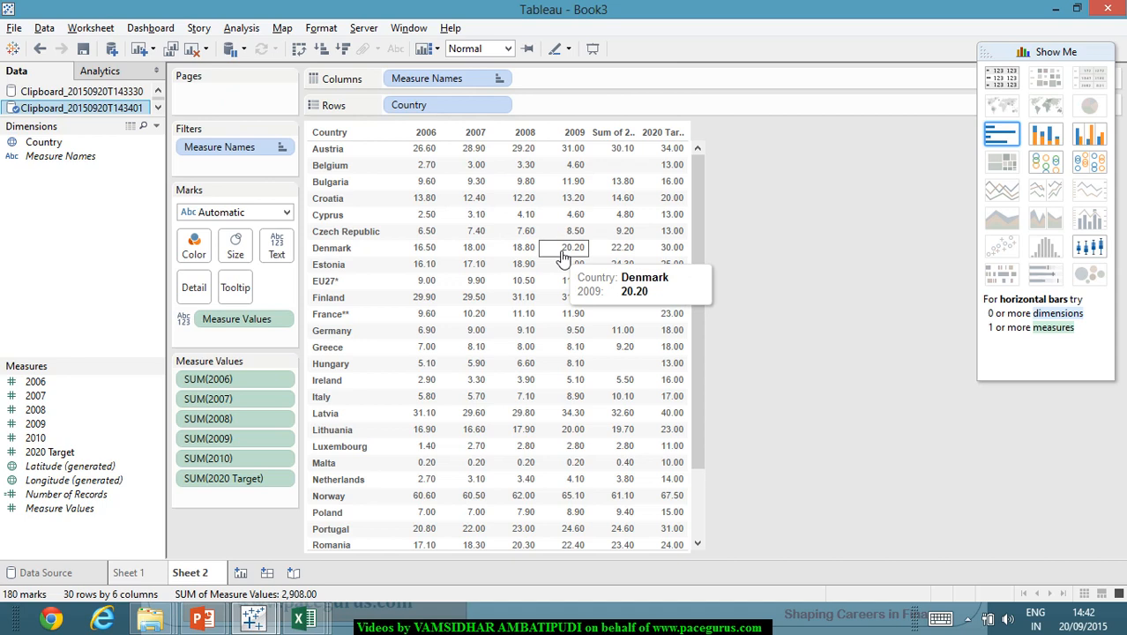
pyautogui.moveTo(1045, 273)
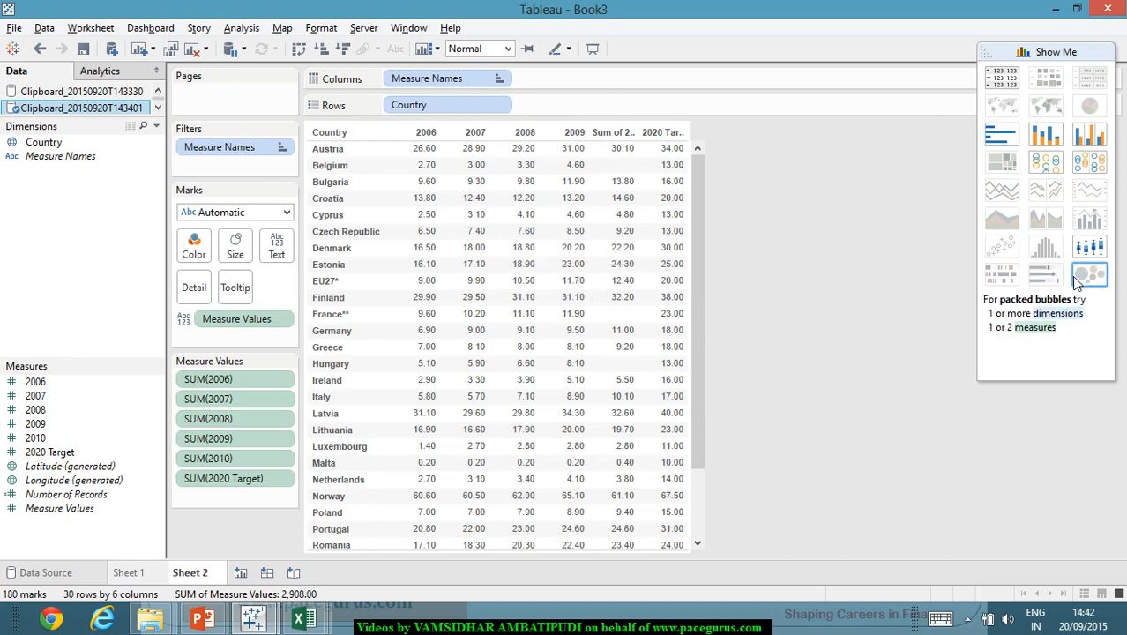
pyautogui.moveTo(1011, 141)
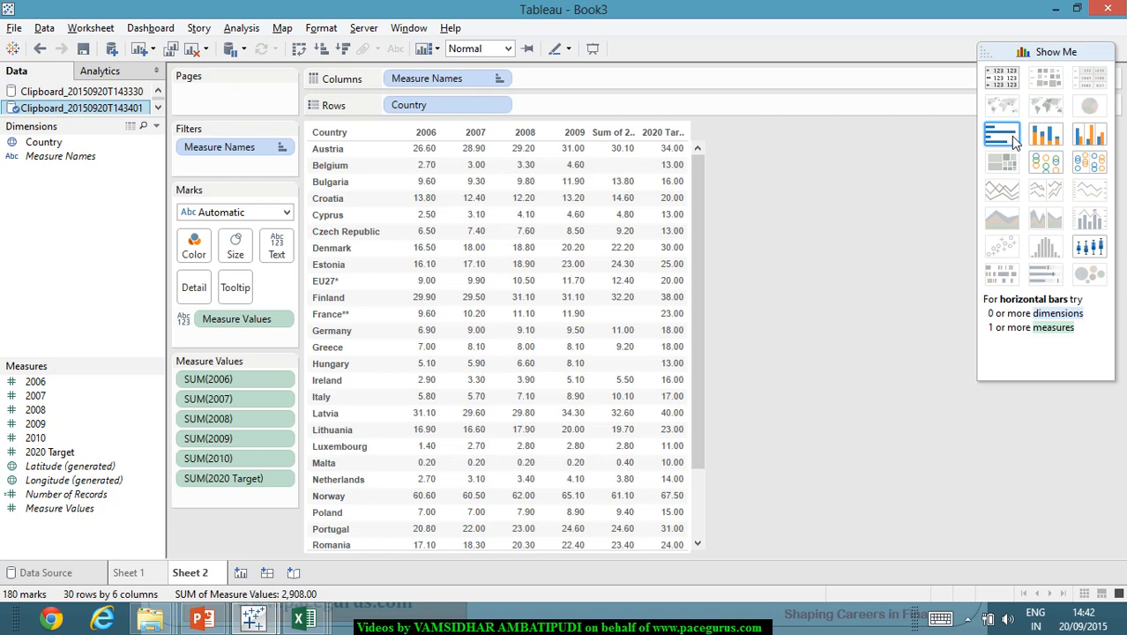
# Step: Choose the horizontal bars chart type in Show Me
pyautogui.click(999, 135)
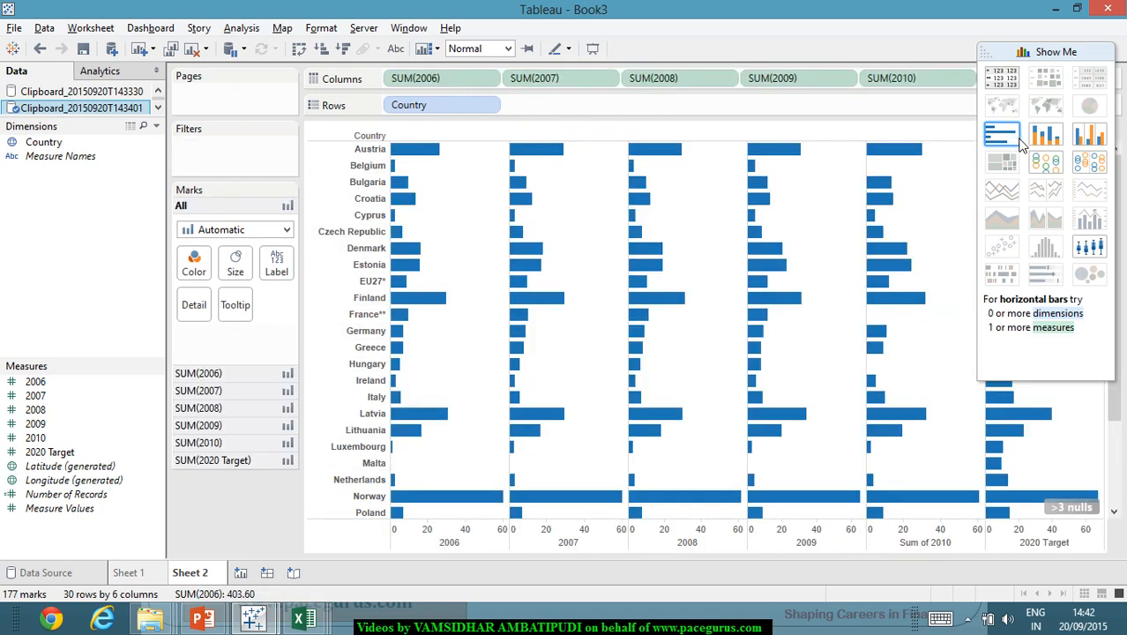
pyautogui.moveTo(418, 297)
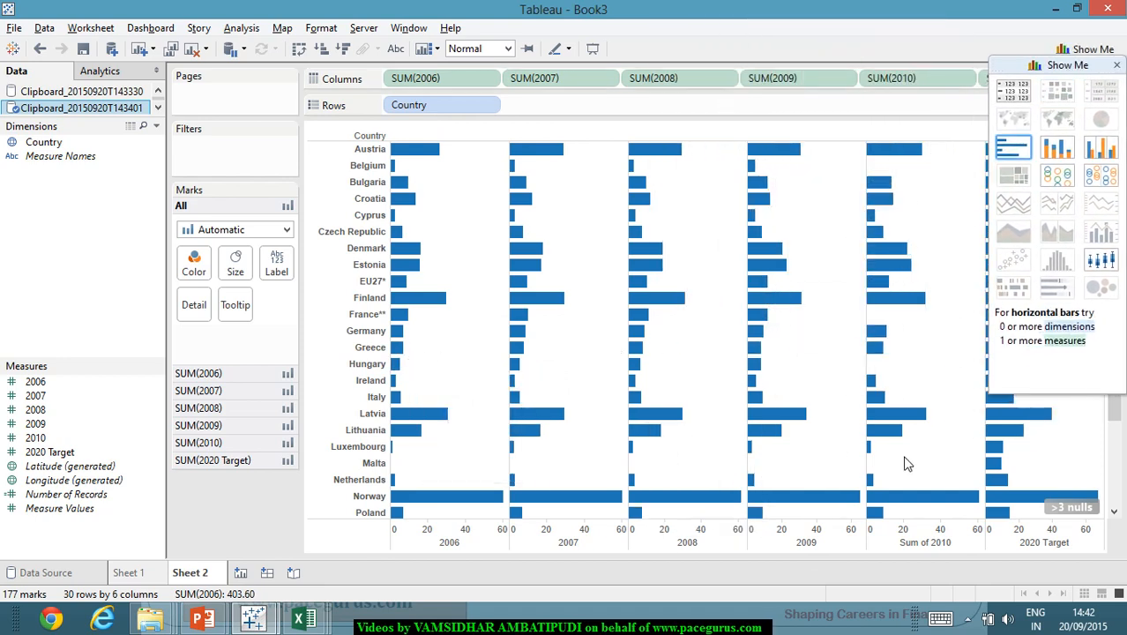
pyautogui.moveTo(752, 514)
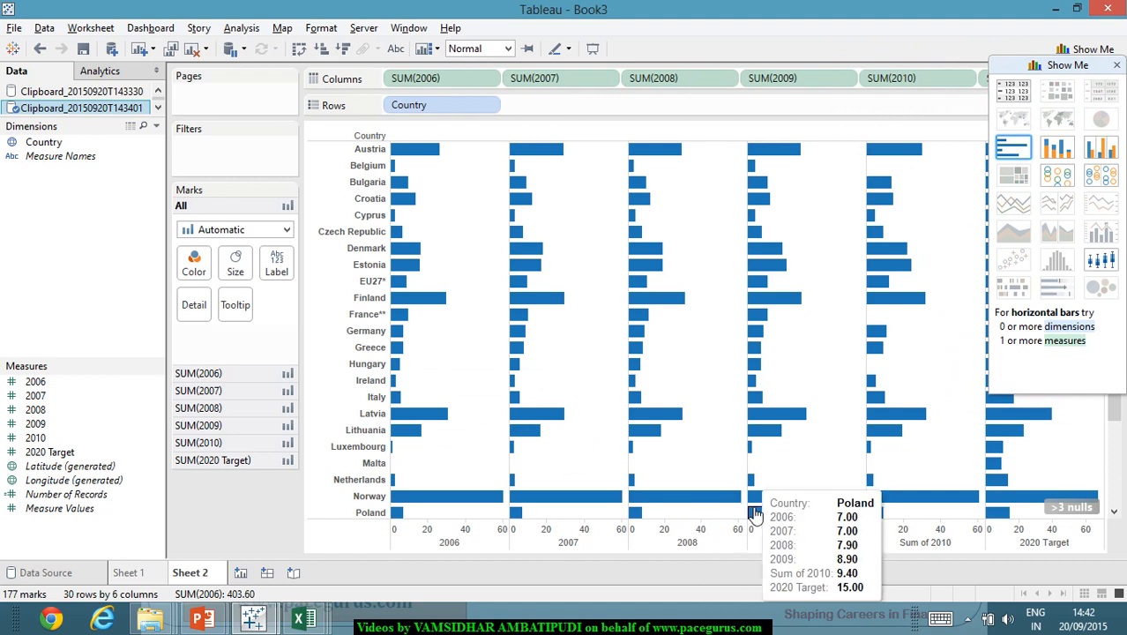
pyautogui.moveTo(574, 384)
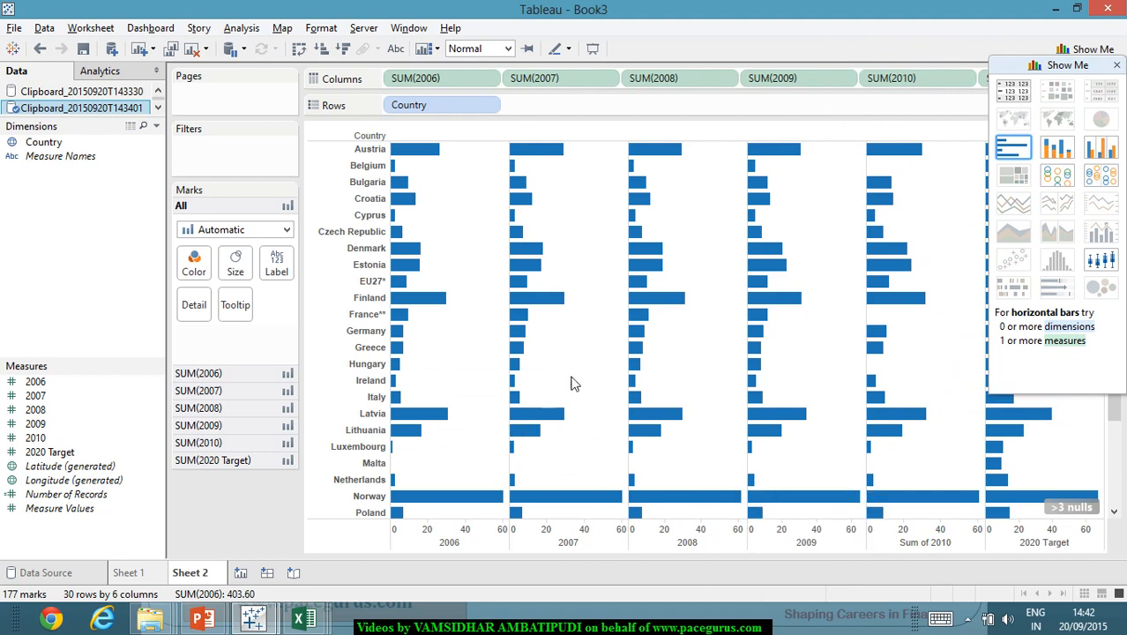
pyautogui.moveTo(611, 390)
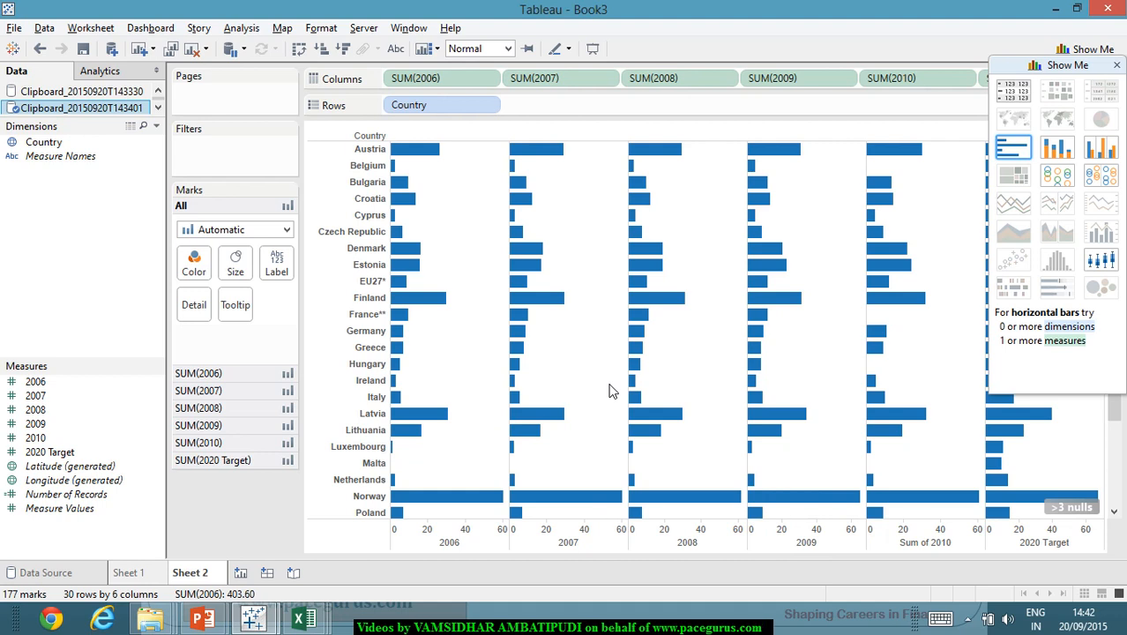
pyautogui.moveTo(709, 448)
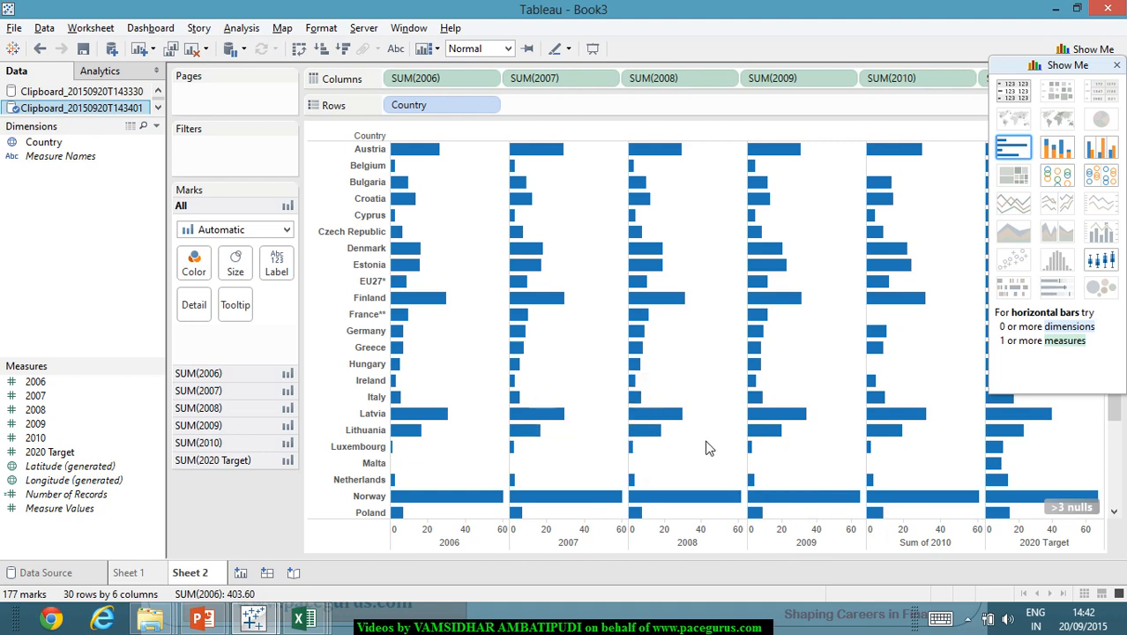
pyautogui.moveTo(745, 447)
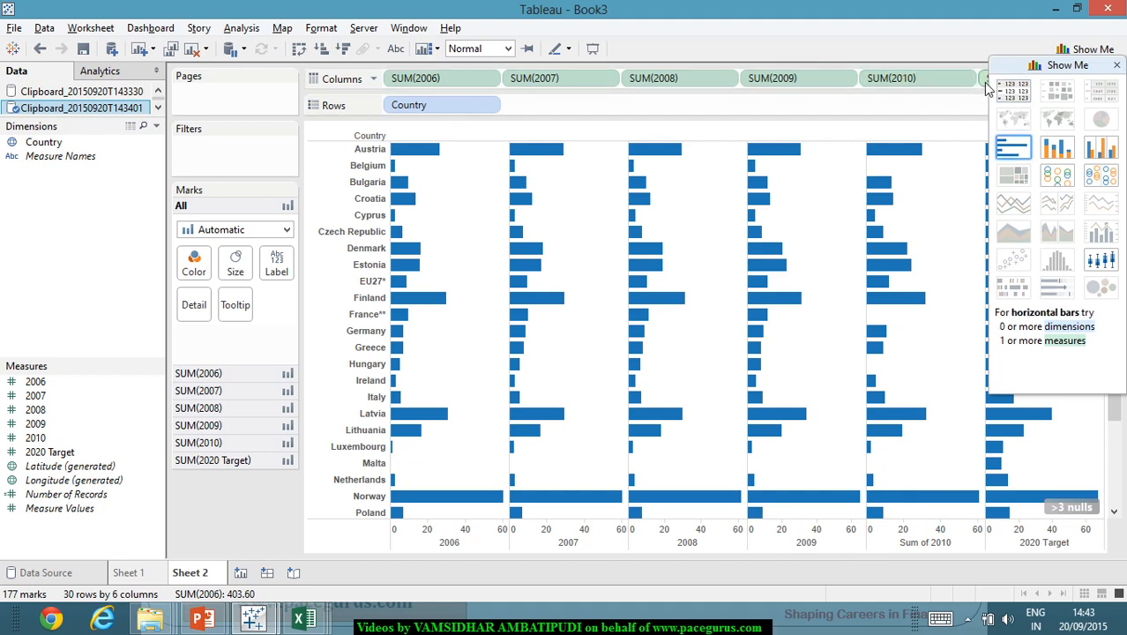
pyautogui.moveTo(970, 101)
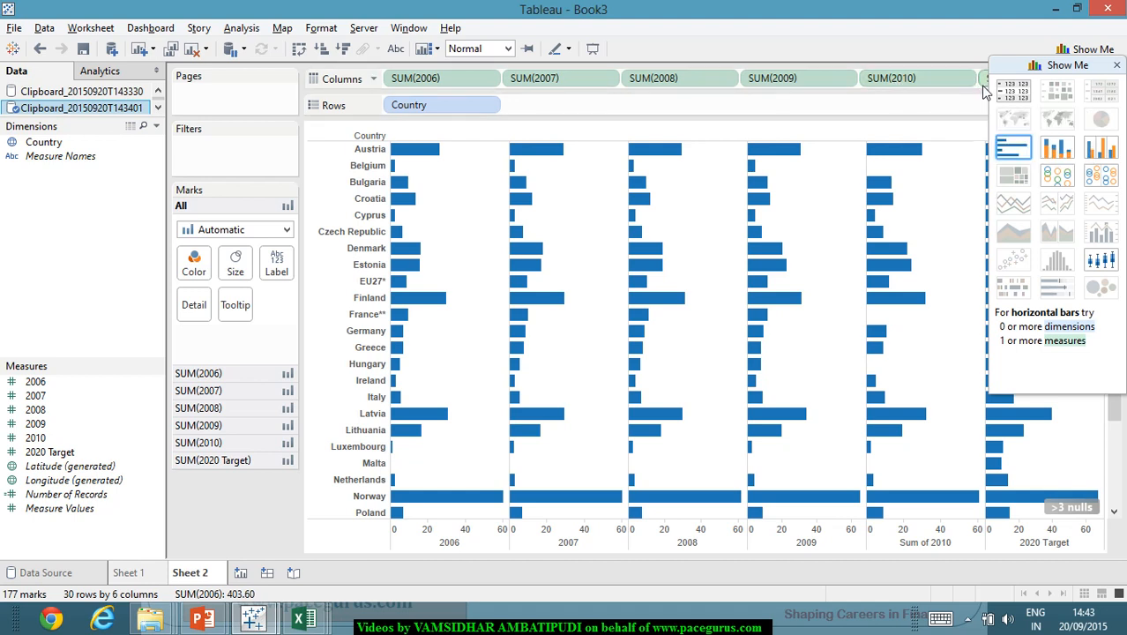
pyautogui.moveTo(921, 98)
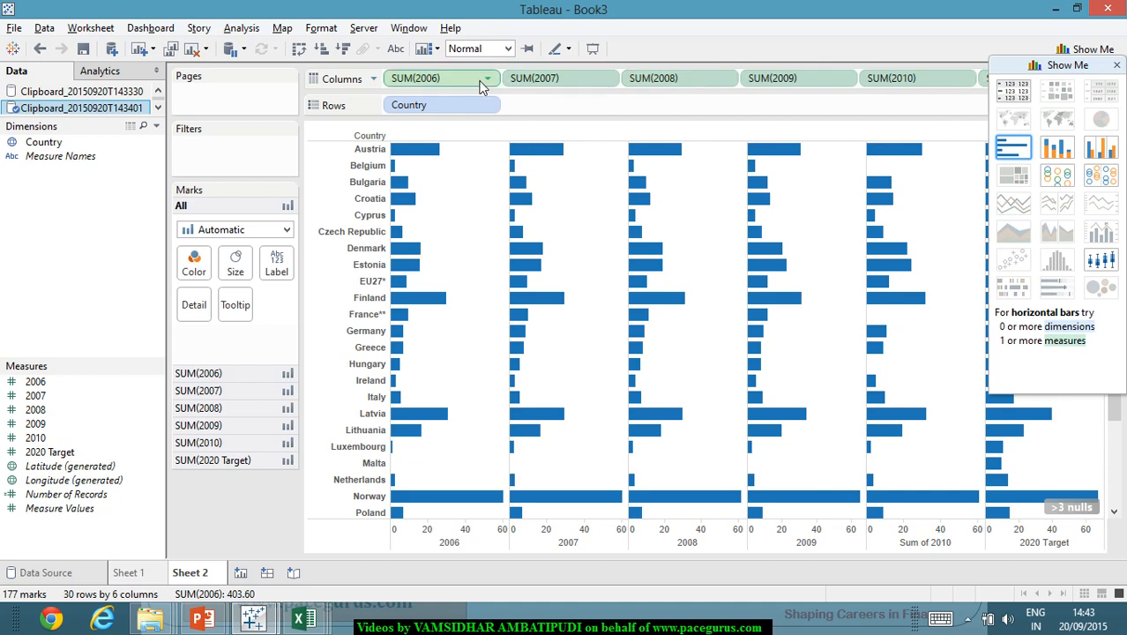
# Step: Remove the 2006 and 2007 measures from the Columns shelf
pyautogui.click(497, 78)
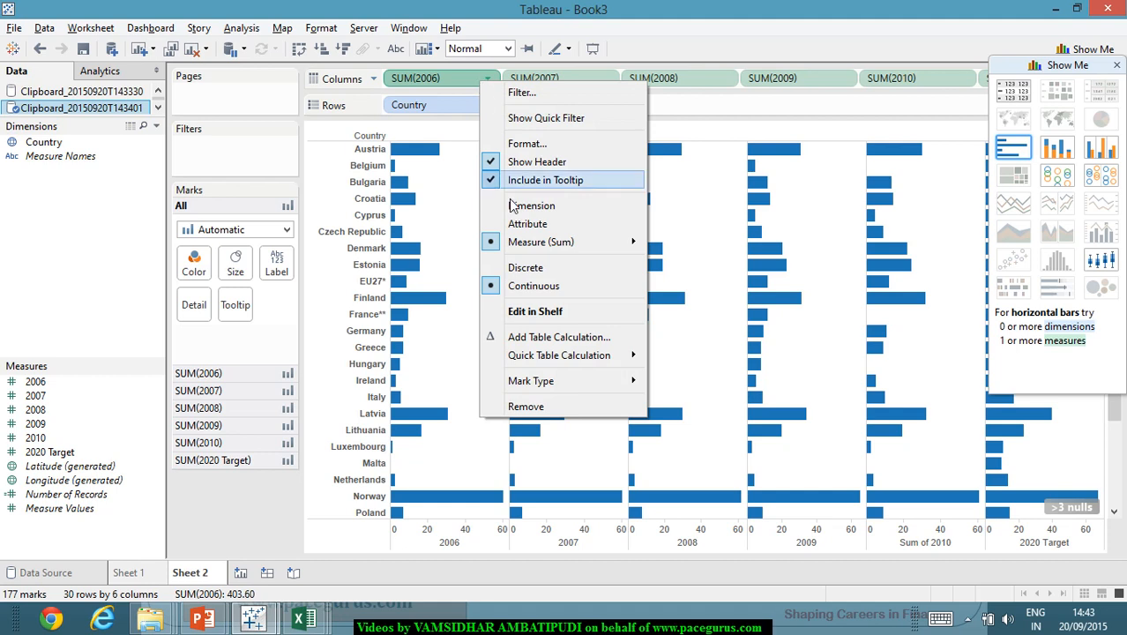
pyautogui.click(525, 406)
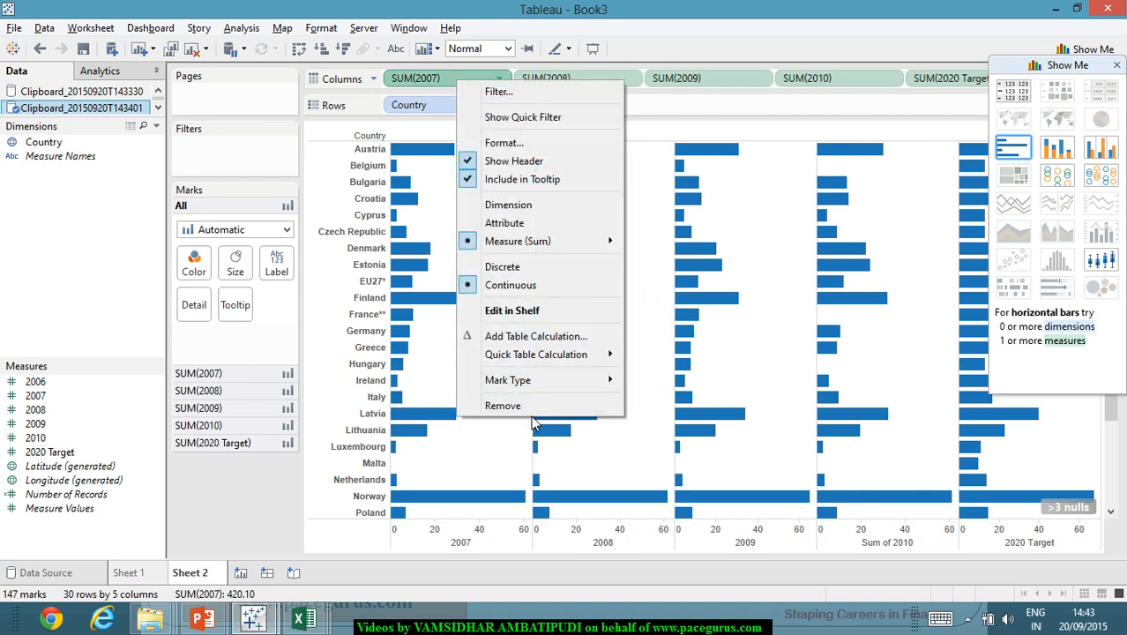
pyautogui.click(503, 406)
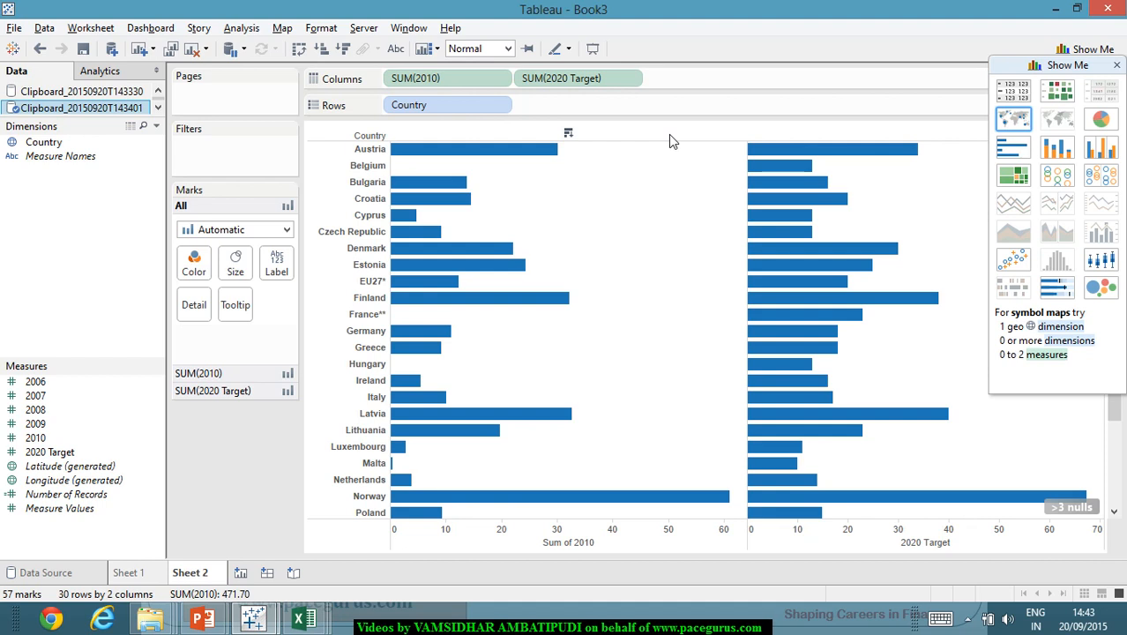
pyautogui.moveTo(683, 143)
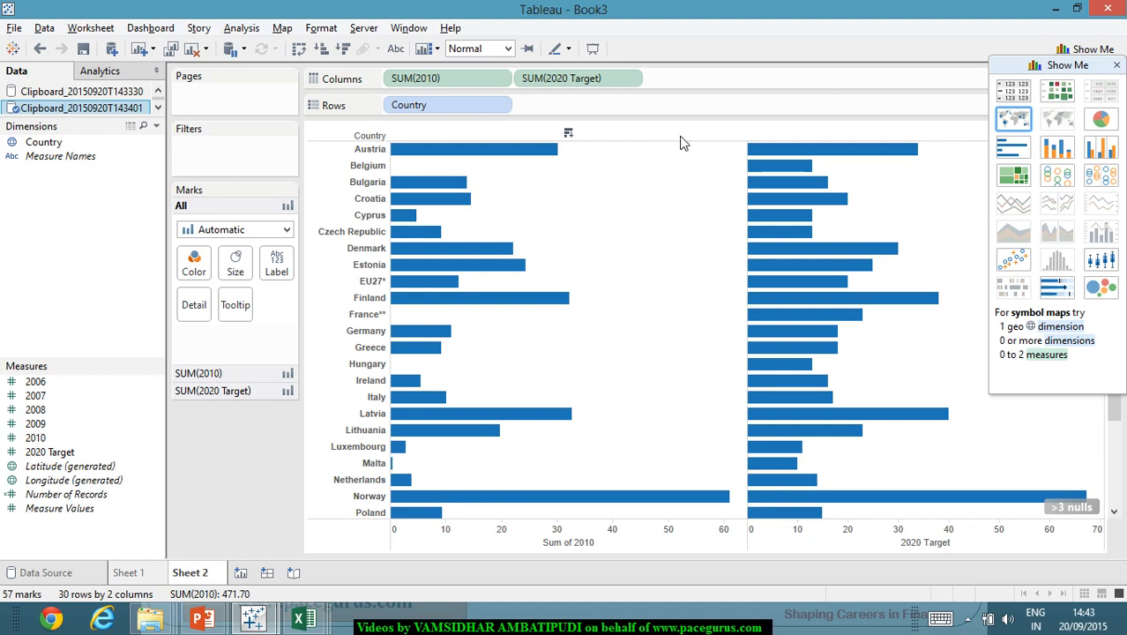
pyautogui.moveTo(522, 394)
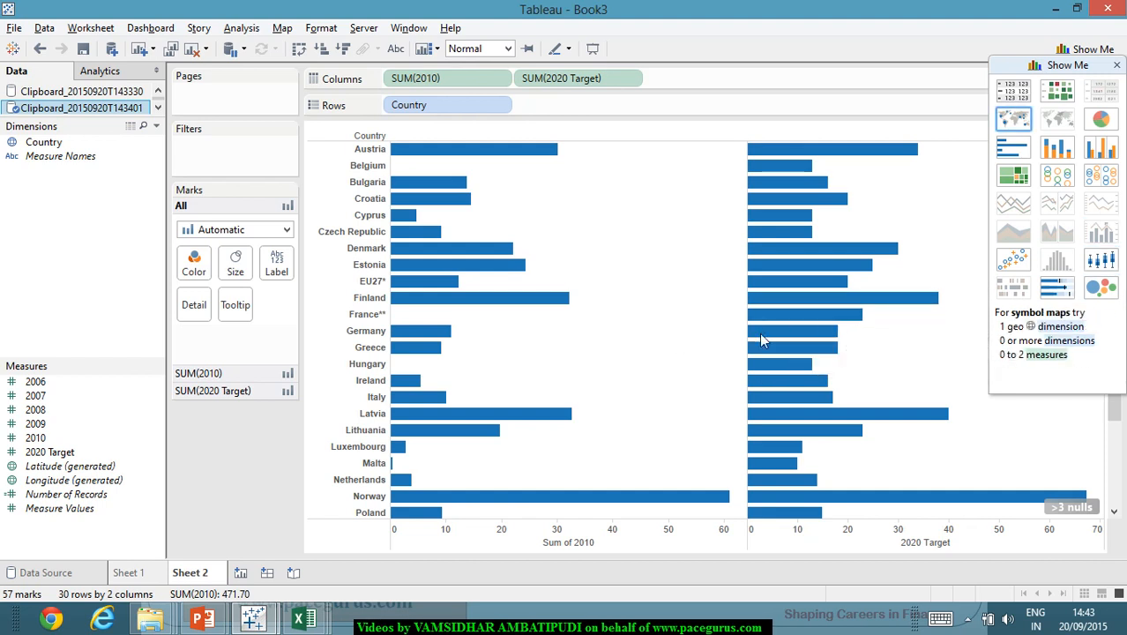
pyautogui.moveTo(1052, 288)
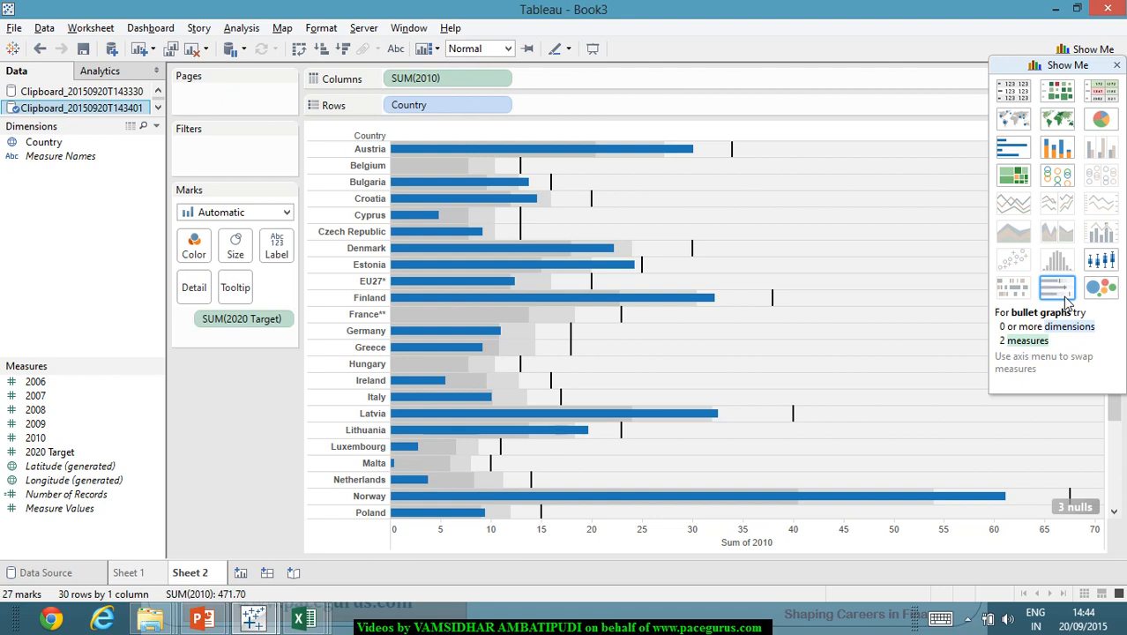
pyautogui.moveTo(1014, 114)
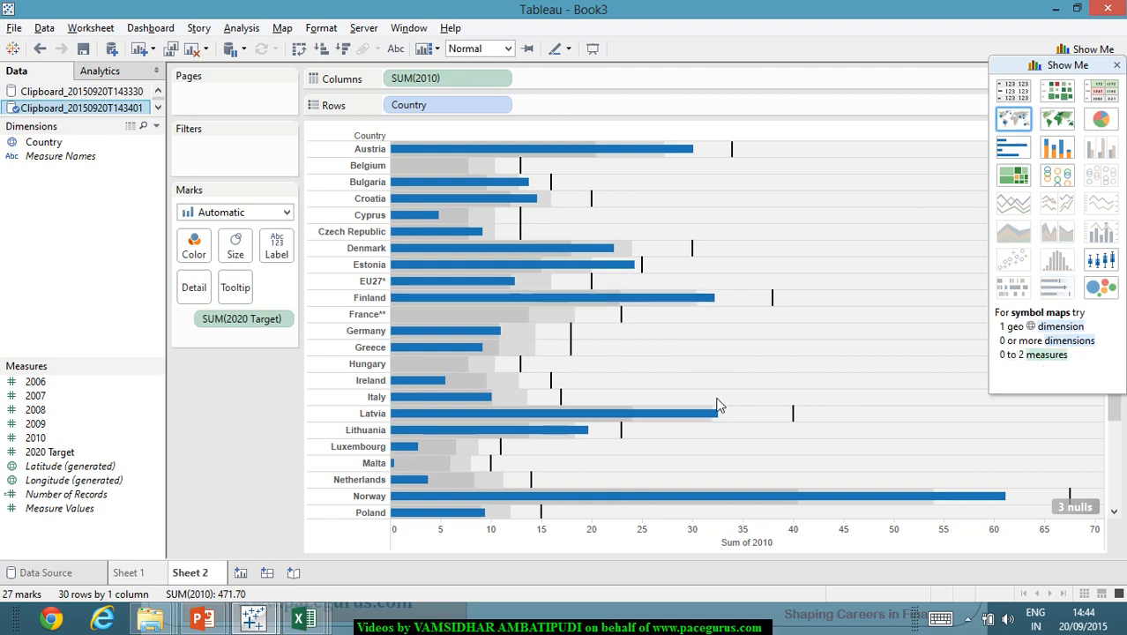
pyautogui.moveTo(753, 393)
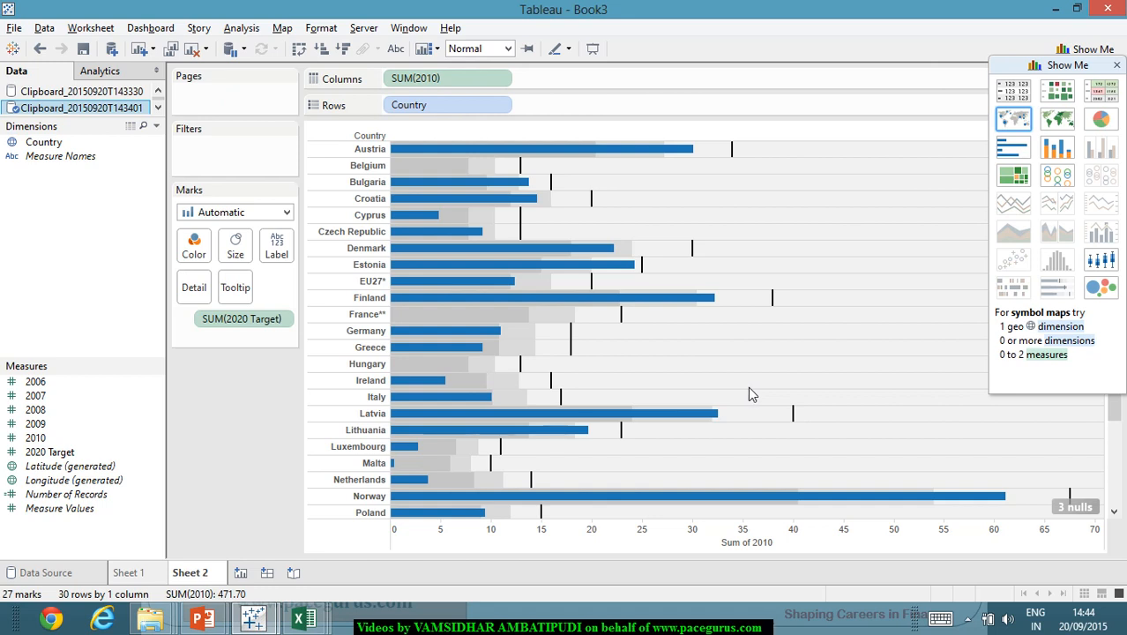
pyautogui.moveTo(580, 360)
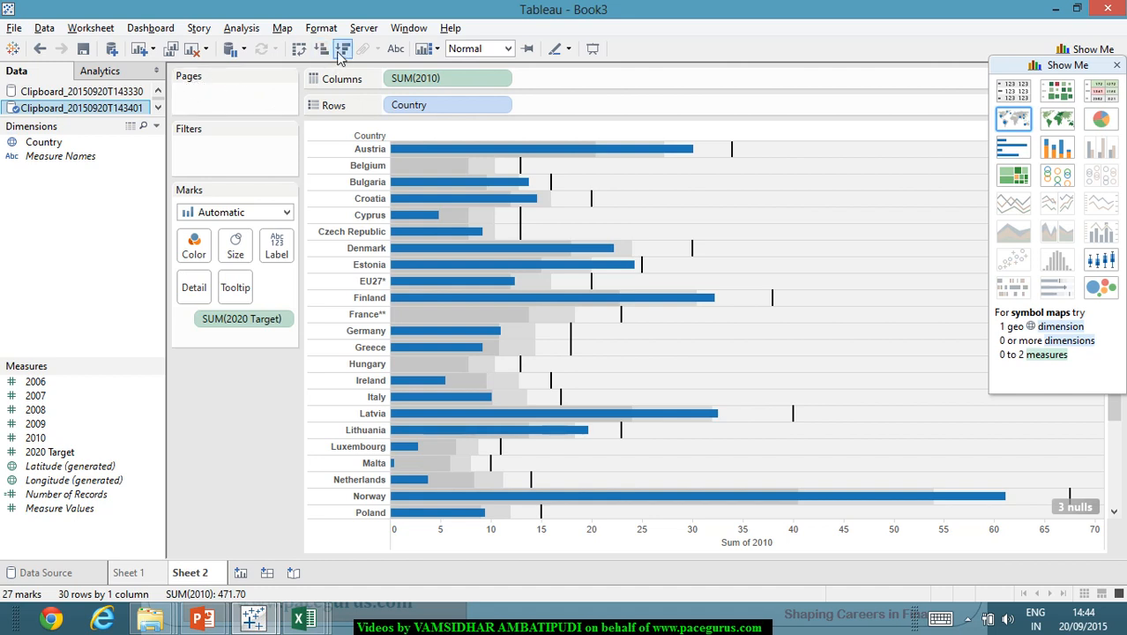
pyautogui.moveTo(344, 50)
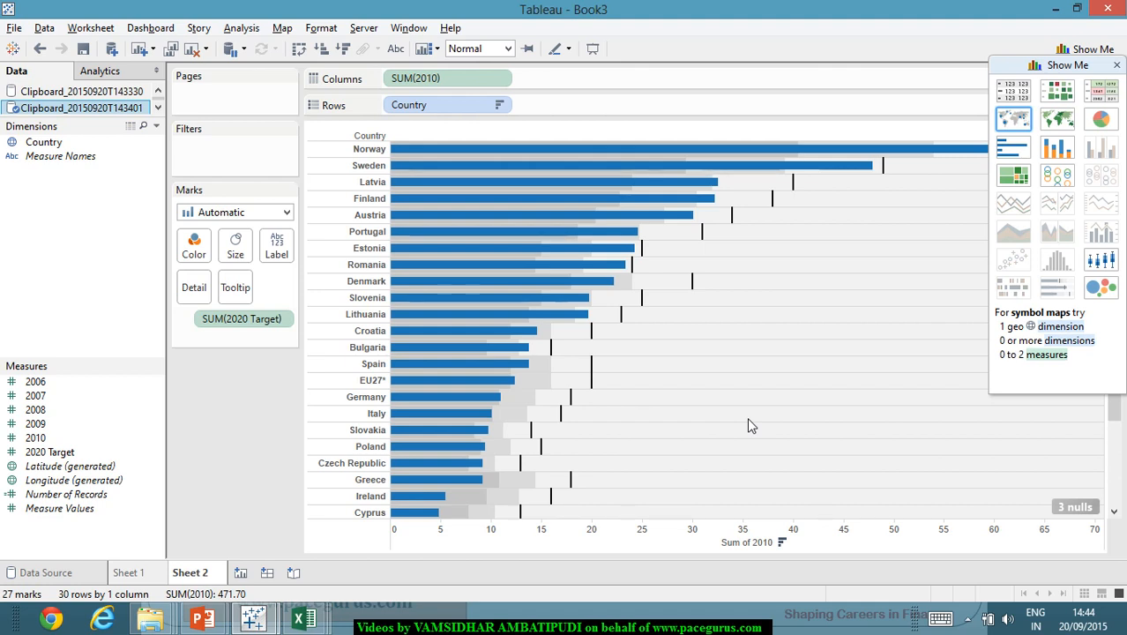
pyautogui.moveTo(807, 386)
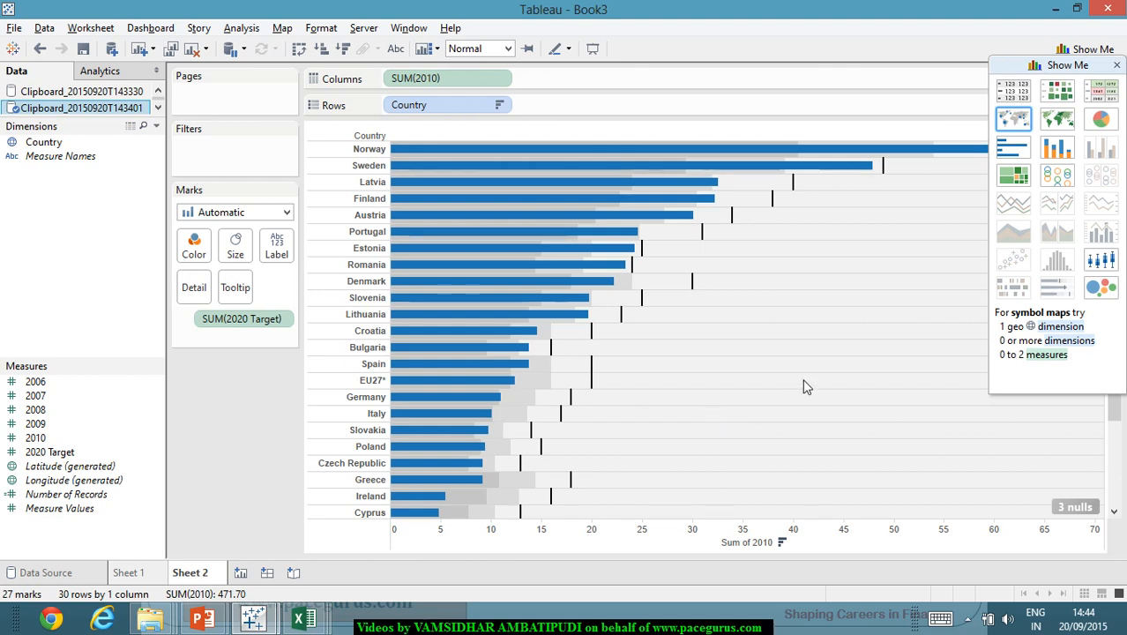
pyautogui.moveTo(836, 421)
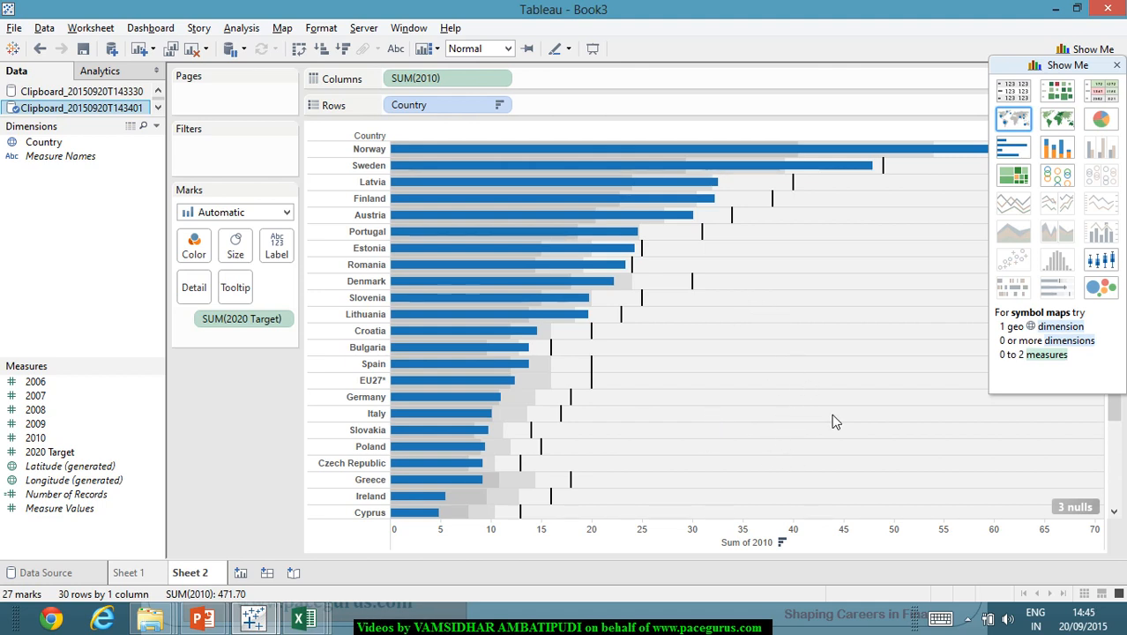
pyautogui.moveTo(839, 422)
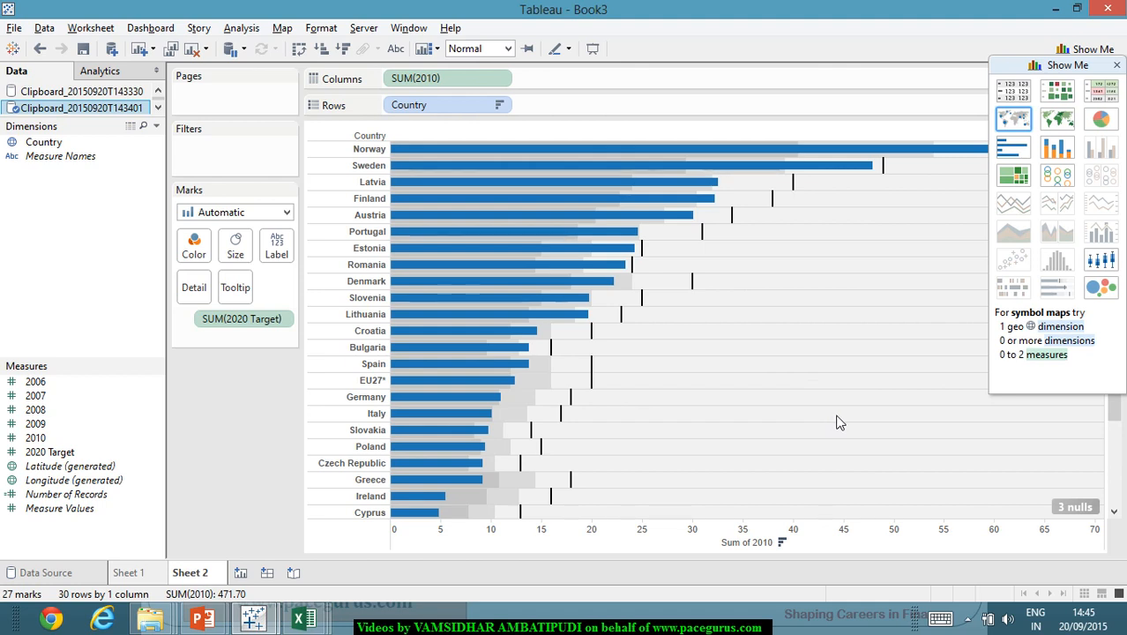
pyautogui.moveTo(624, 182)
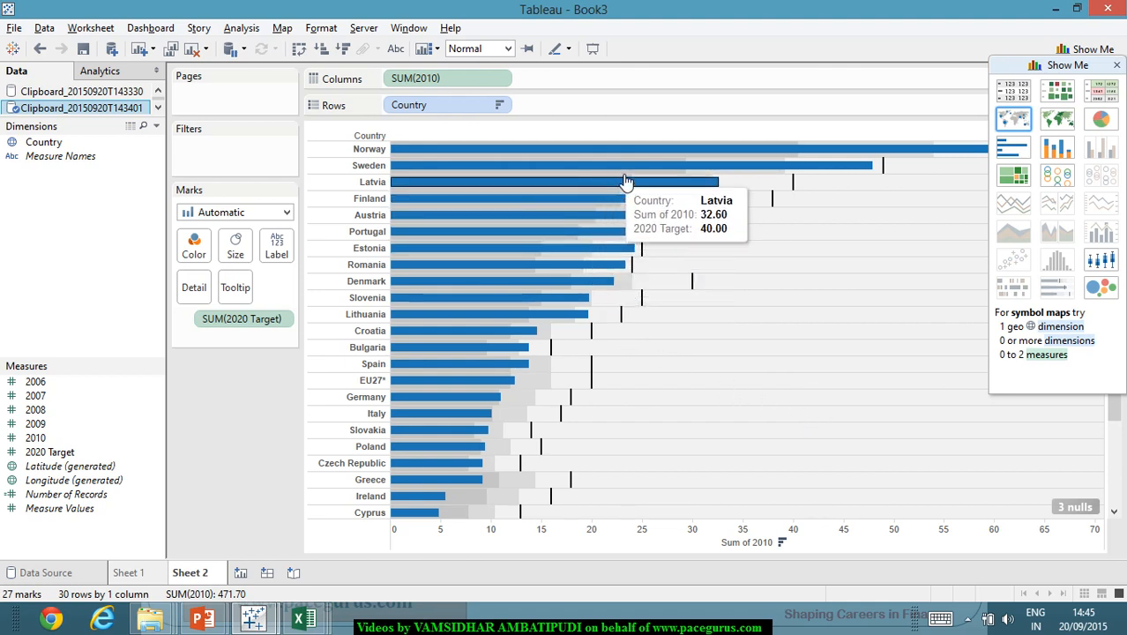
pyautogui.moveTo(767, 243)
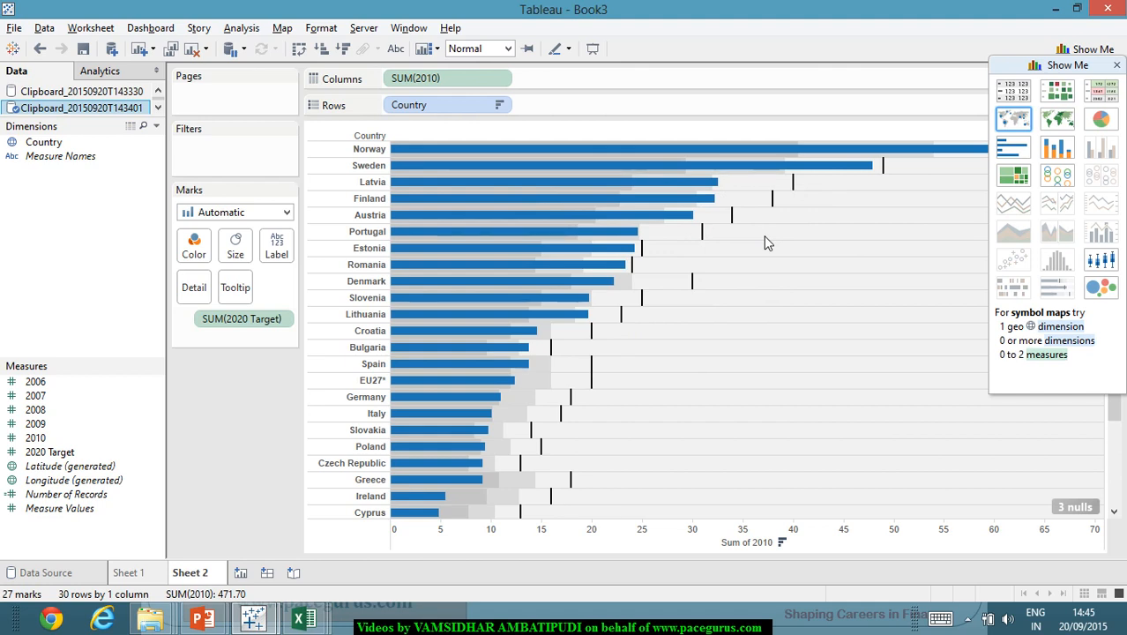
pyautogui.moveTo(796, 212)
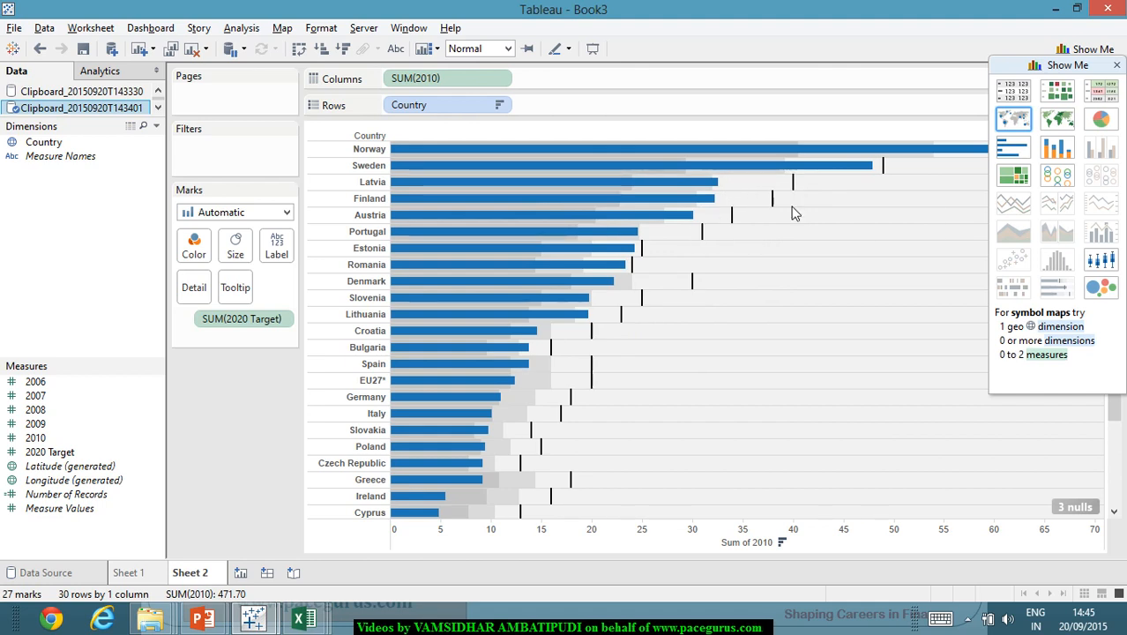
pyautogui.moveTo(781, 280)
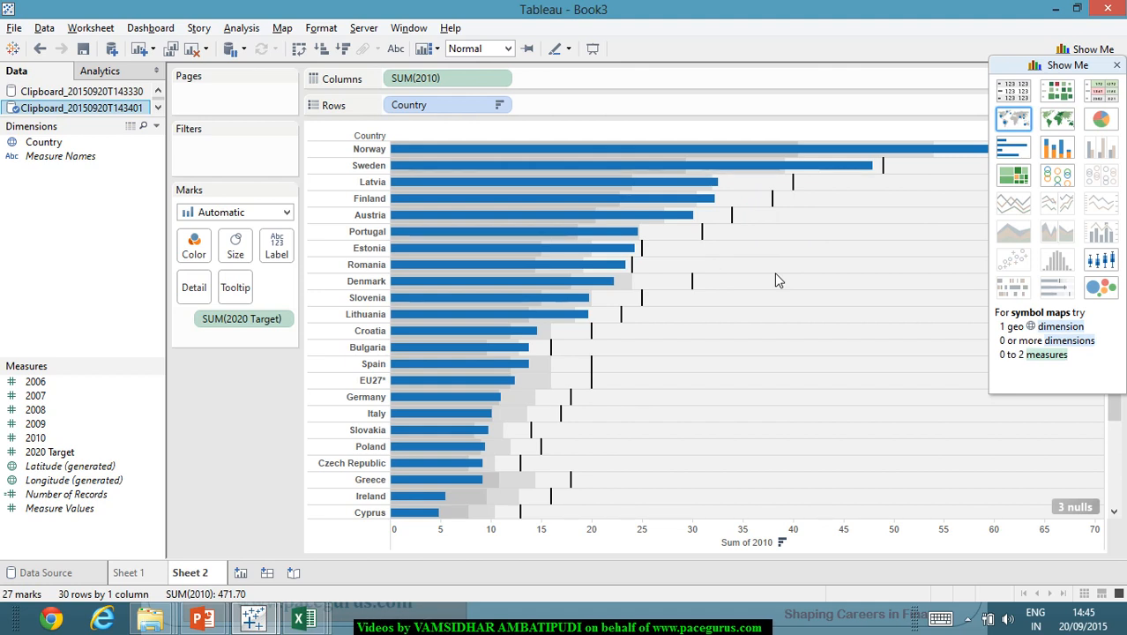
pyautogui.moveTo(813, 168)
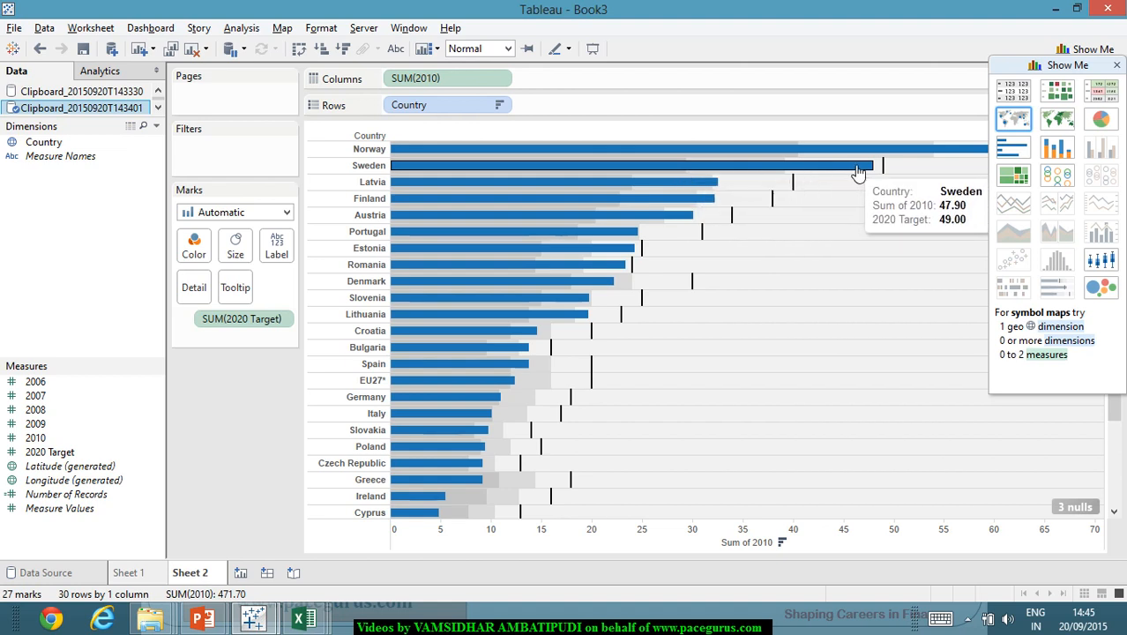
pyautogui.moveTo(867, 183)
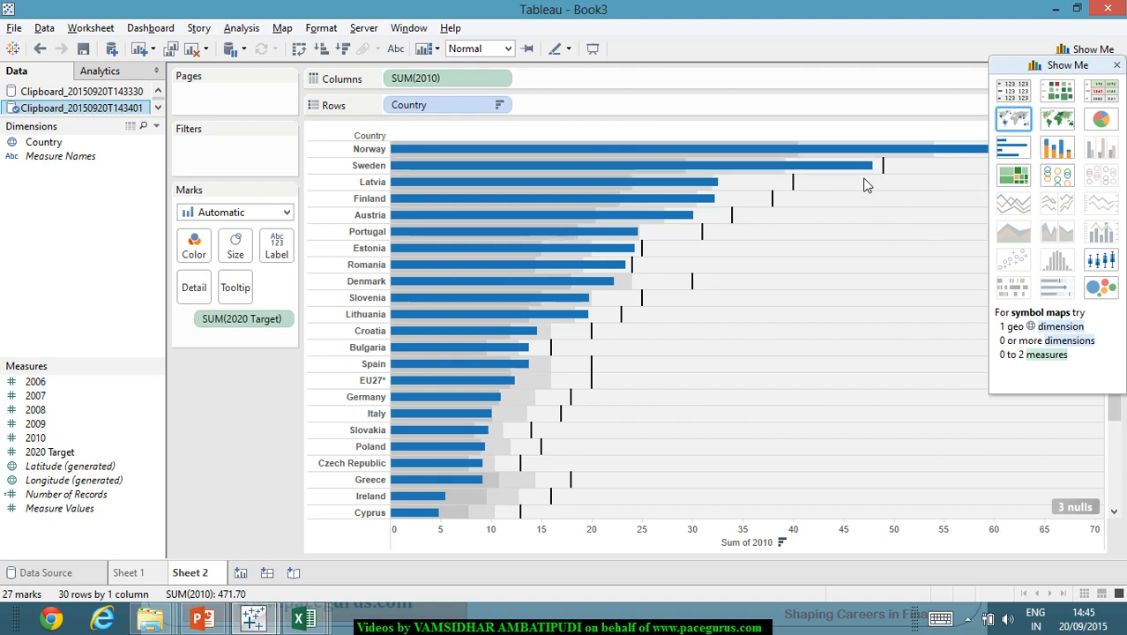
pyautogui.moveTo(854, 179)
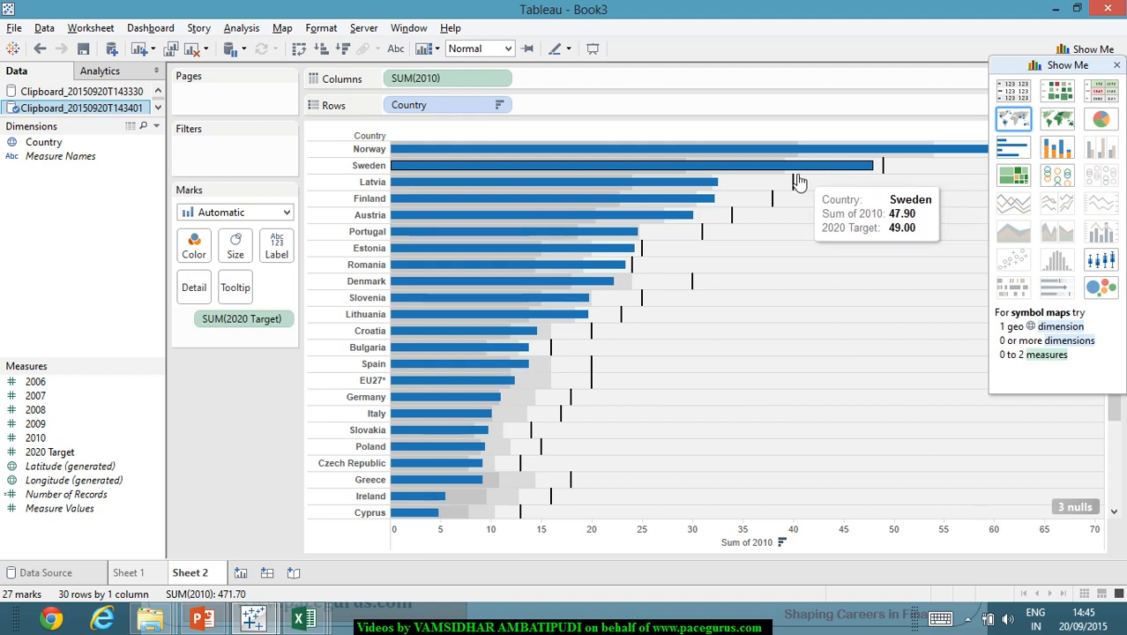
pyautogui.moveTo(815, 171)
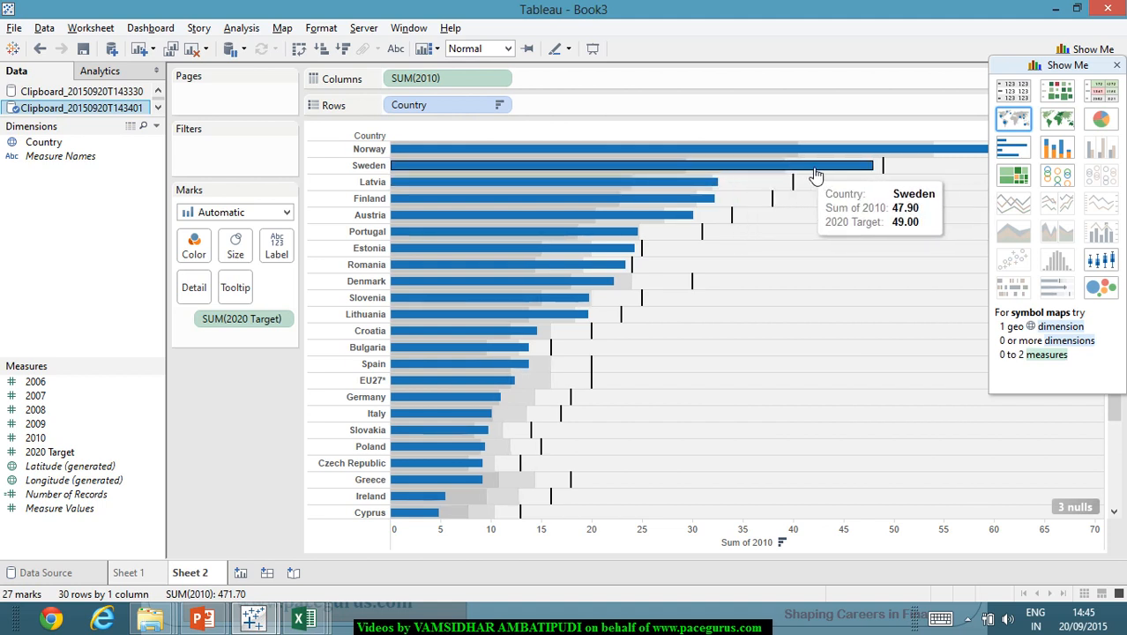
pyautogui.moveTo(859, 174)
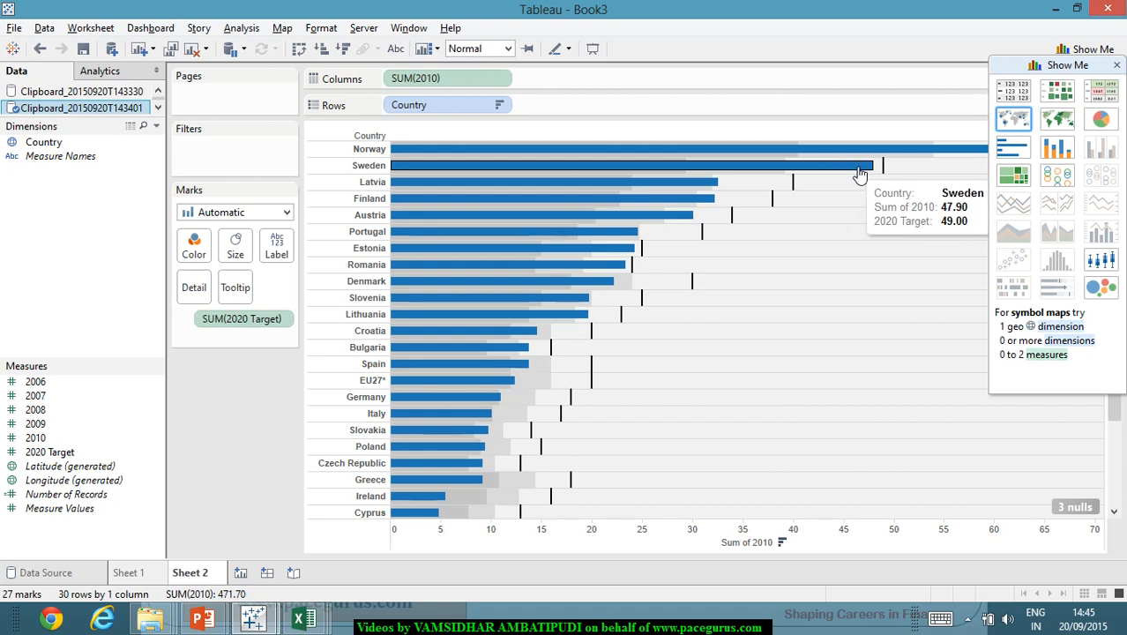
pyautogui.moveTo(876, 172)
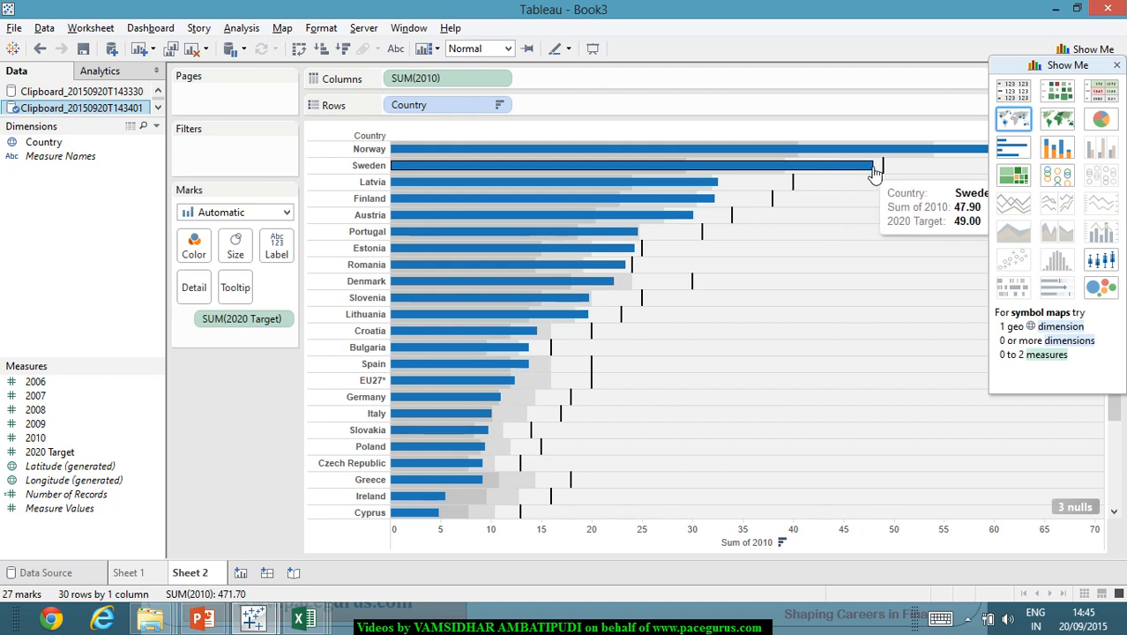
pyautogui.moveTo(809, 194)
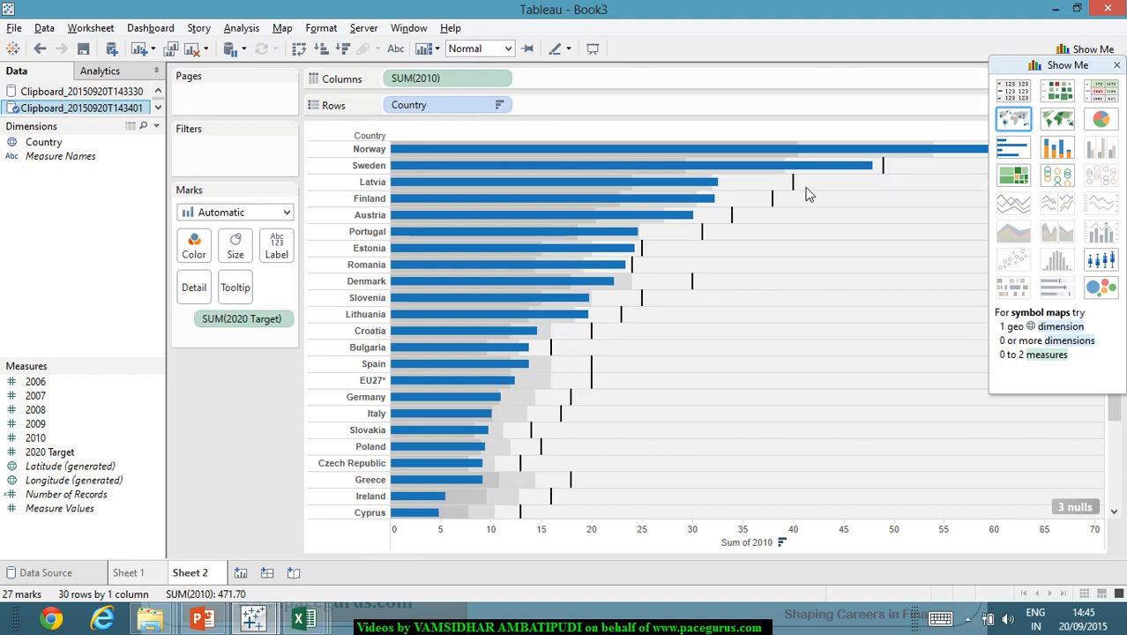
pyautogui.moveTo(770, 204)
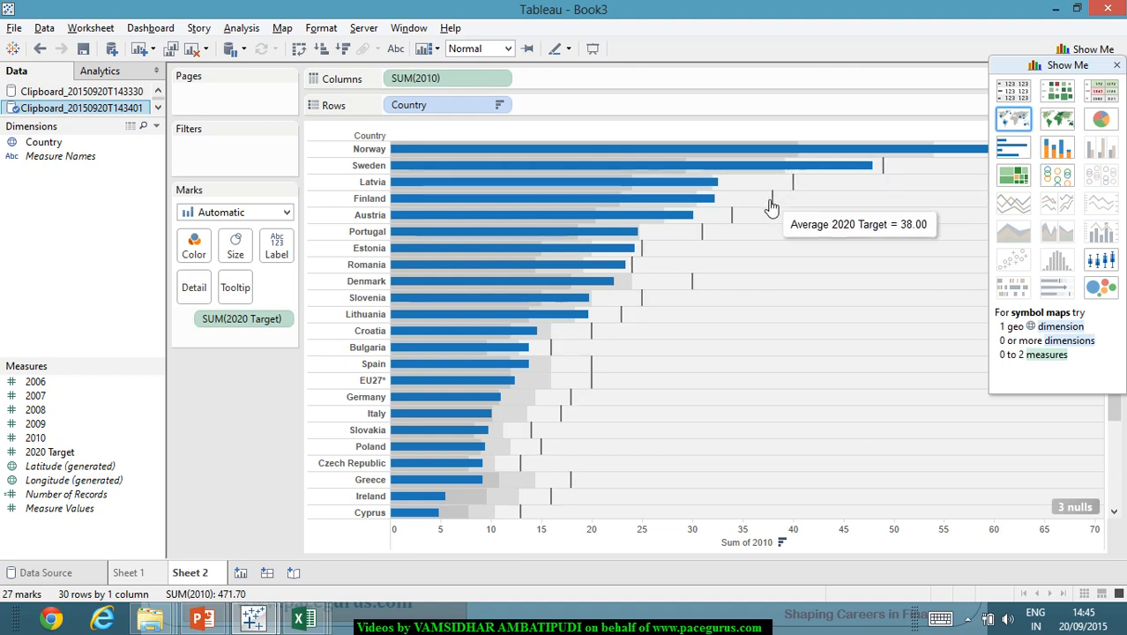
pyautogui.moveTo(742, 226)
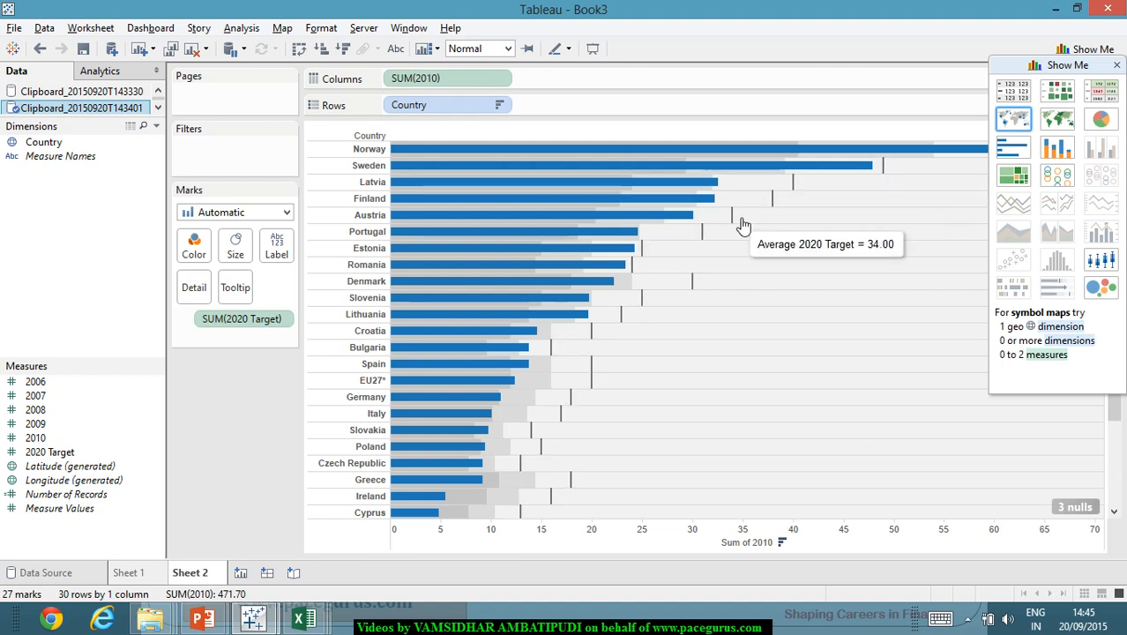
pyautogui.moveTo(715, 252)
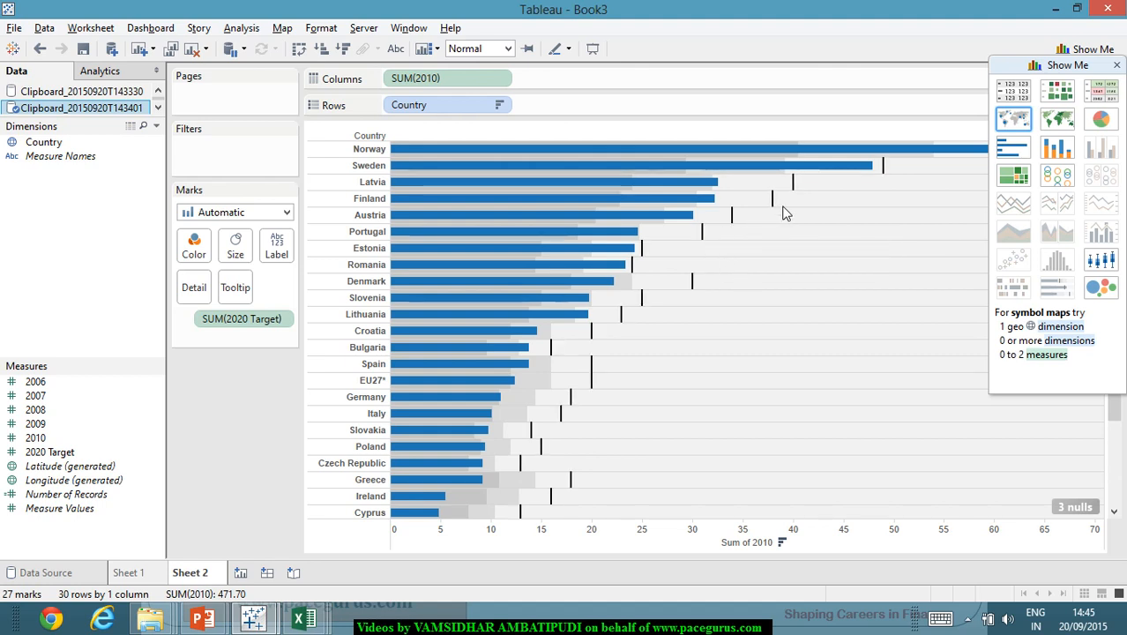
pyautogui.moveTo(670, 258)
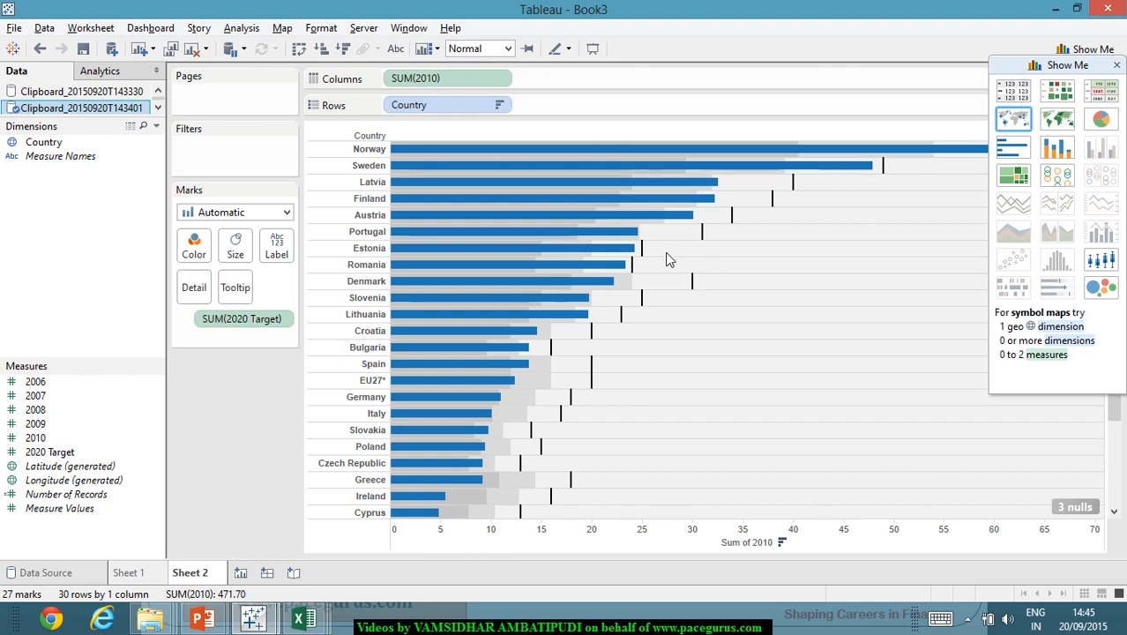
pyautogui.moveTo(686, 254)
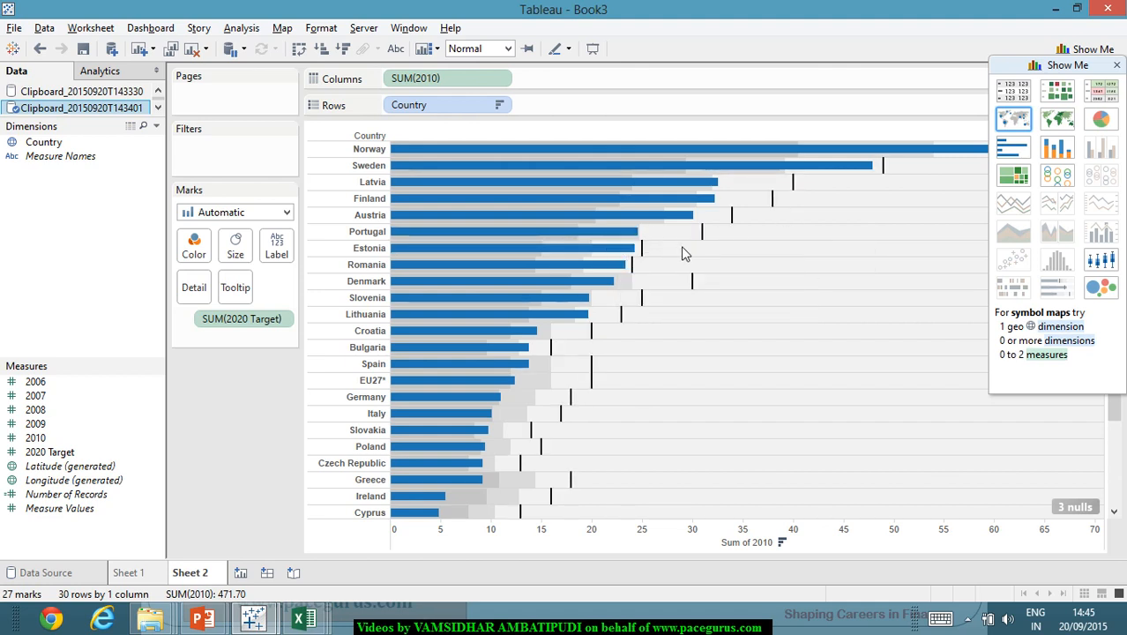
pyautogui.moveTo(710, 287)
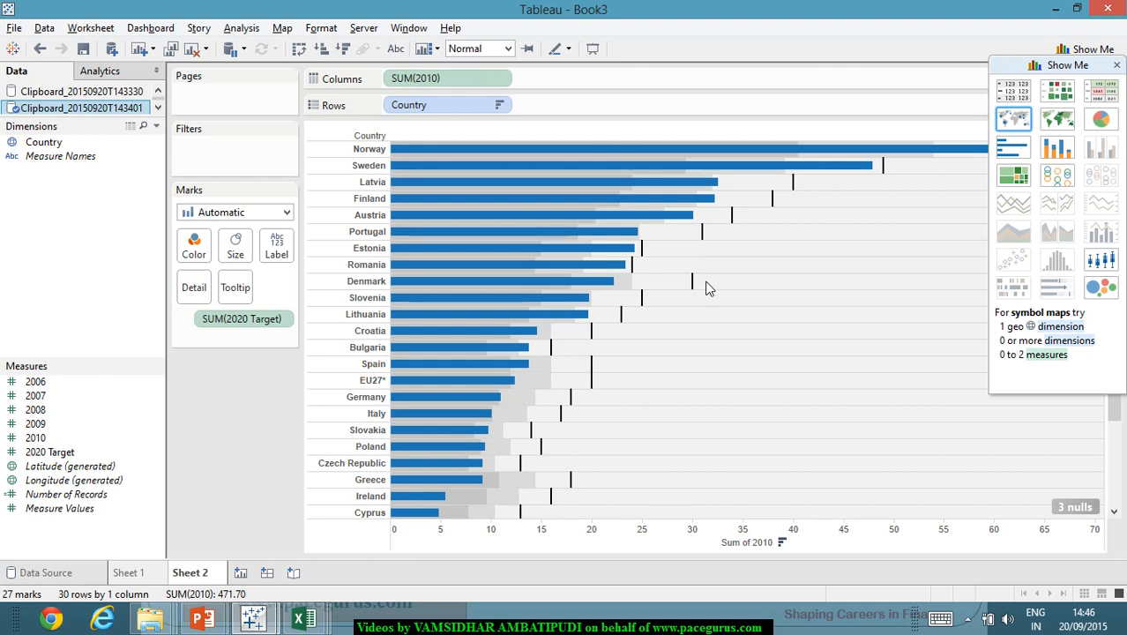
pyautogui.moveTo(922, 432)
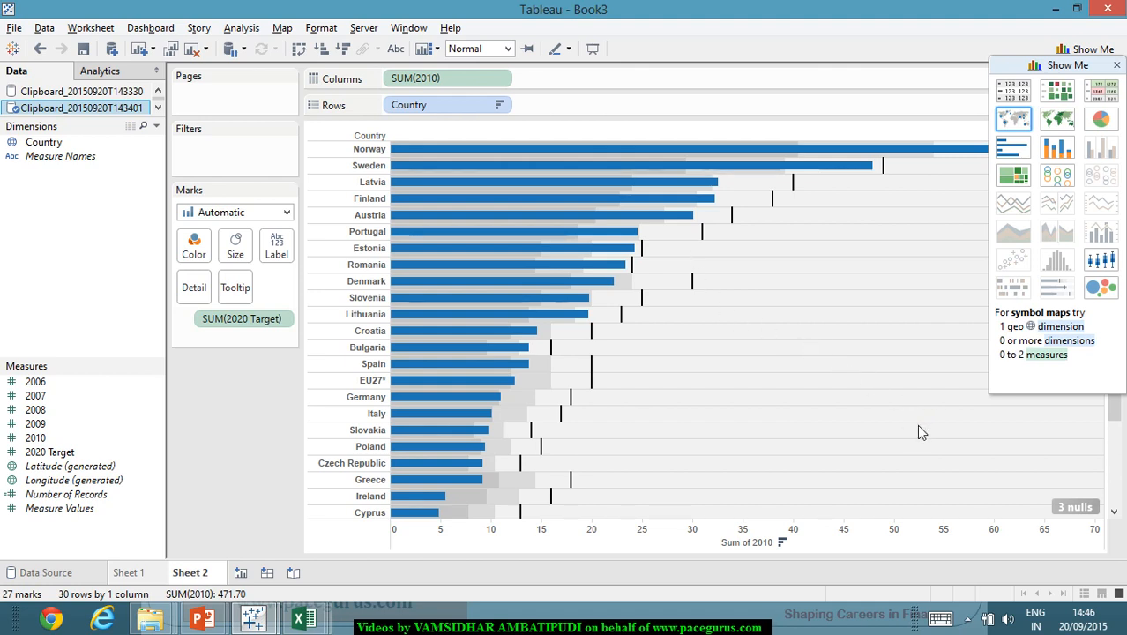
pyautogui.moveTo(1121, 557)
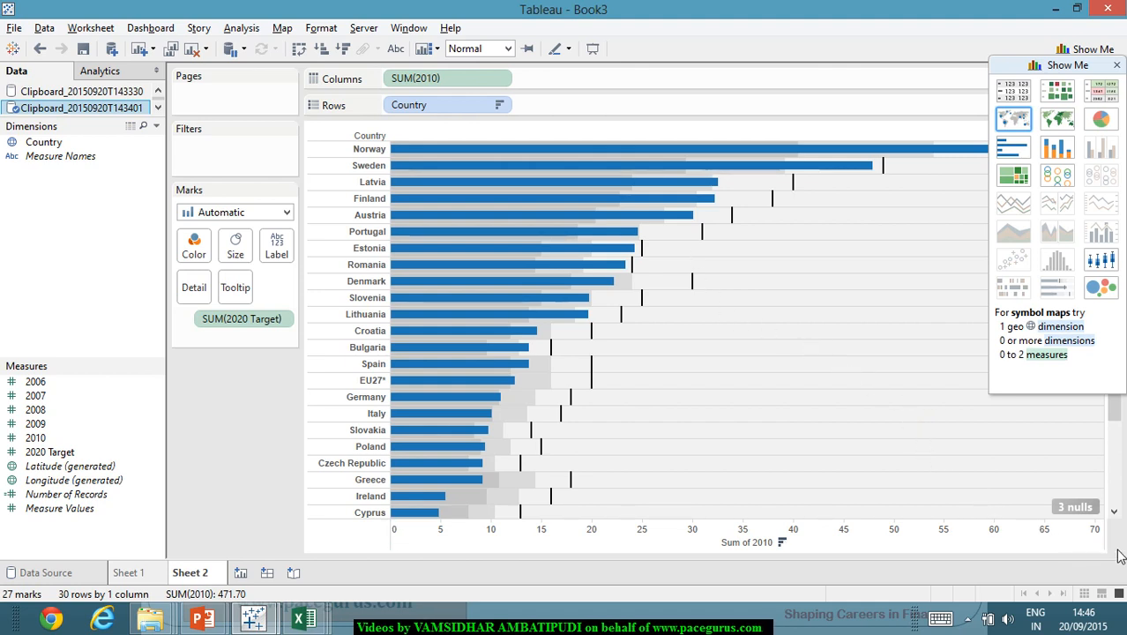
pyautogui.moveTo(777, 567)
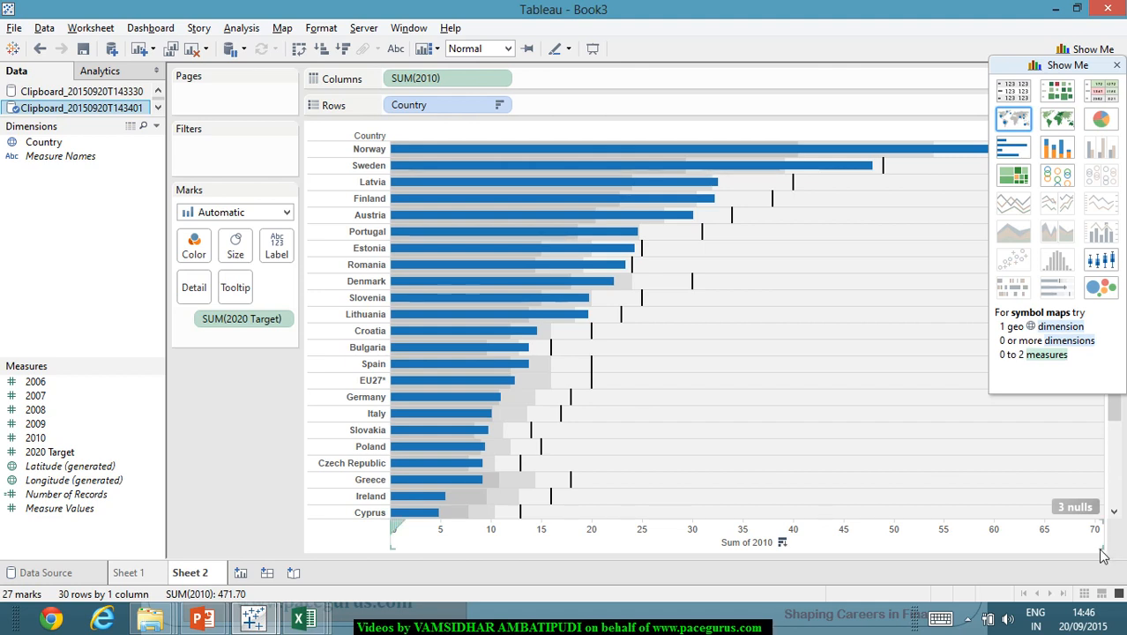
pyautogui.moveTo(745, 410)
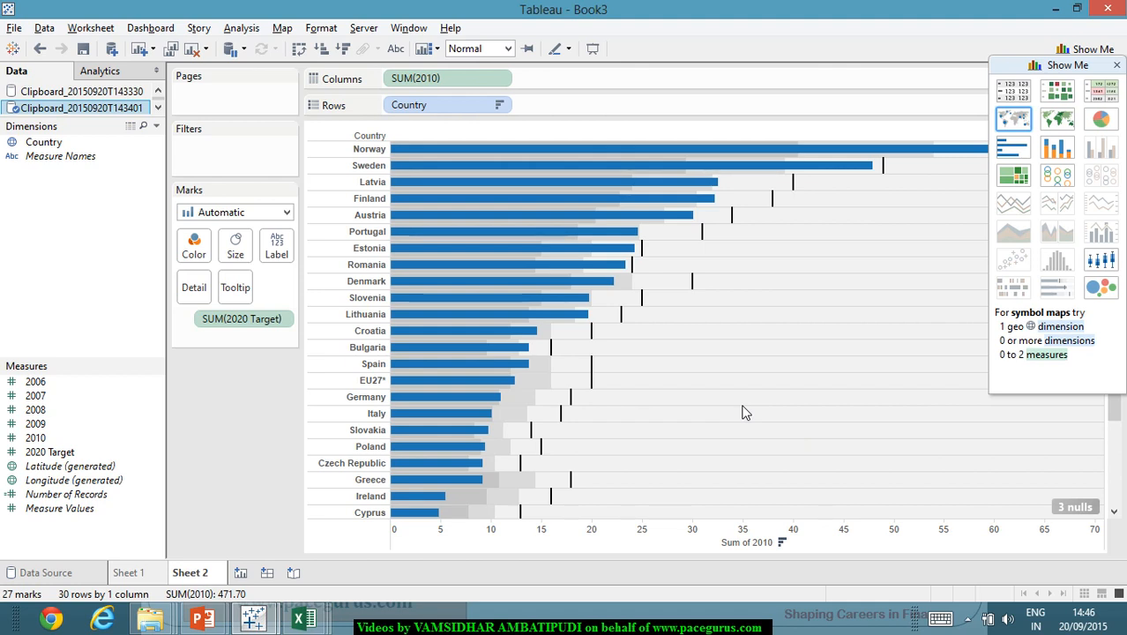
pyautogui.click(1088, 65)
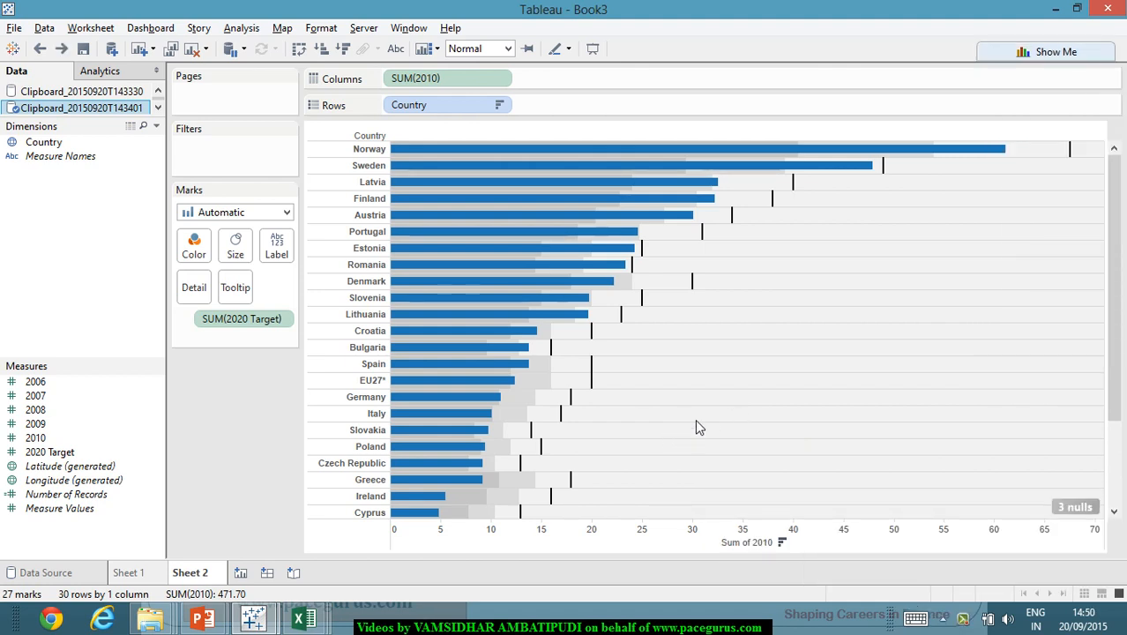
pyautogui.moveTo(1120, 383)
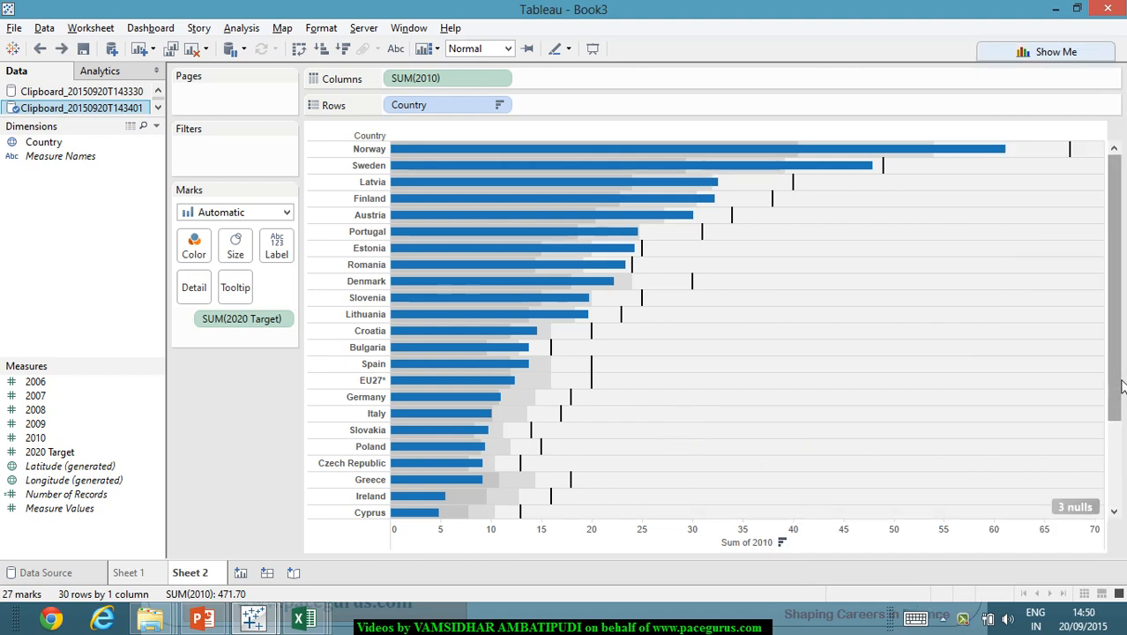
pyautogui.moveTo(1107, 386)
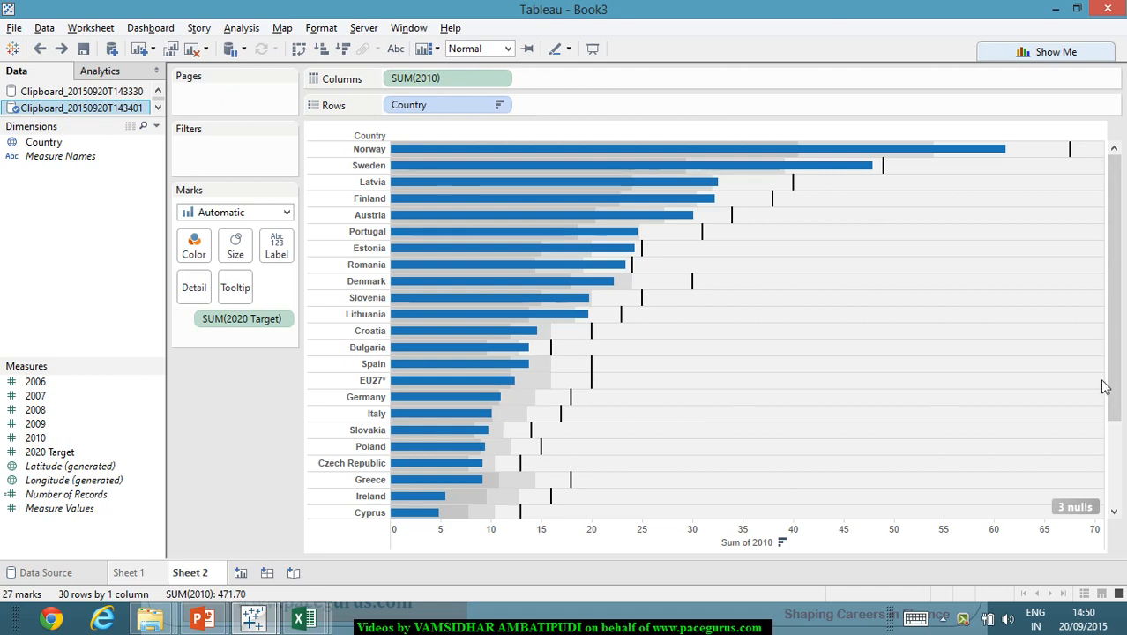
pyautogui.moveTo(1106, 392)
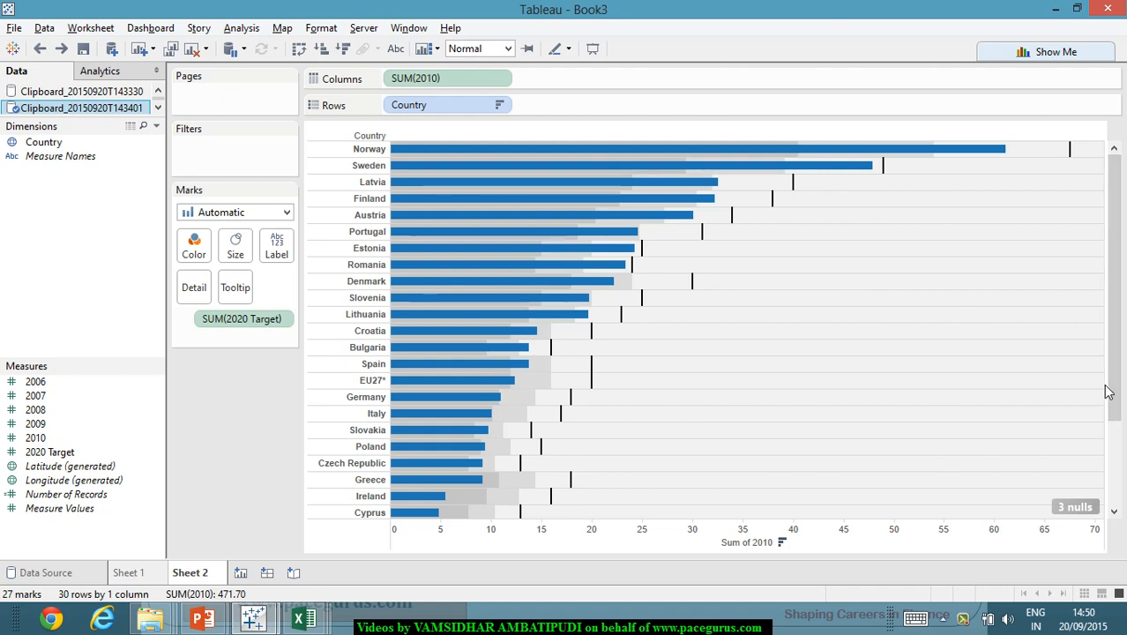
pyautogui.moveTo(1107, 392); pyautogui.dragTo(766, 400)
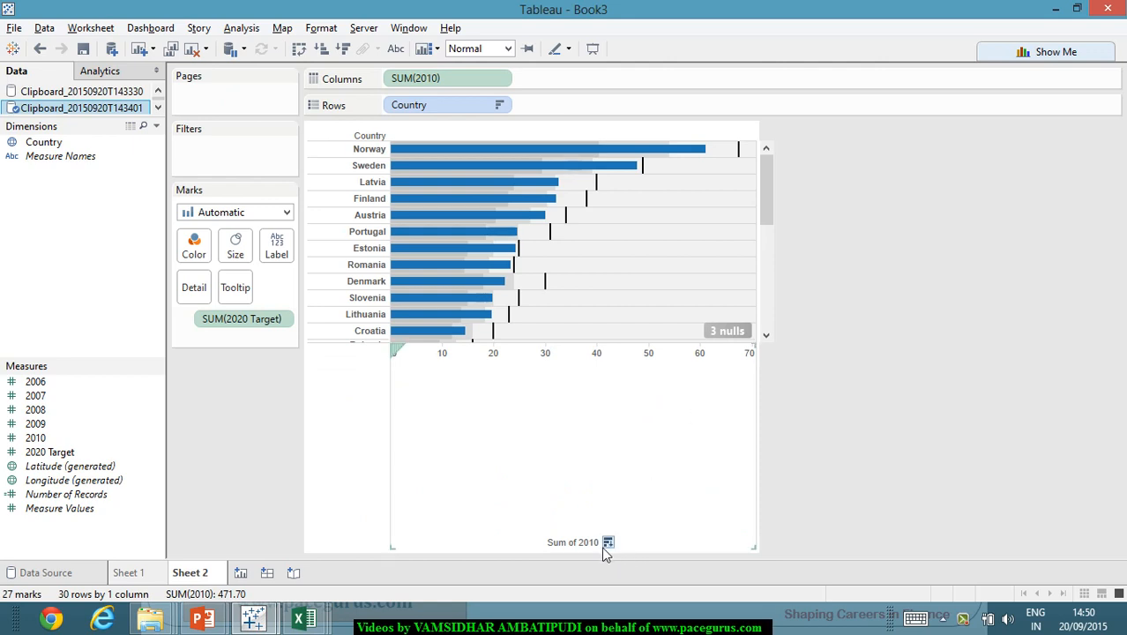
pyautogui.click(577, 543)
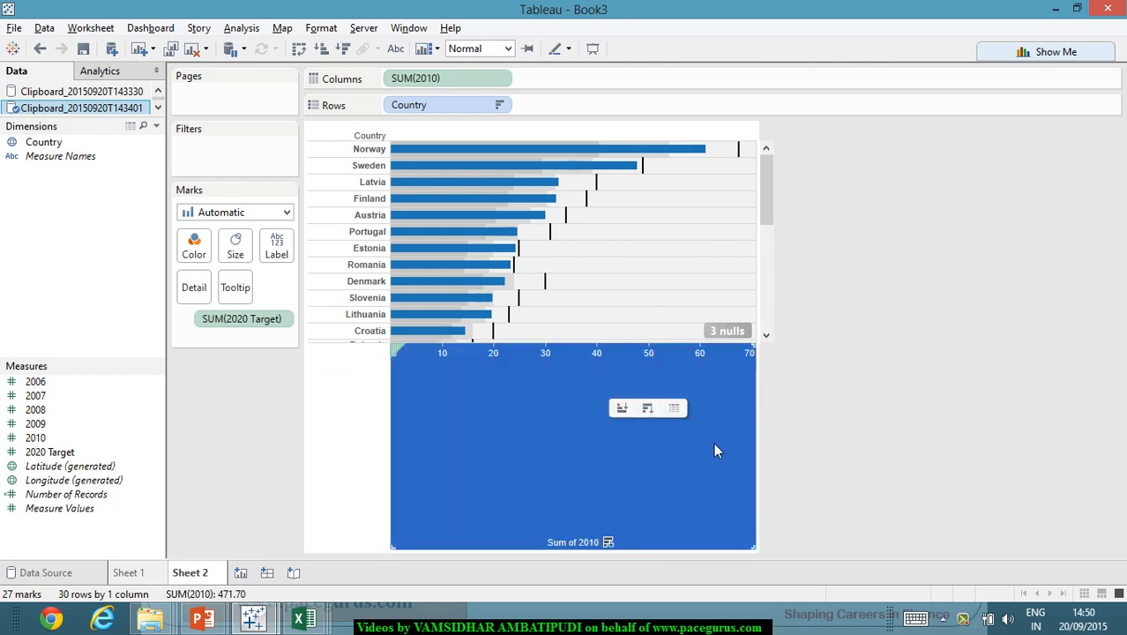
pyautogui.moveTo(564, 346)
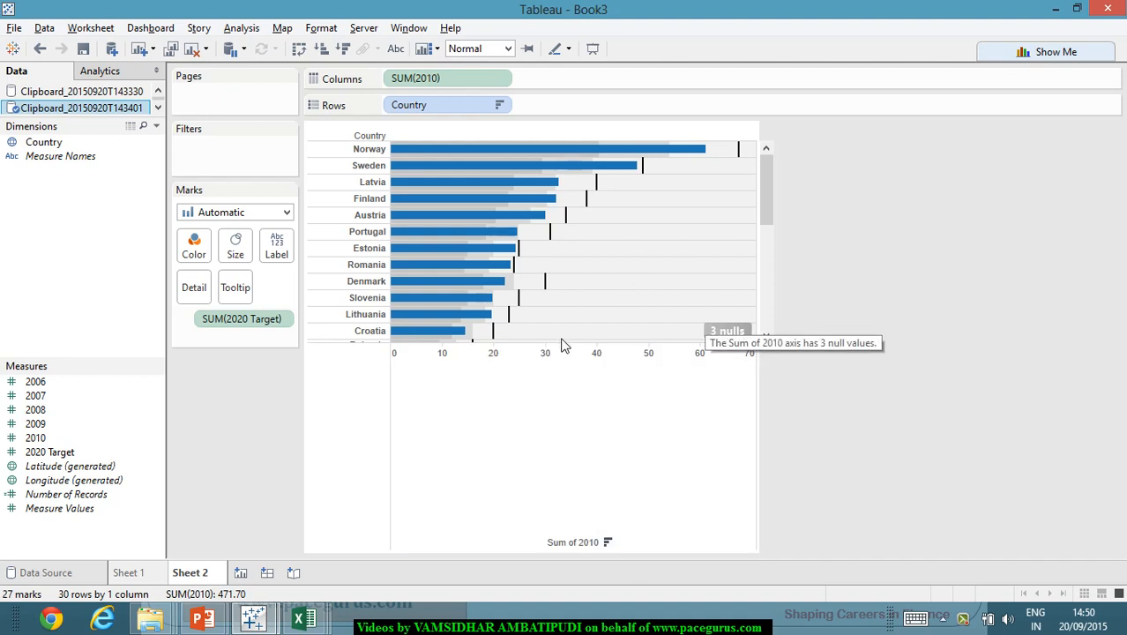
pyautogui.moveTo(644, 396)
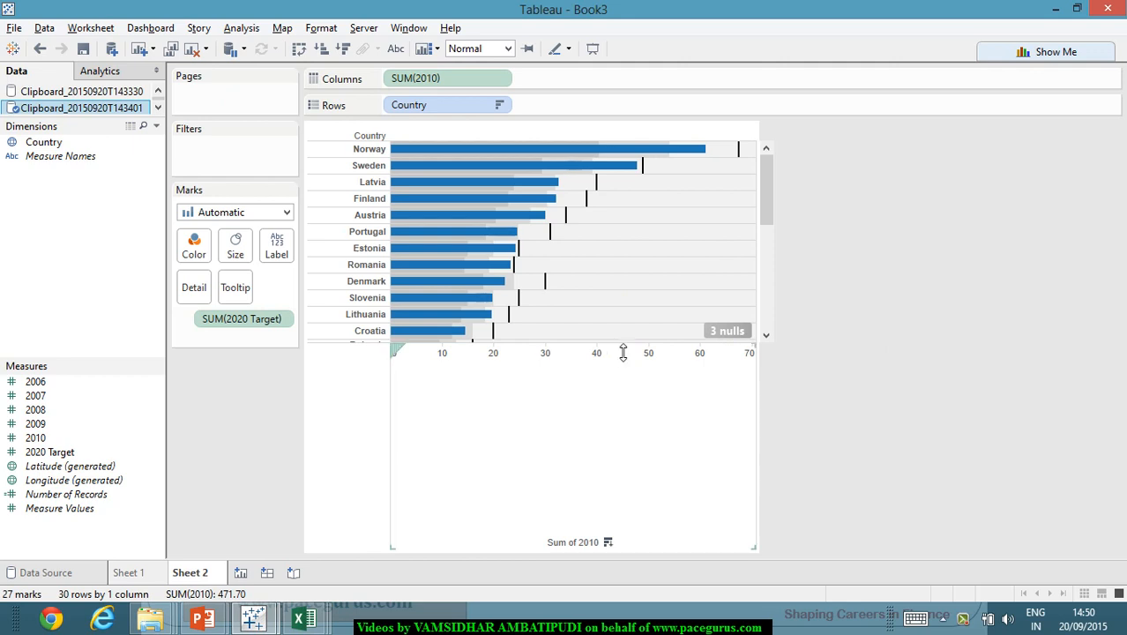
pyautogui.moveTo(626, 566)
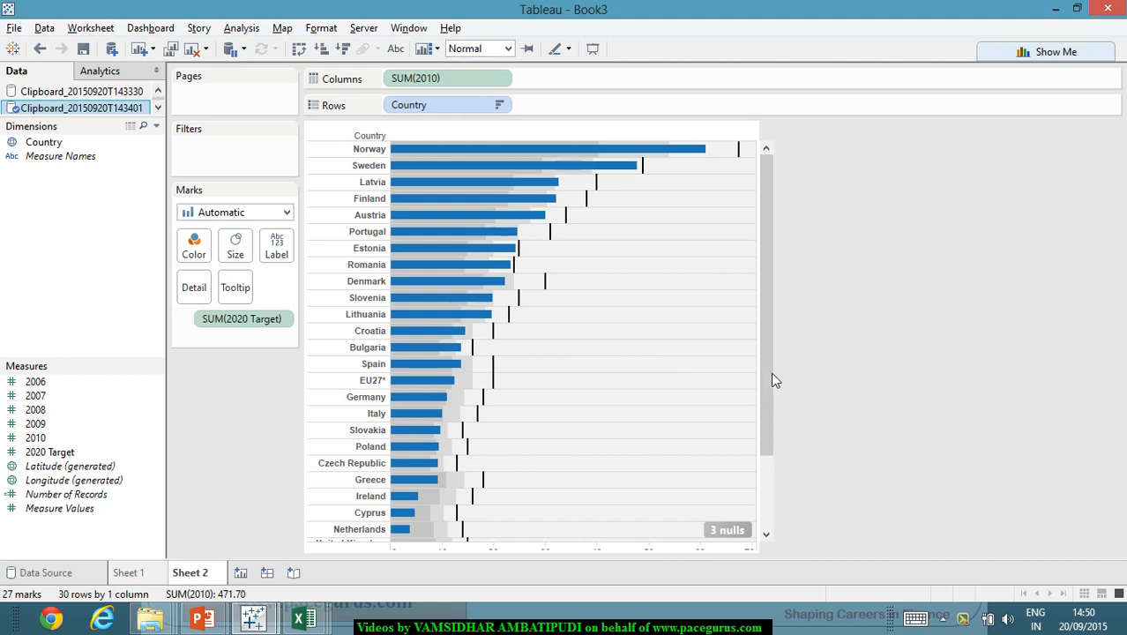
pyautogui.moveTo(763, 378)
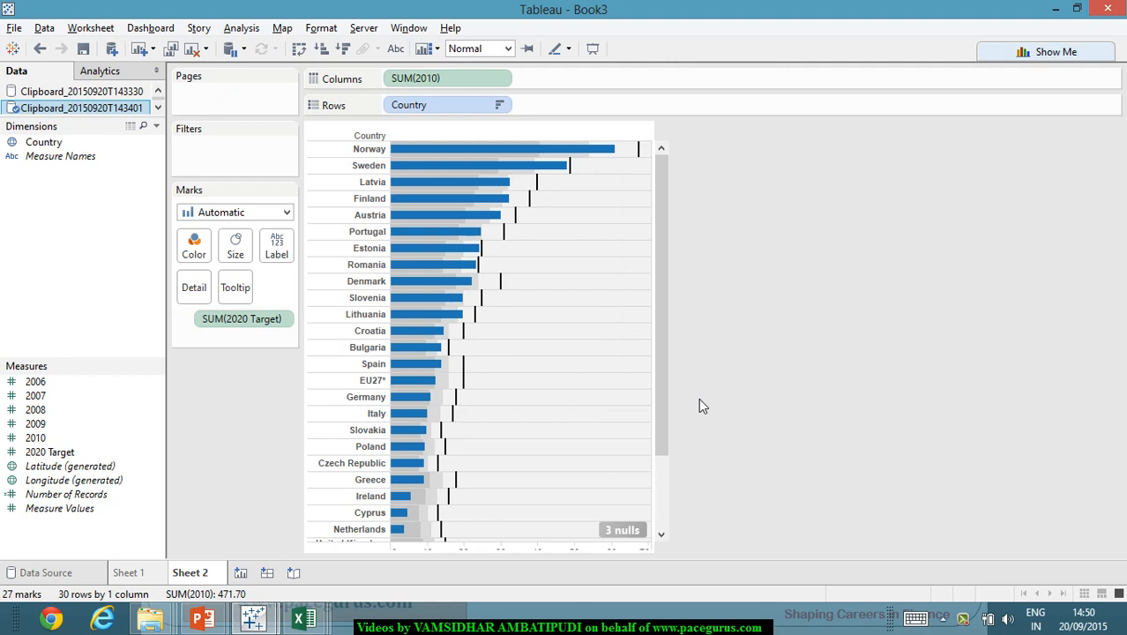
pyautogui.moveTo(757, 498)
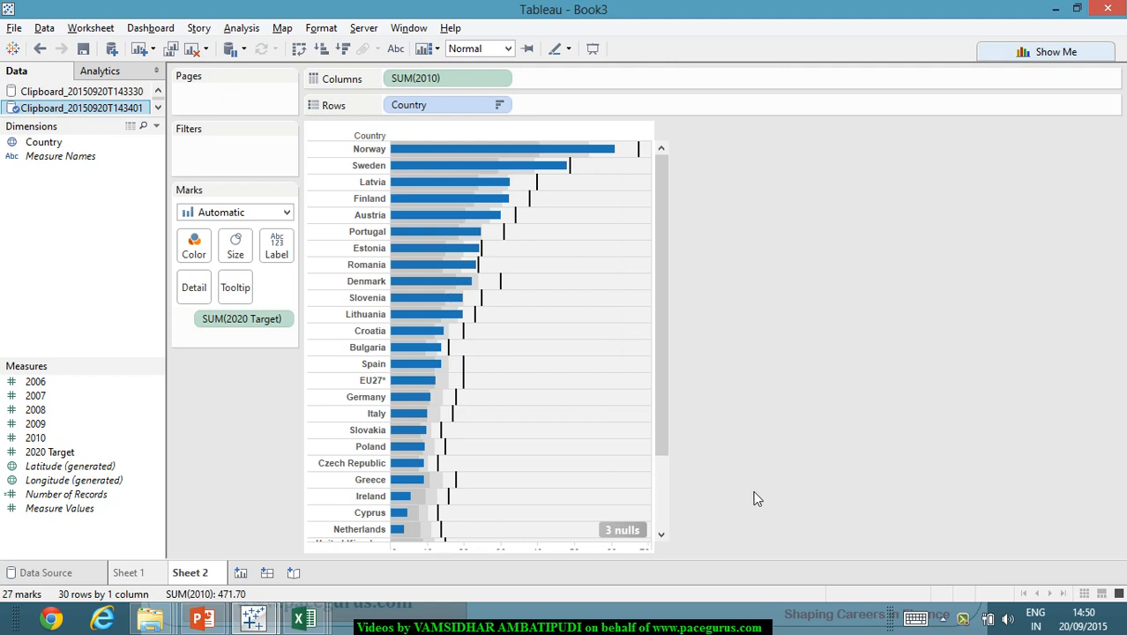
pyautogui.moveTo(626, 390)
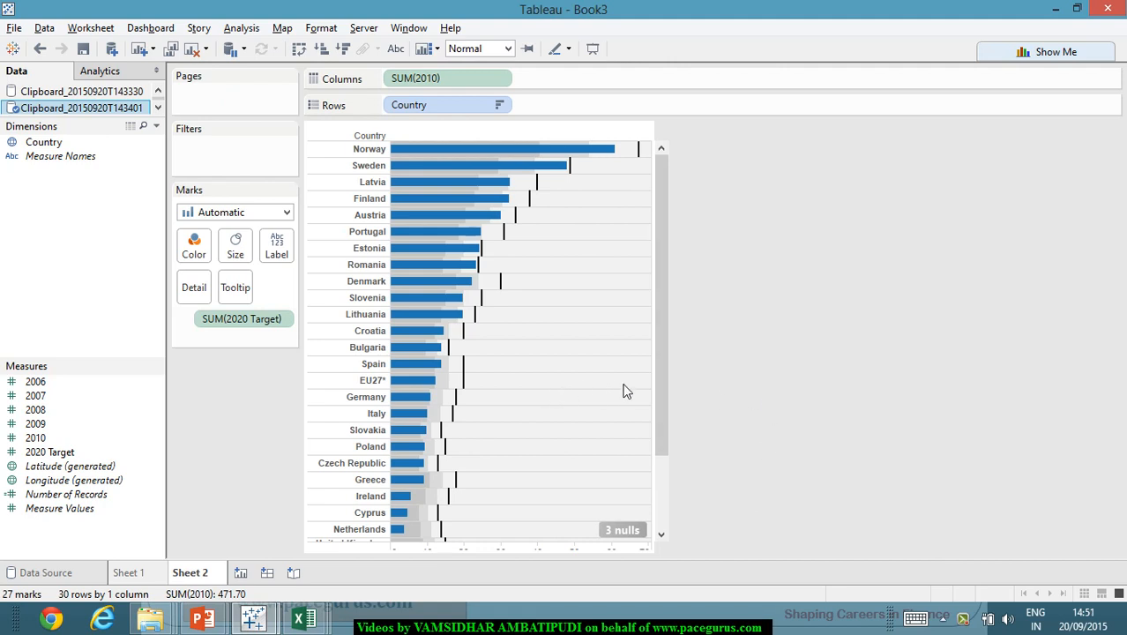
pyautogui.moveTo(632, 389)
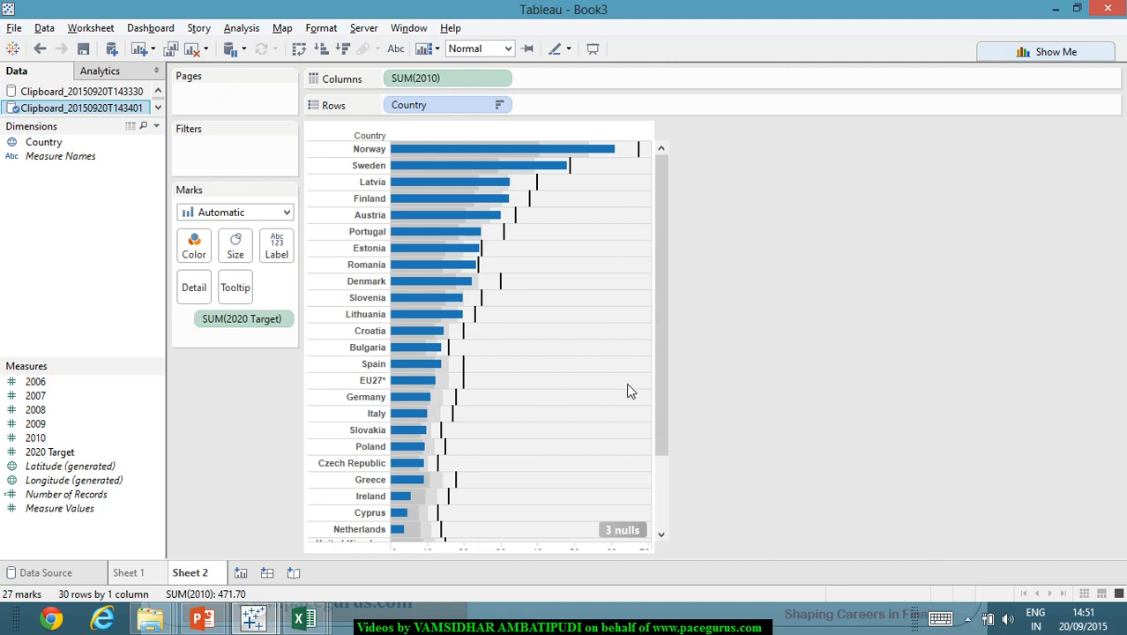
pyautogui.click(299, 618)
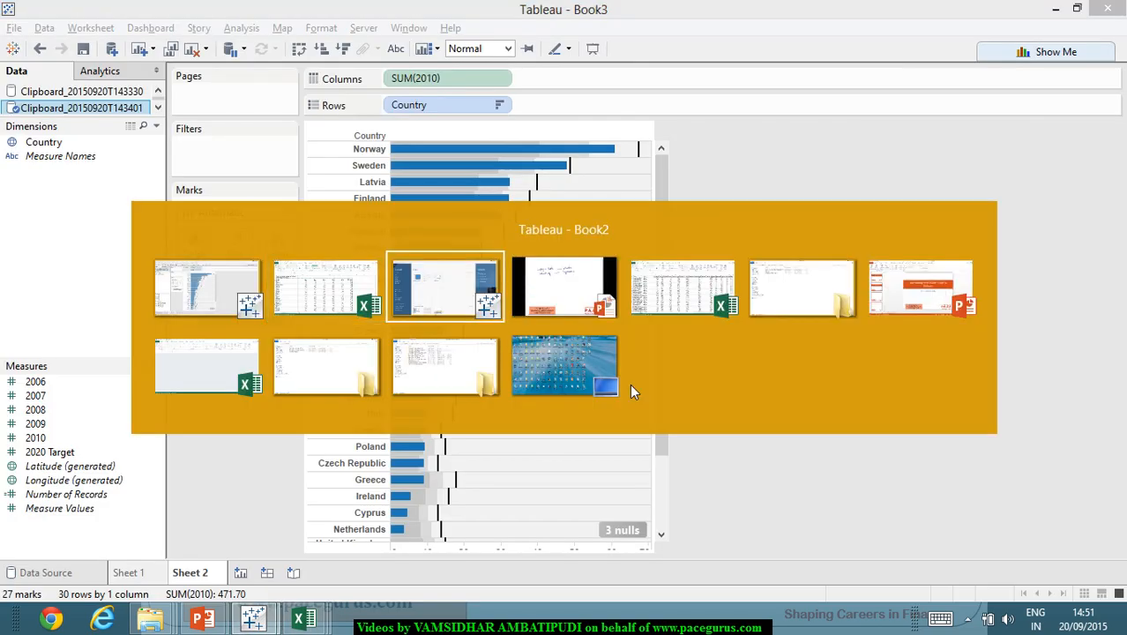
pyautogui.click(563, 287)
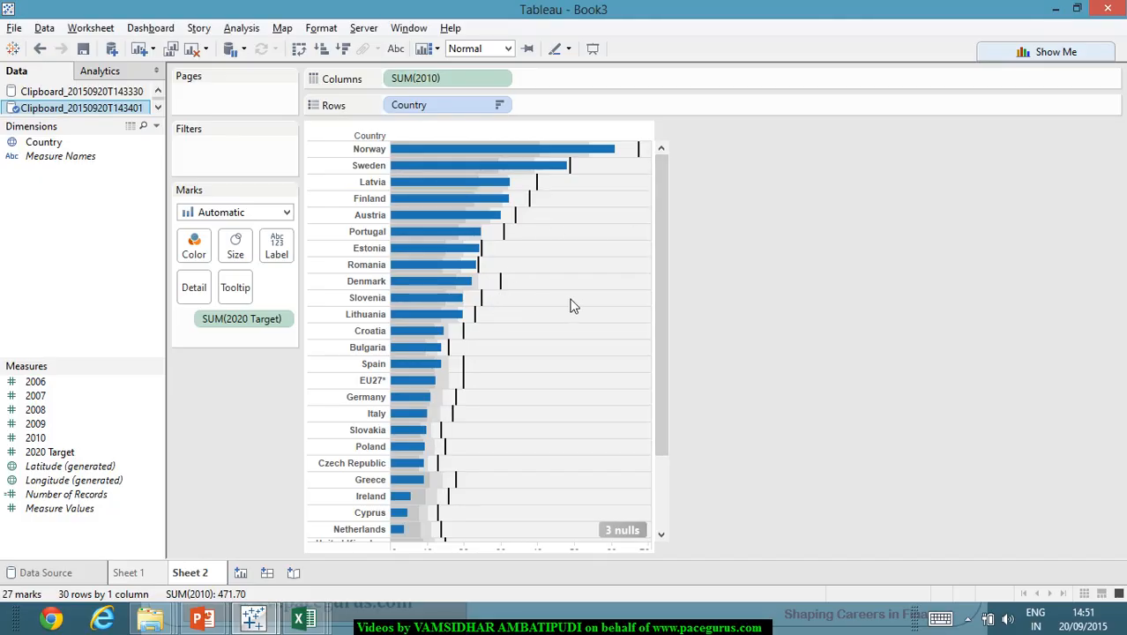
pyautogui.moveTo(580, 307)
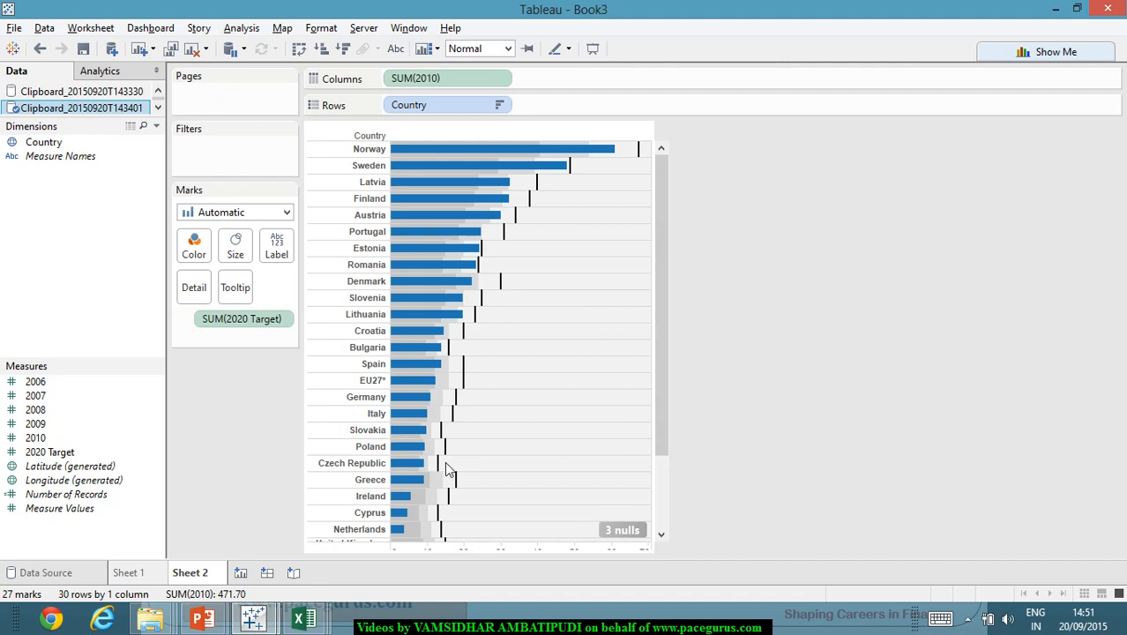
pyautogui.moveTo(252, 474)
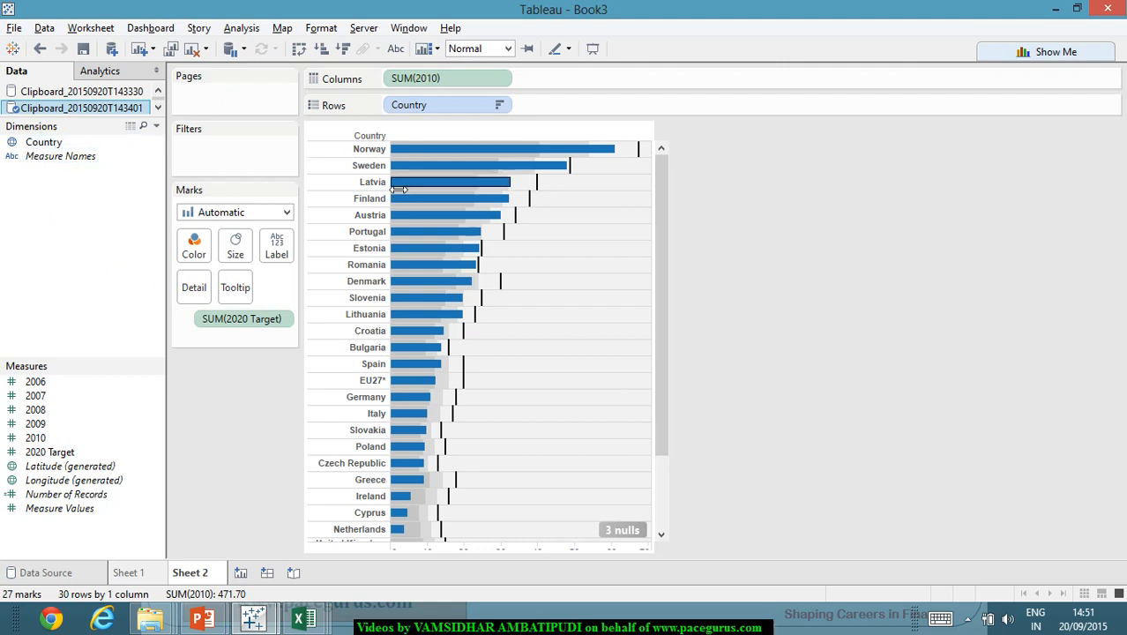
pyautogui.moveTo(369, 485)
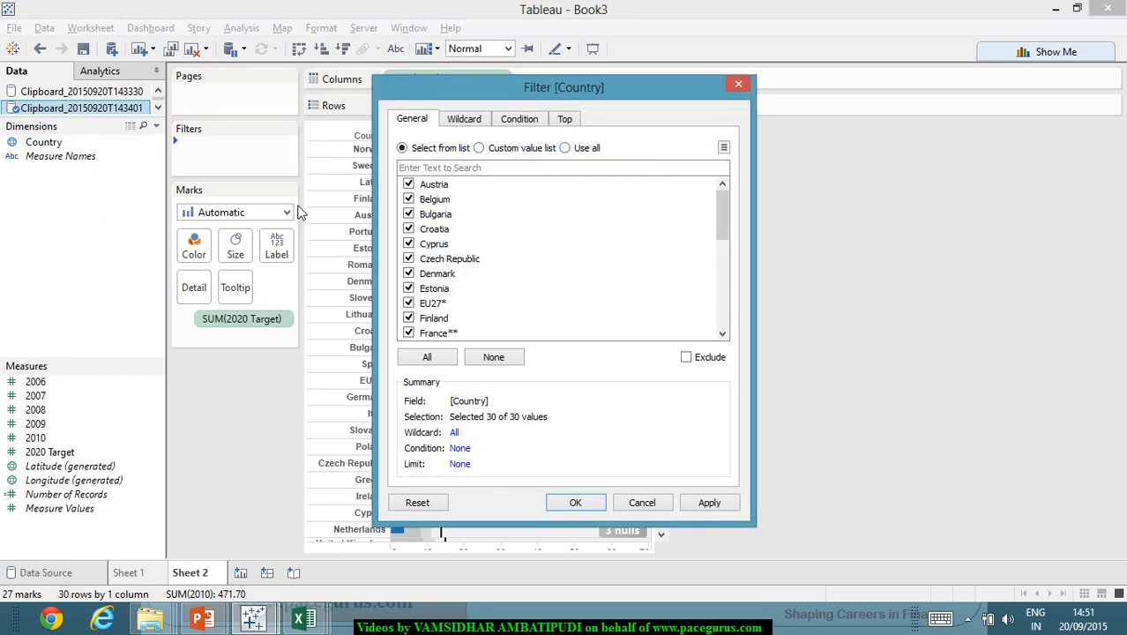
pyautogui.moveTo(466, 200)
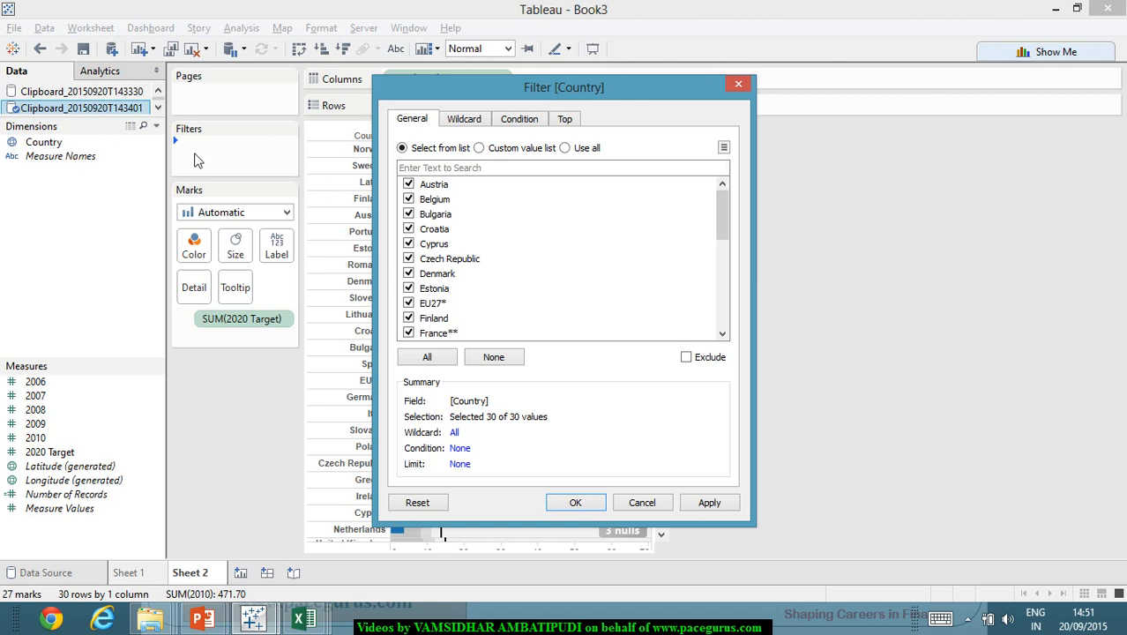
pyautogui.moveTo(456, 245)
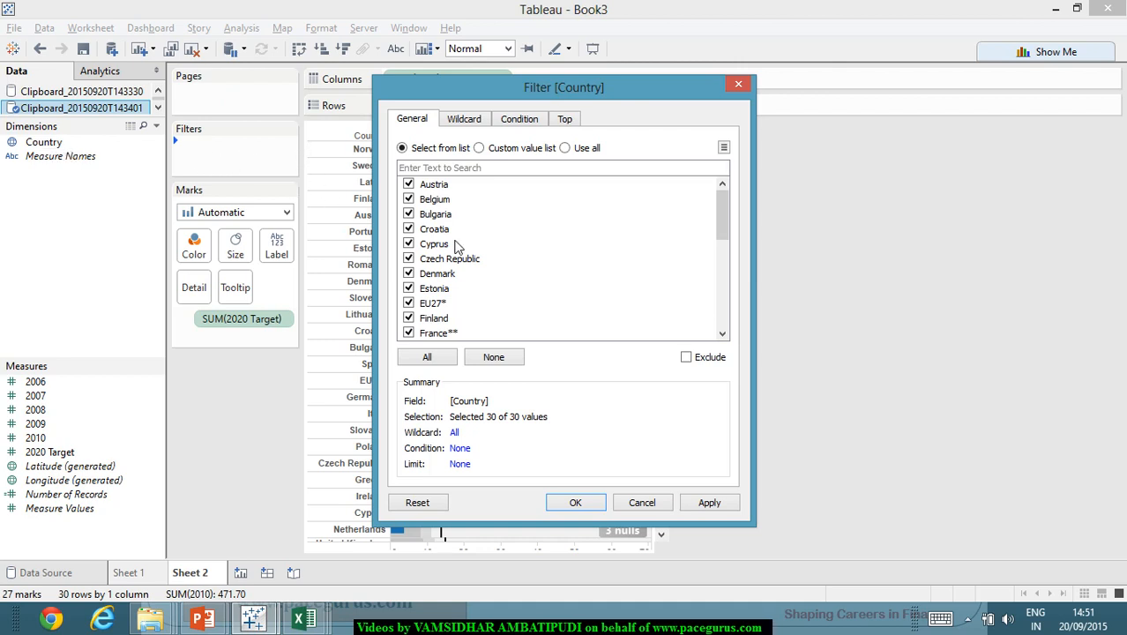
# Step: Browse the Country filter's Wildcard and Condition tabs, ending on the Top tab
pyautogui.scroll(-3)
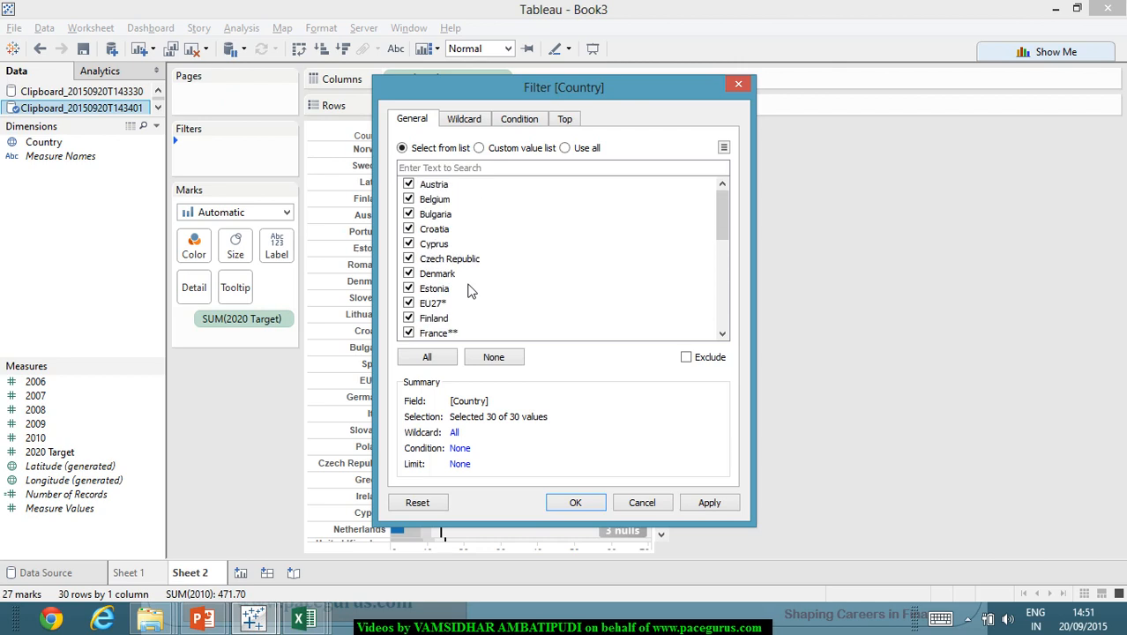
pyautogui.moveTo(475, 295)
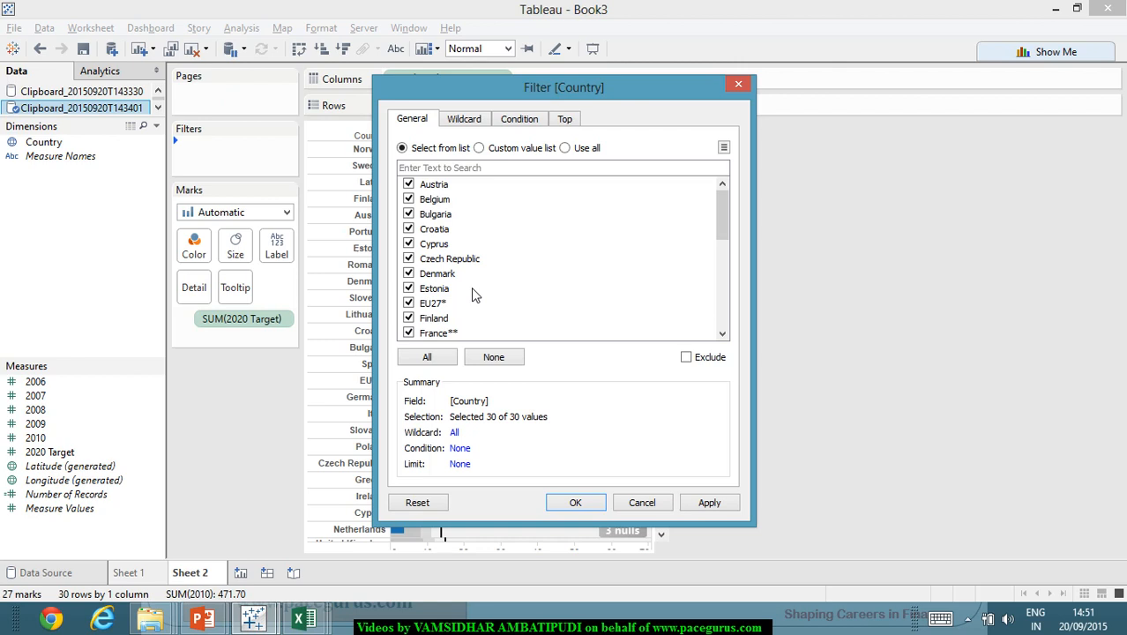
pyautogui.moveTo(202, 161)
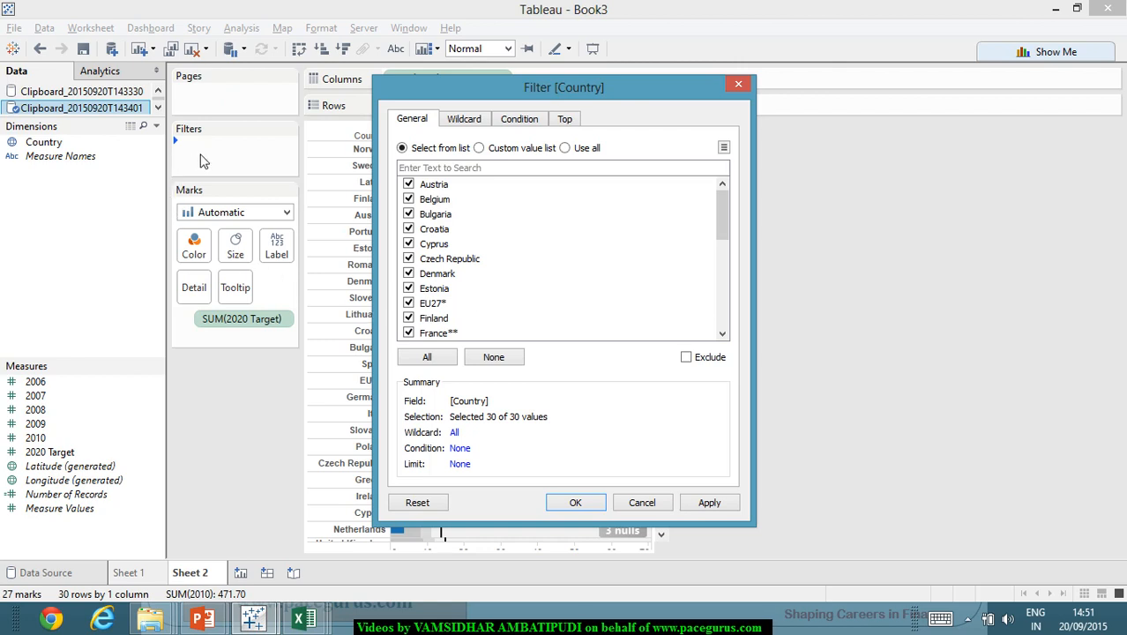
pyautogui.moveTo(259, 134)
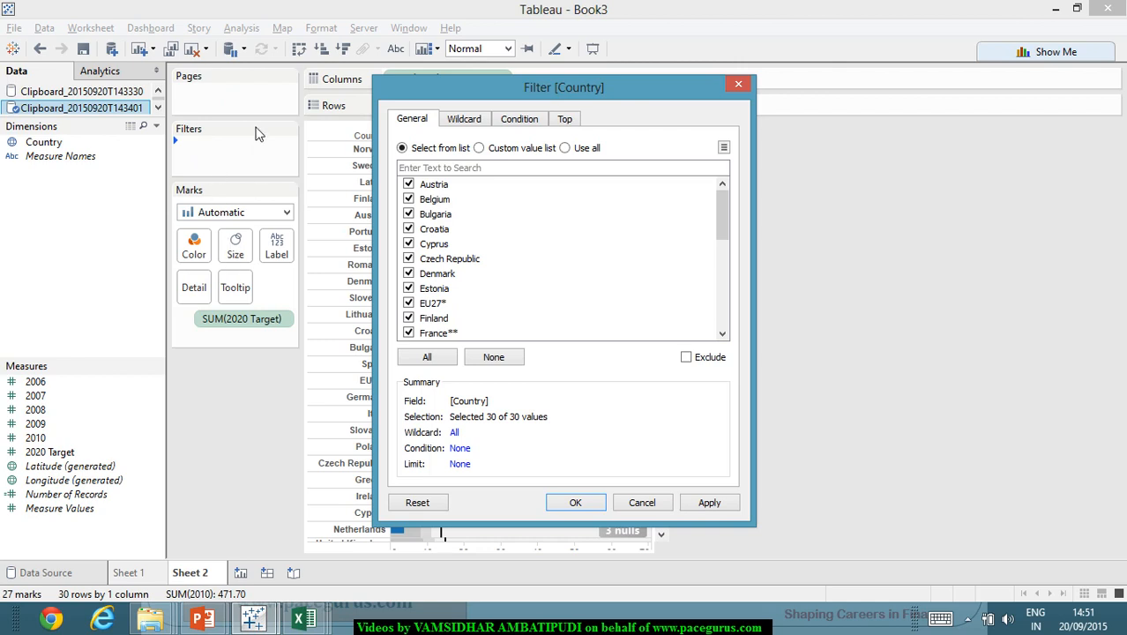
pyautogui.moveTo(303, 129)
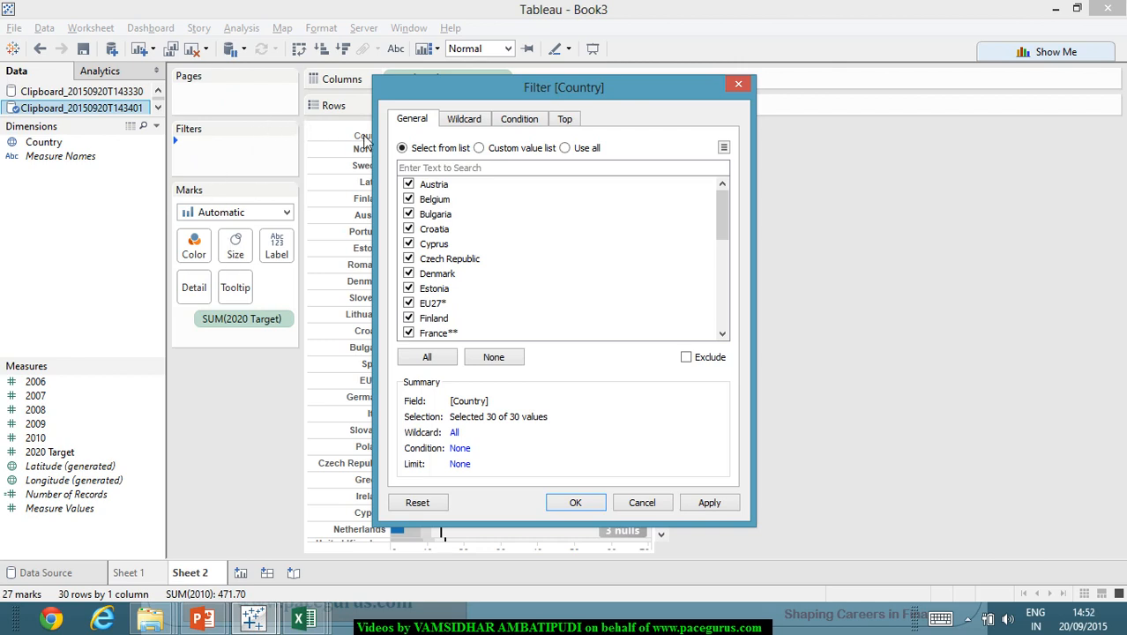
pyautogui.click(464, 118)
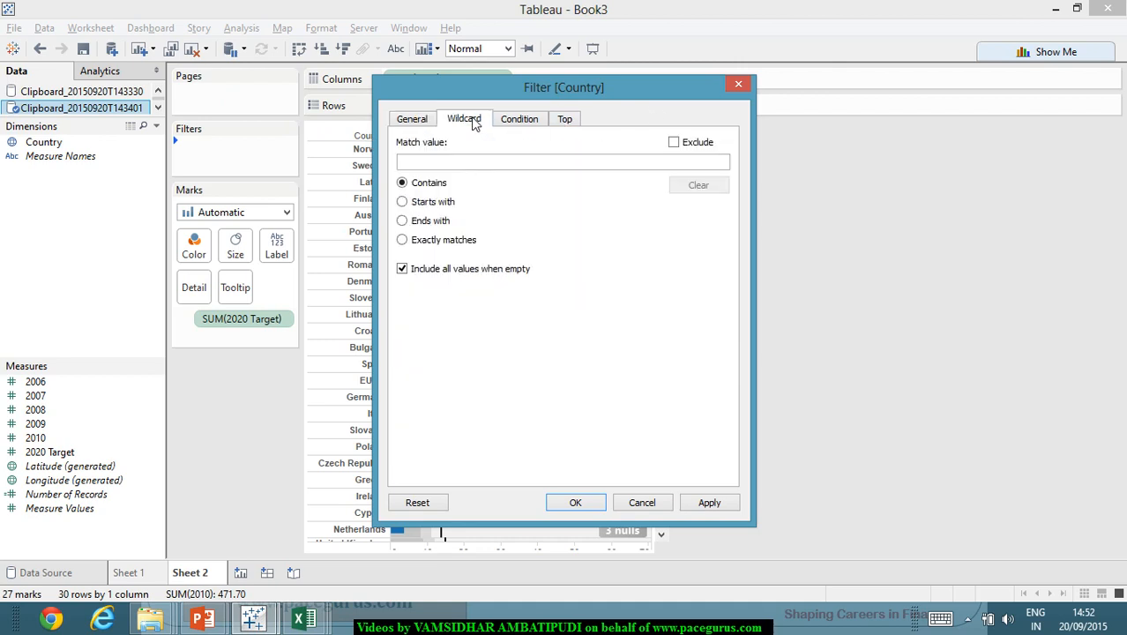
pyautogui.click(519, 118)
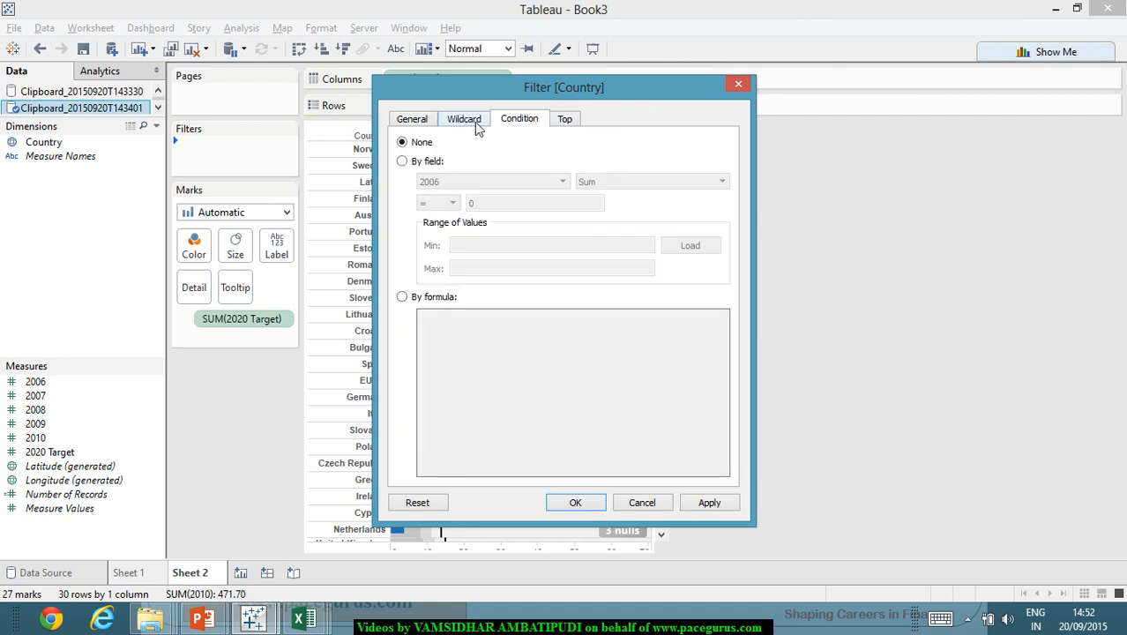
pyautogui.click(565, 119)
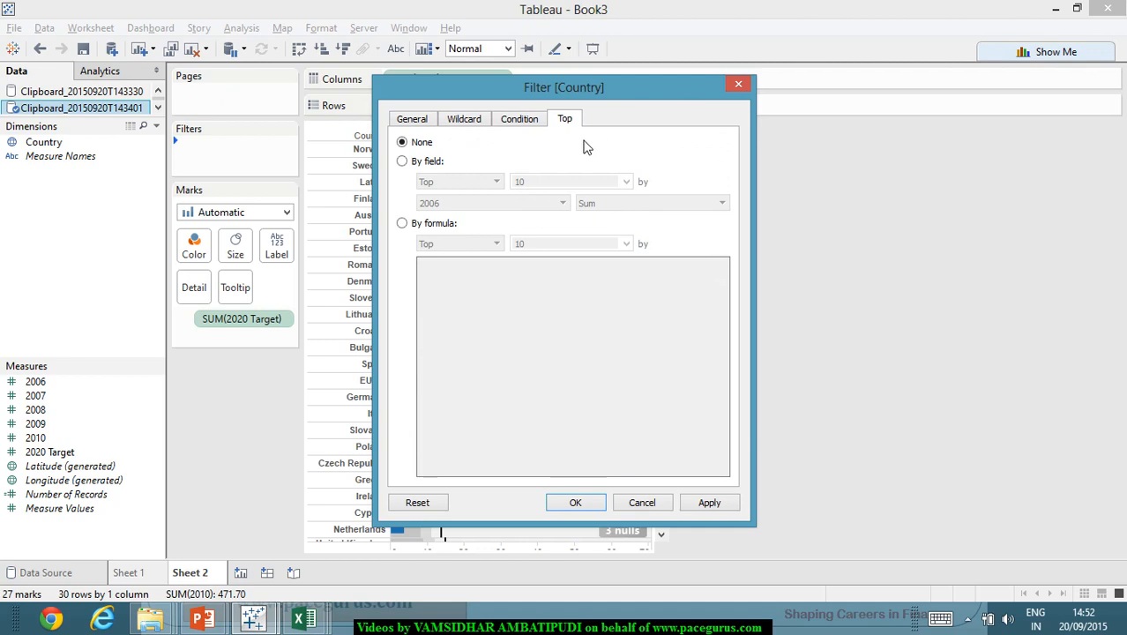
pyautogui.moveTo(584, 135)
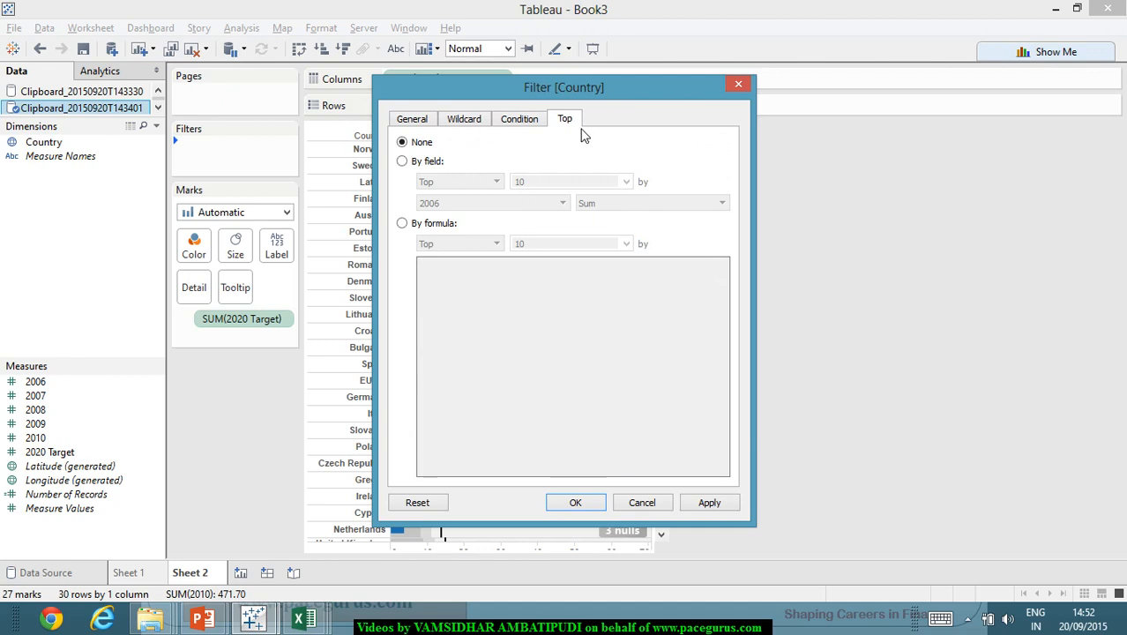
pyautogui.moveTo(430, 146)
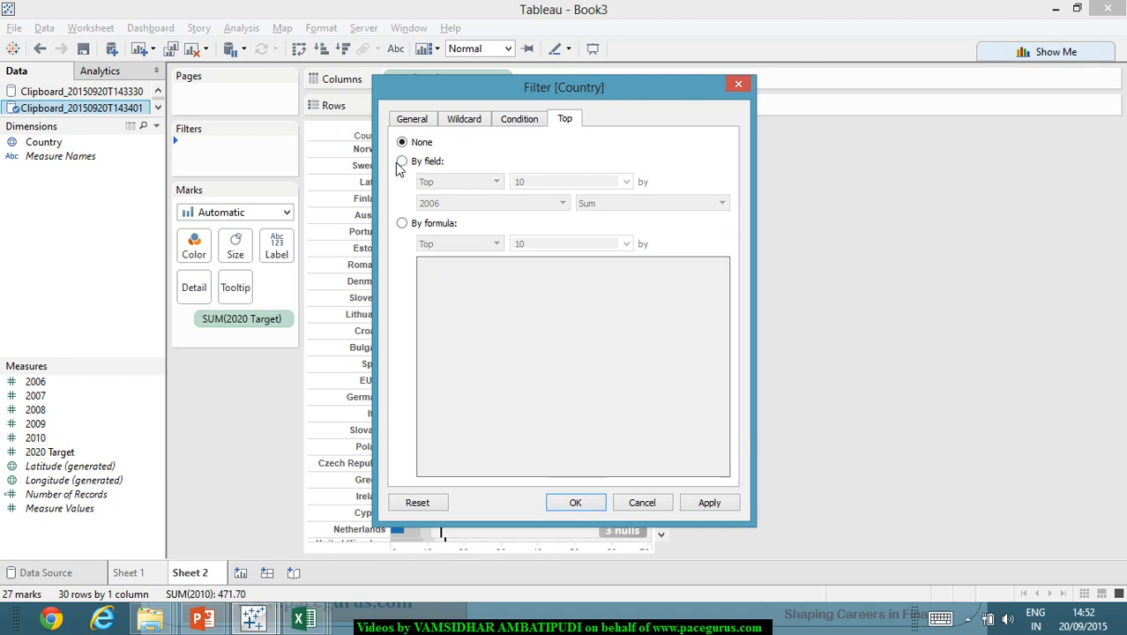
# Step: Set the Country filter to Top 5 by field, ranked by Sum of 2010
pyautogui.click(402, 160)
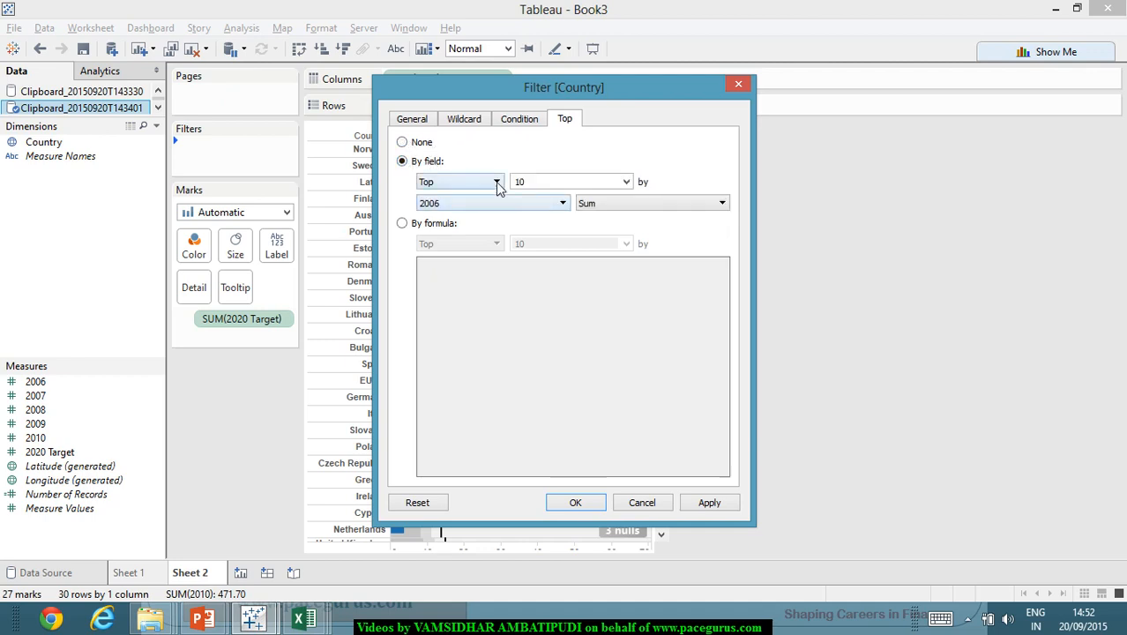
pyautogui.moveTo(581, 239)
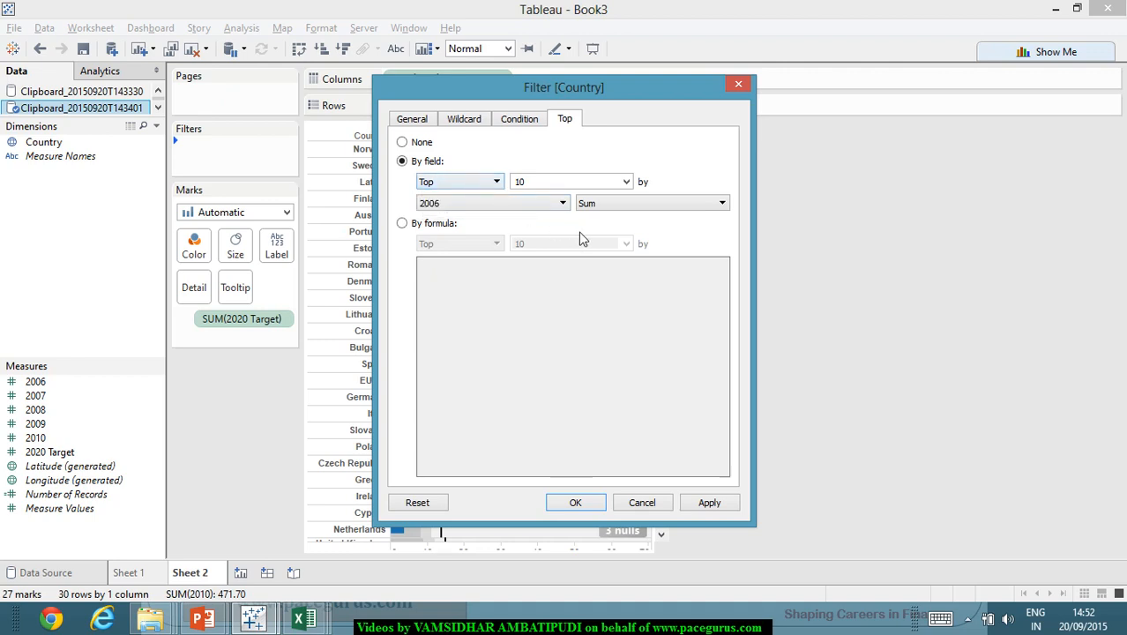
pyautogui.click(624, 182)
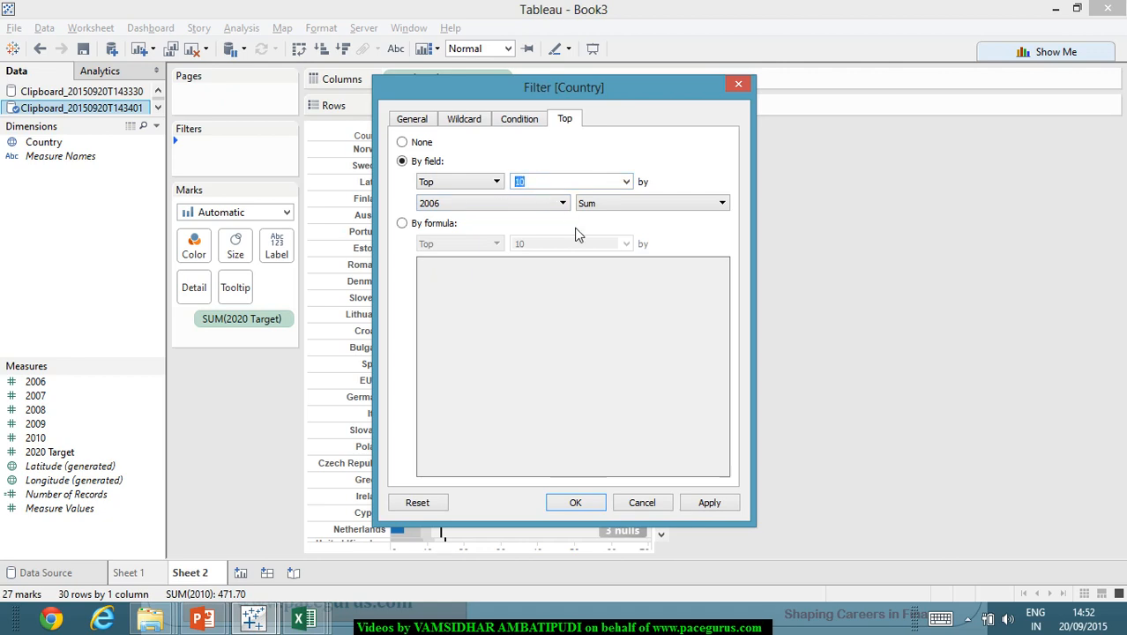
pyautogui.write('5')
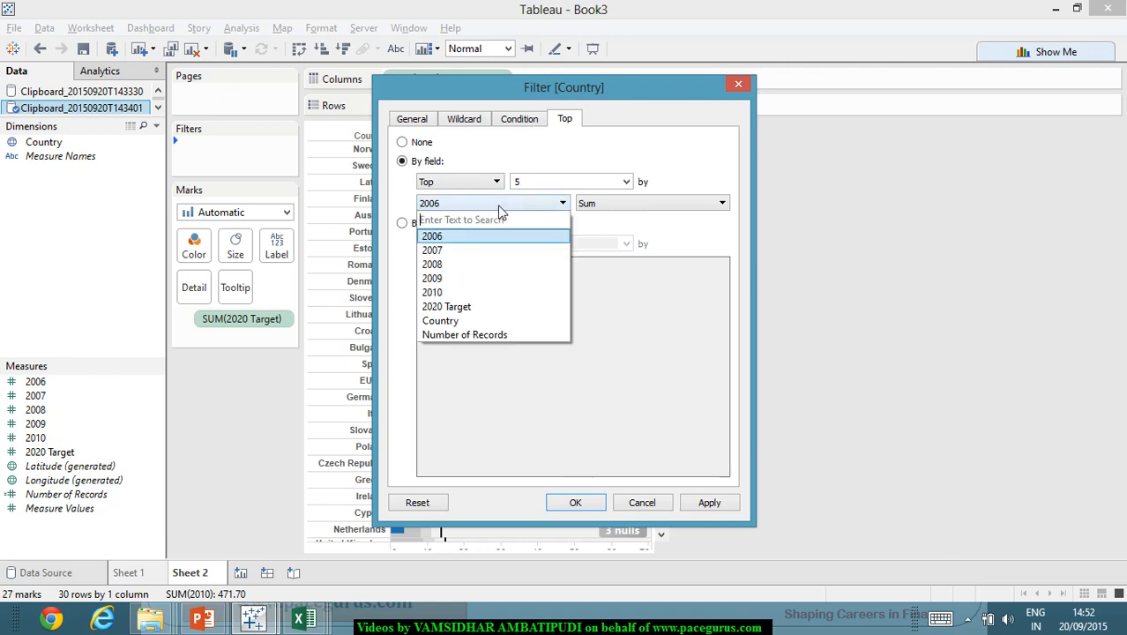
pyautogui.moveTo(493, 306)
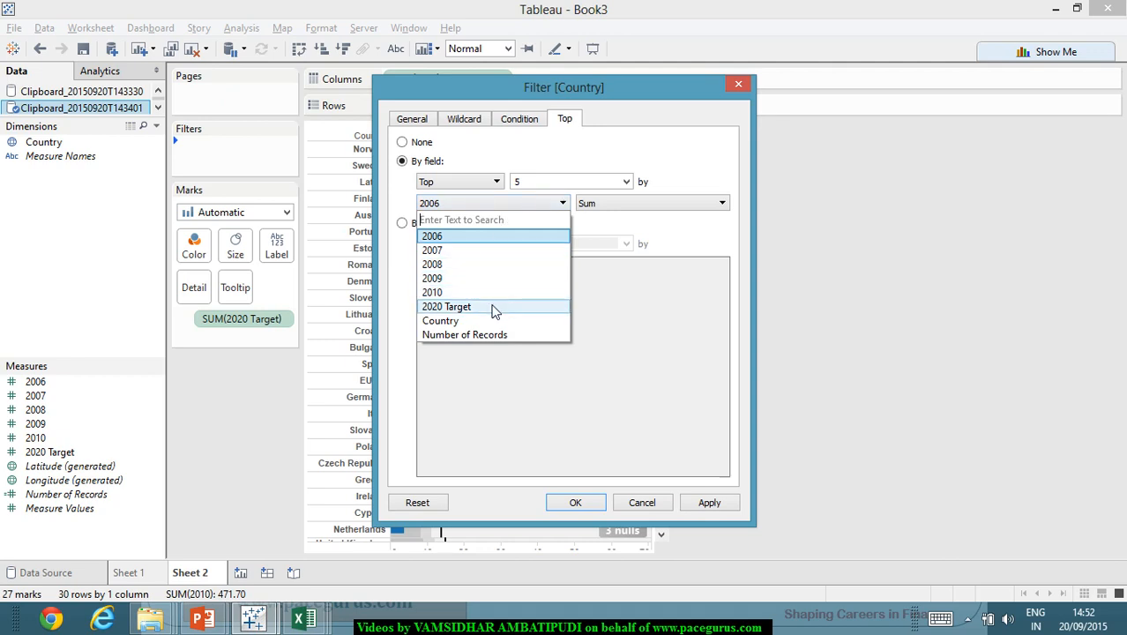
pyautogui.moveTo(501, 292)
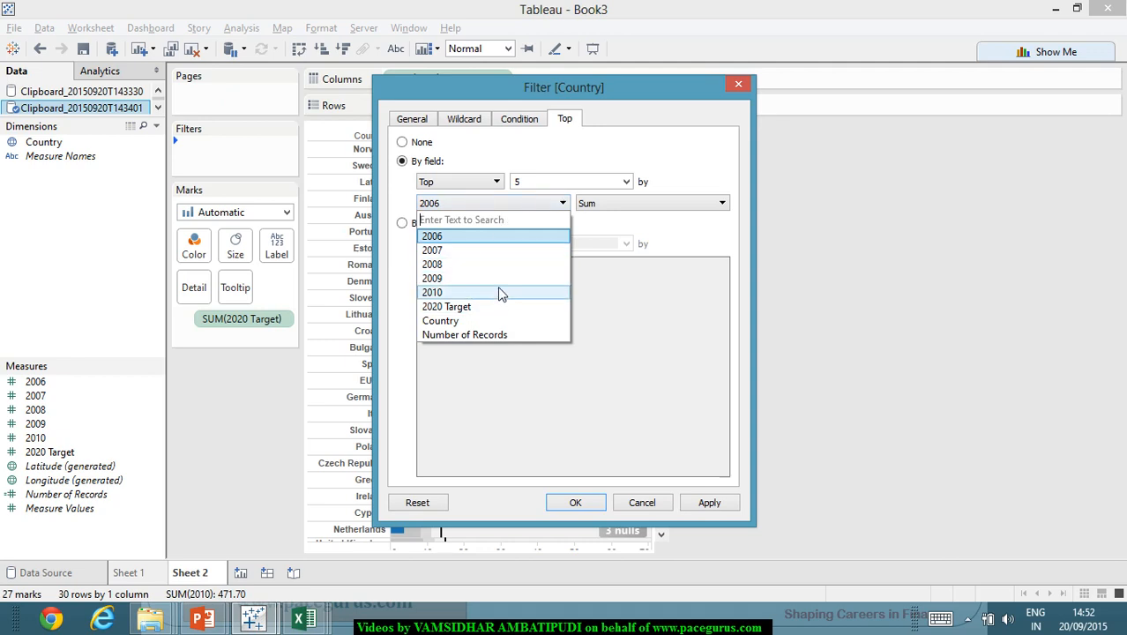
pyautogui.click(432, 292)
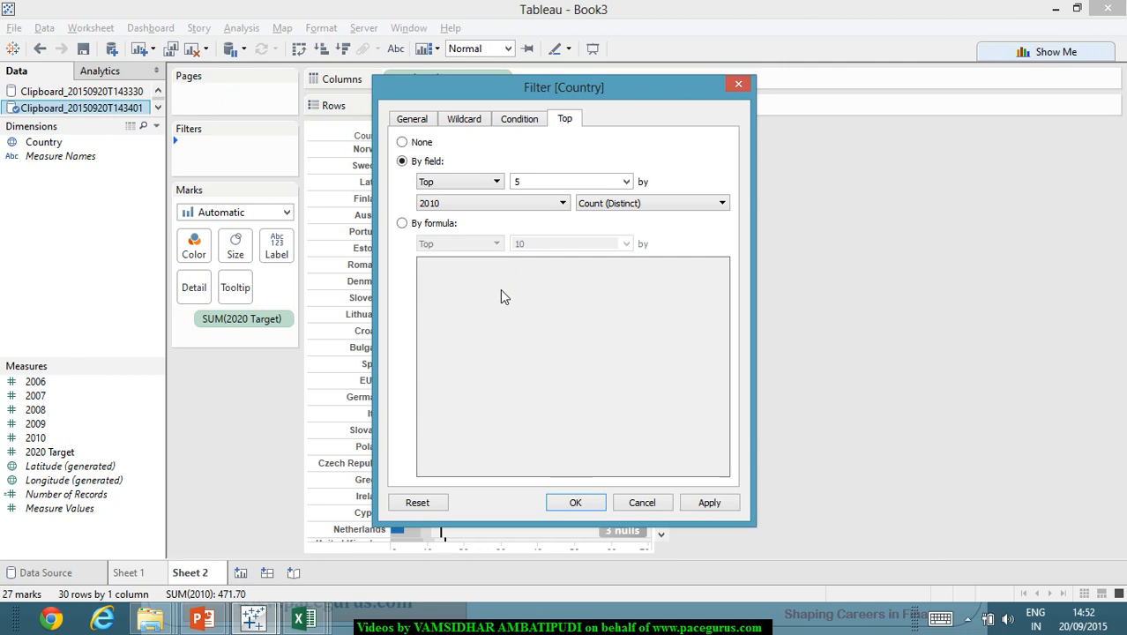
pyautogui.moveTo(607, 255)
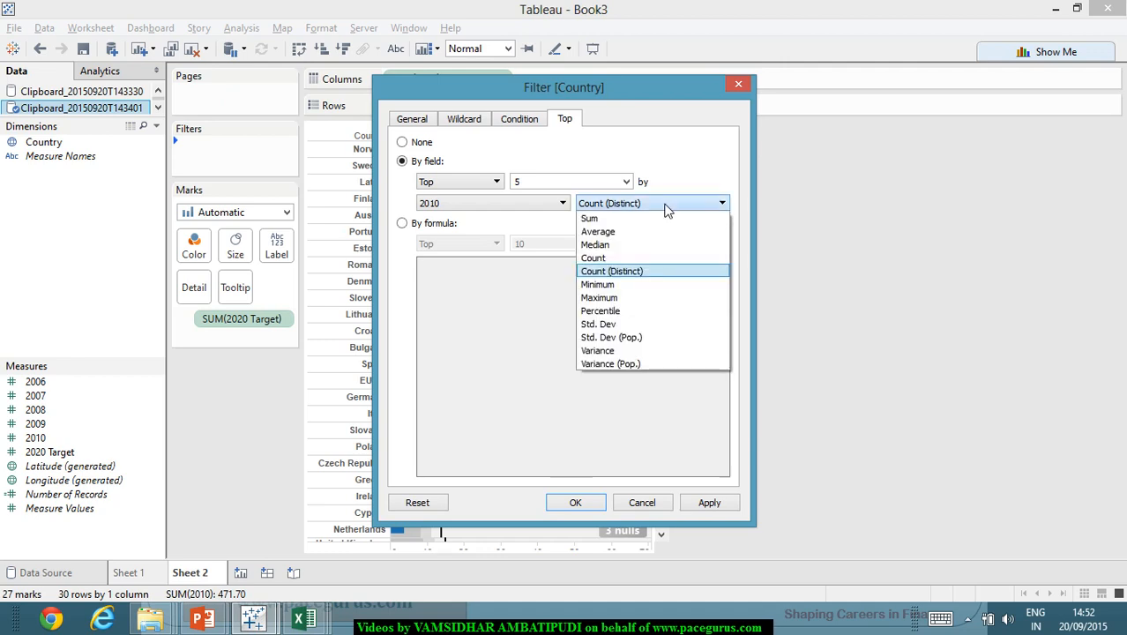
pyautogui.moveTo(589, 218)
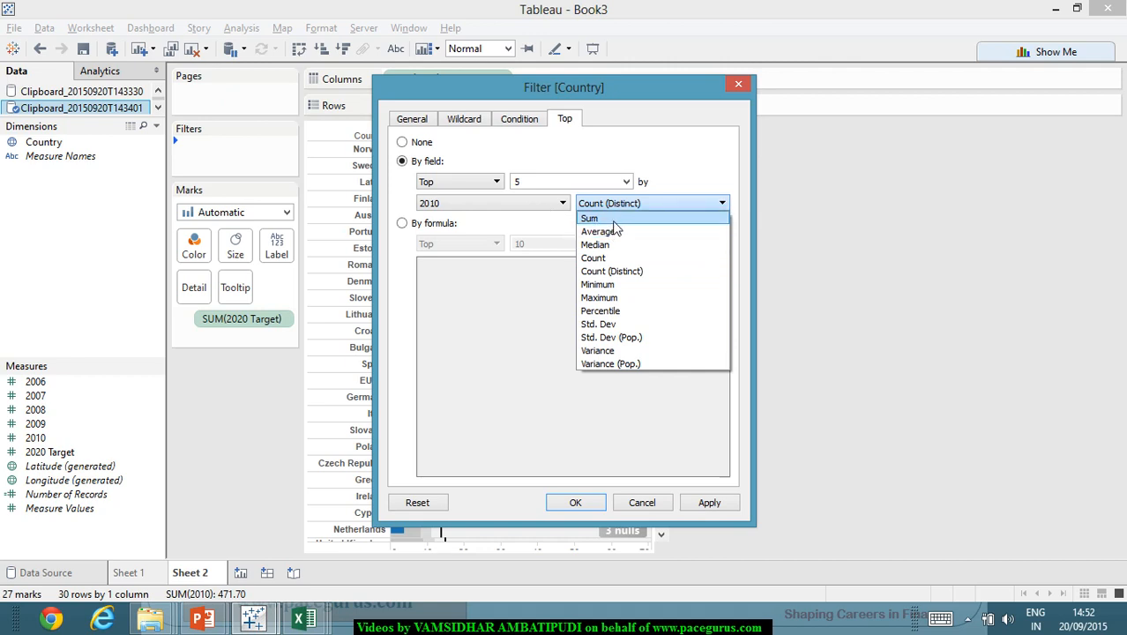
pyautogui.click(589, 218)
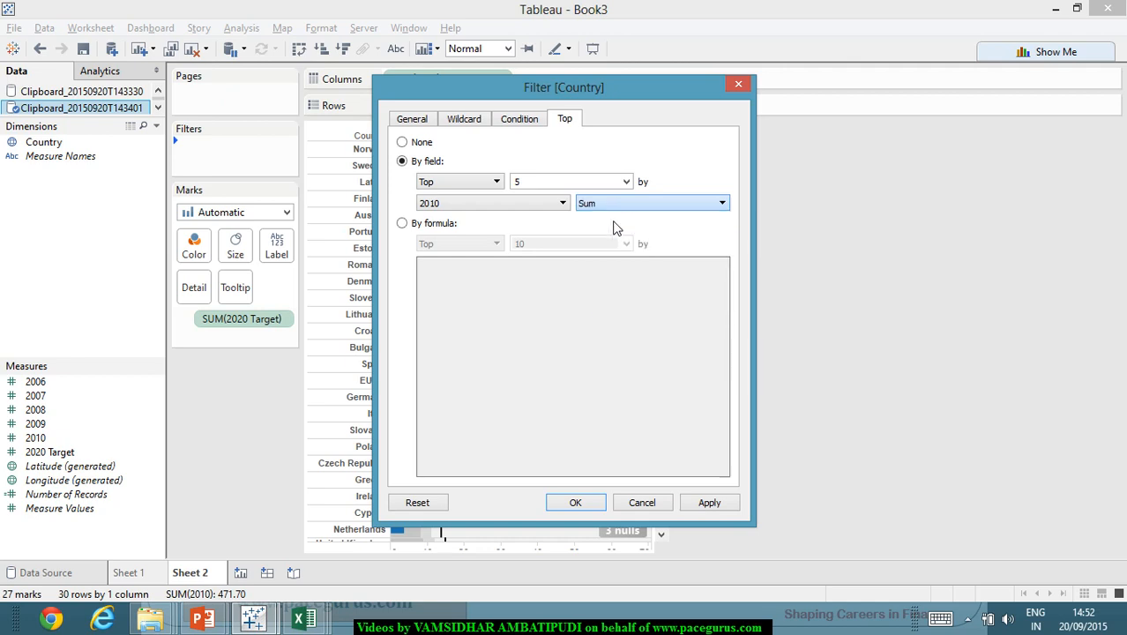
pyautogui.moveTo(557, 223)
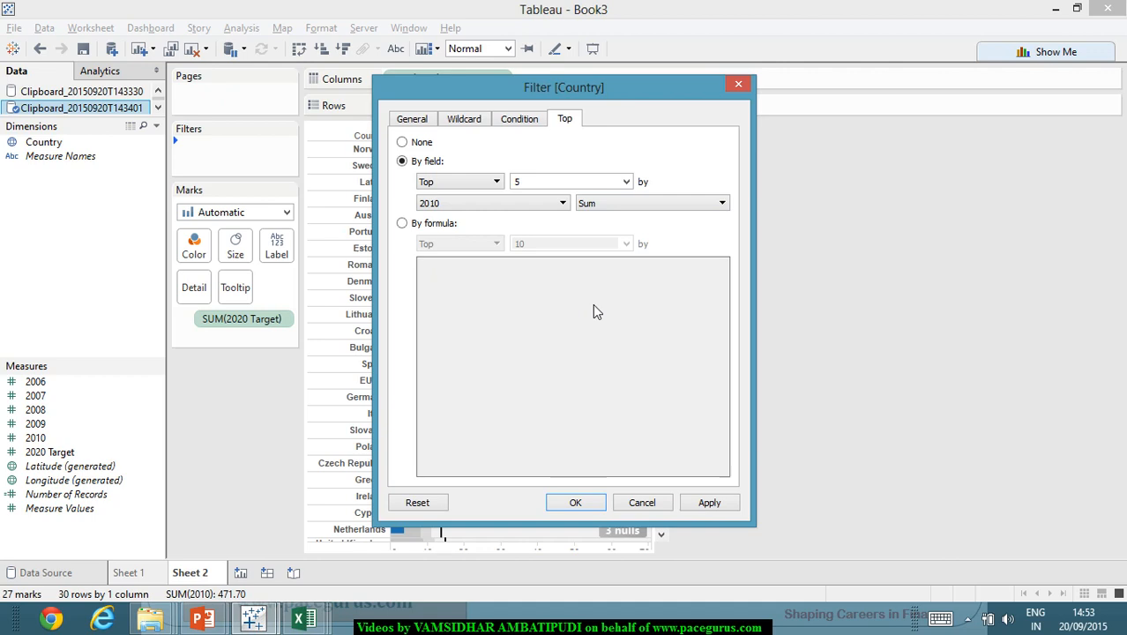
pyautogui.moveTo(590, 443)
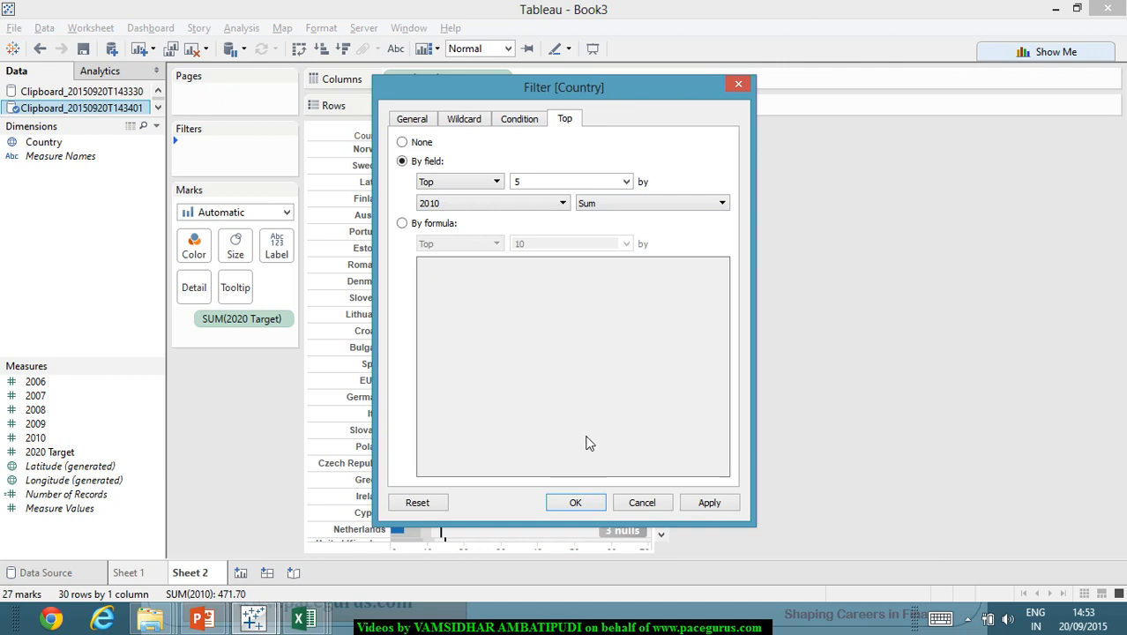
pyautogui.moveTo(575, 502)
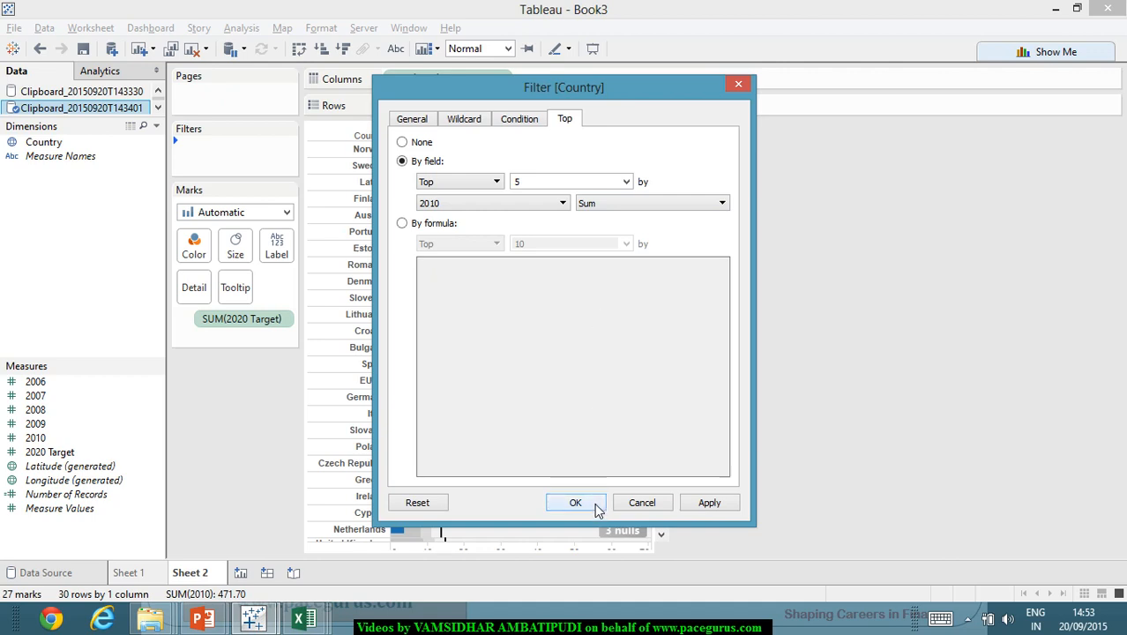
# Step: Apply the Top 5 country filter and select the Latvia row header
pyautogui.click(576, 502)
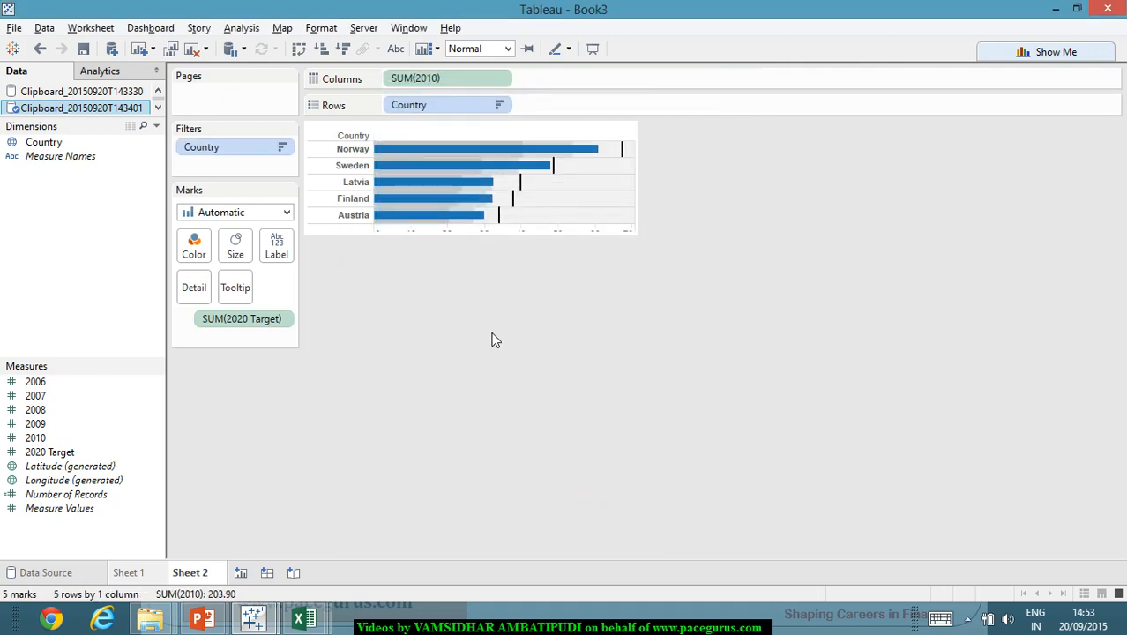
pyautogui.moveTo(523, 243)
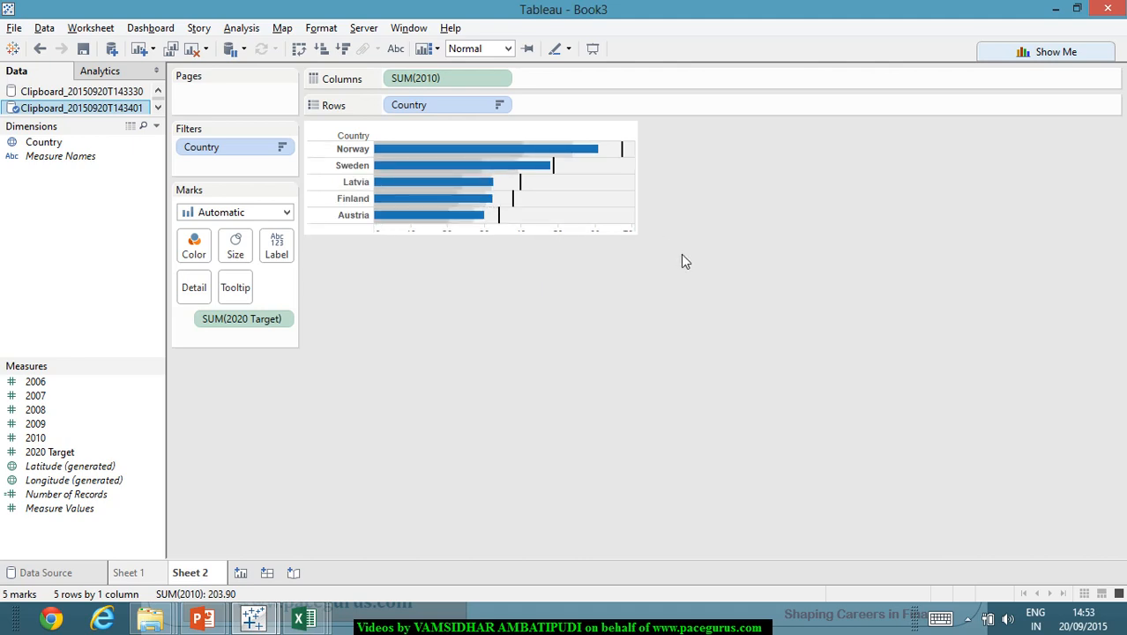
pyautogui.moveTo(641, 204)
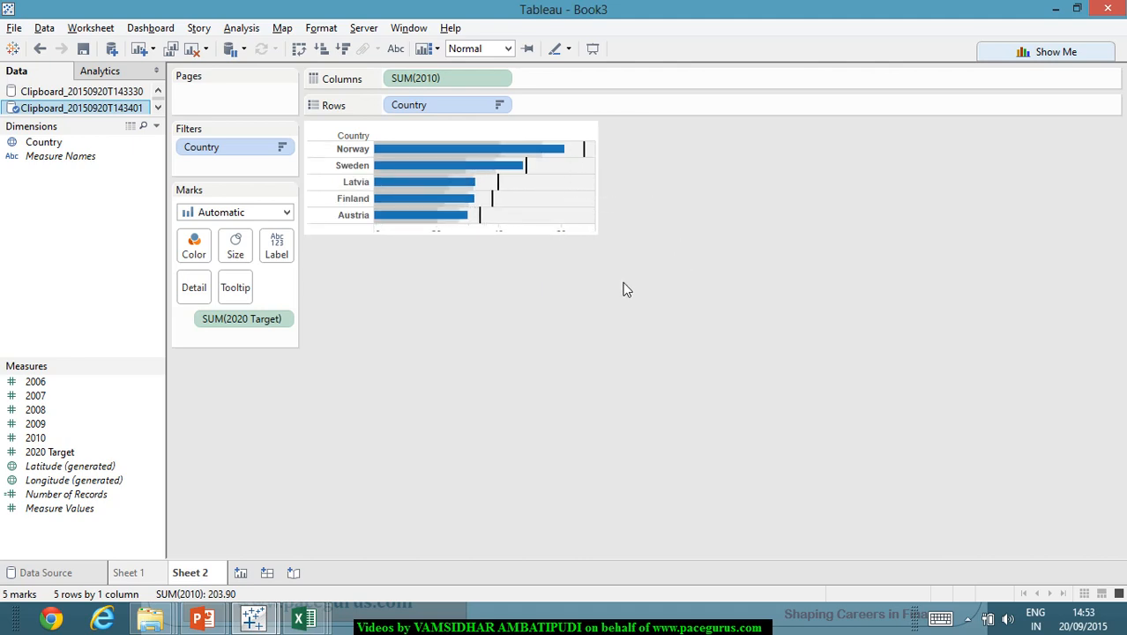
pyautogui.moveTo(529, 150)
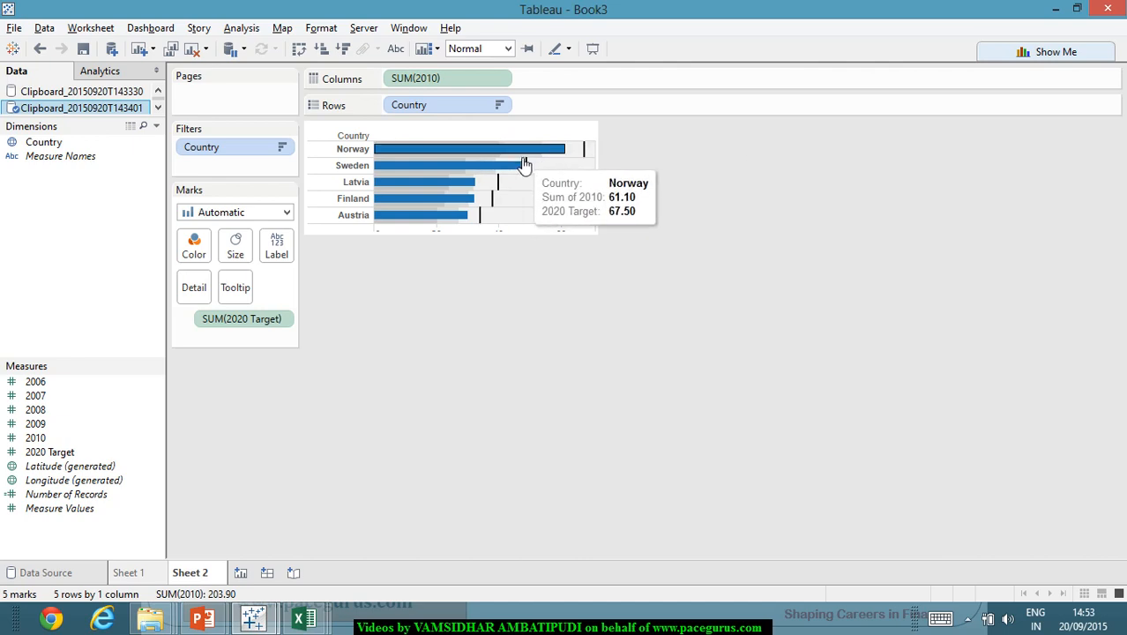
pyautogui.moveTo(524, 276)
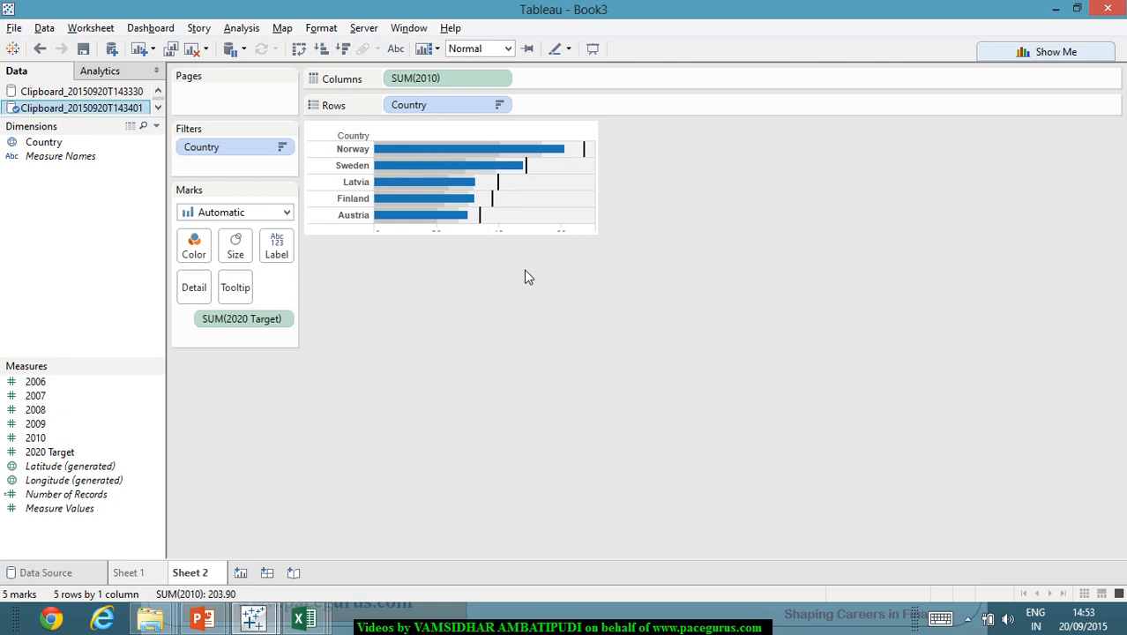
pyautogui.click(432, 198)
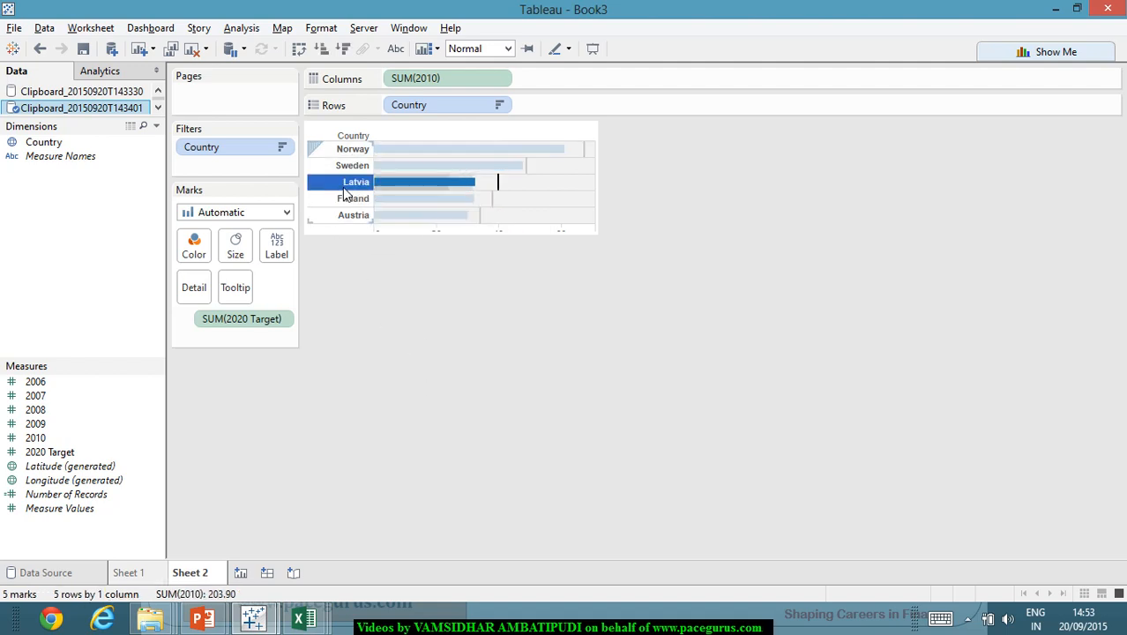
pyautogui.rightClick(355, 182)
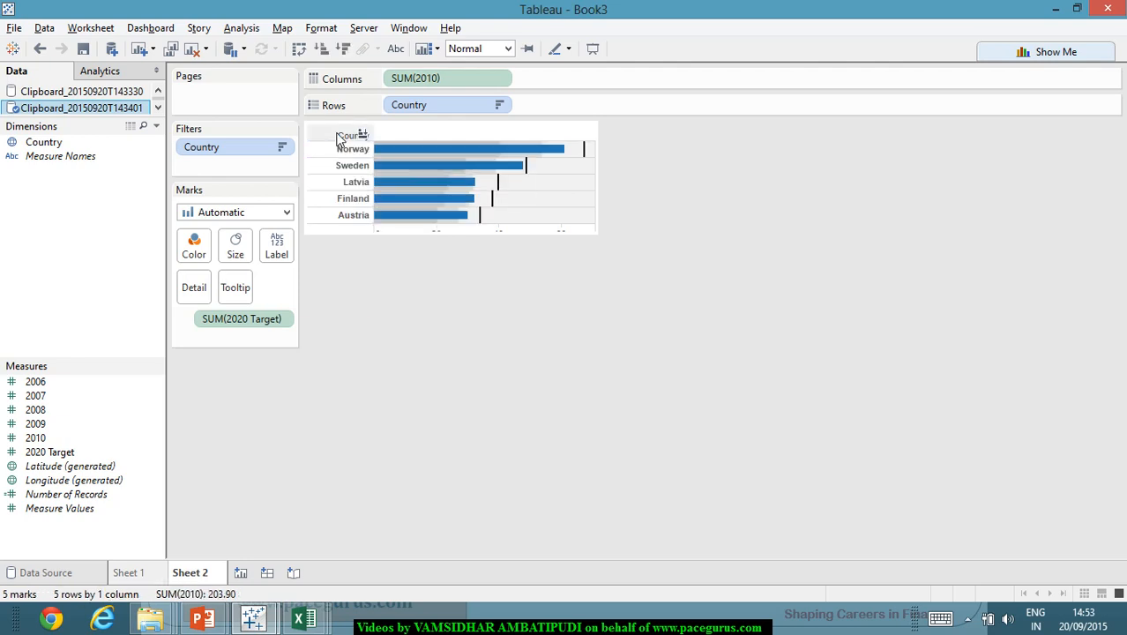
pyautogui.rightClick(338, 136)
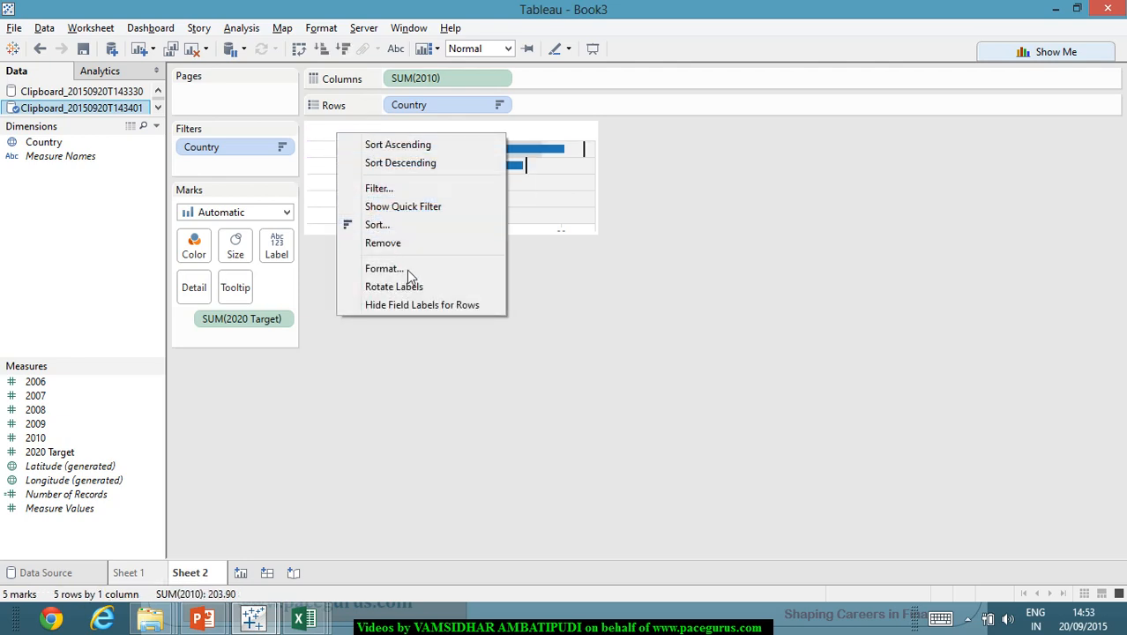
pyautogui.moveTo(423, 304)
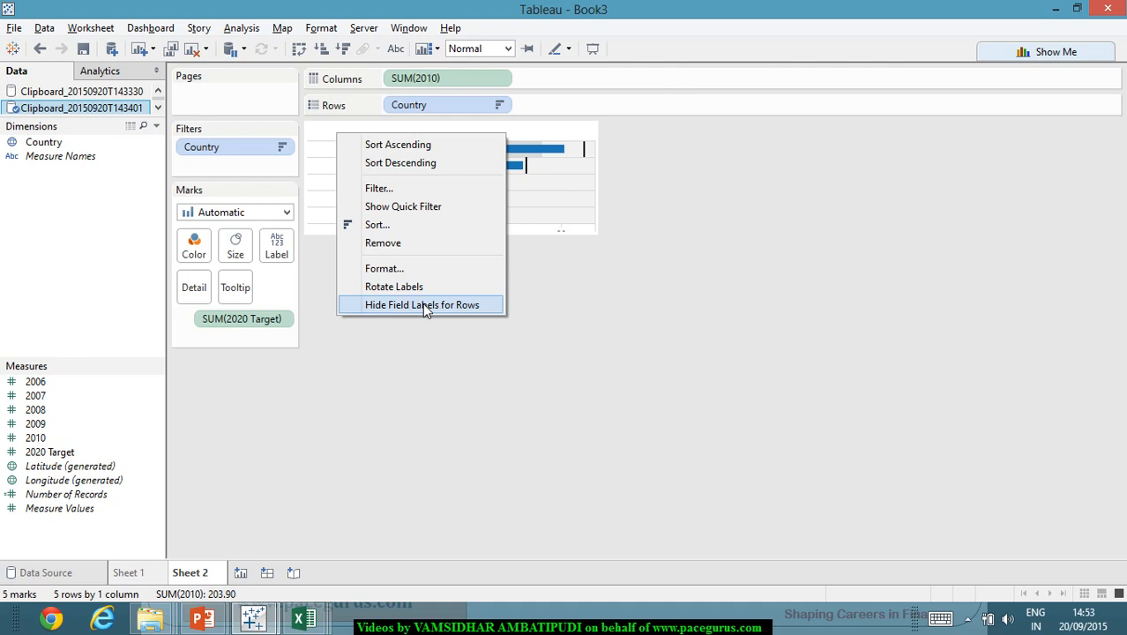
pyautogui.click(422, 305)
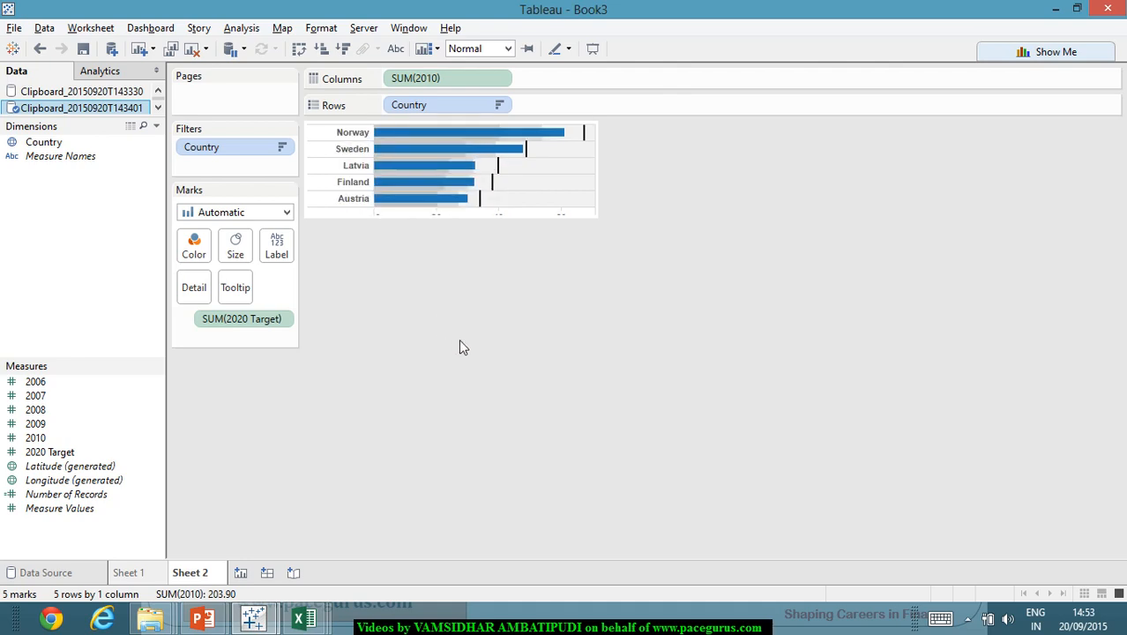
pyautogui.moveTo(432, 152)
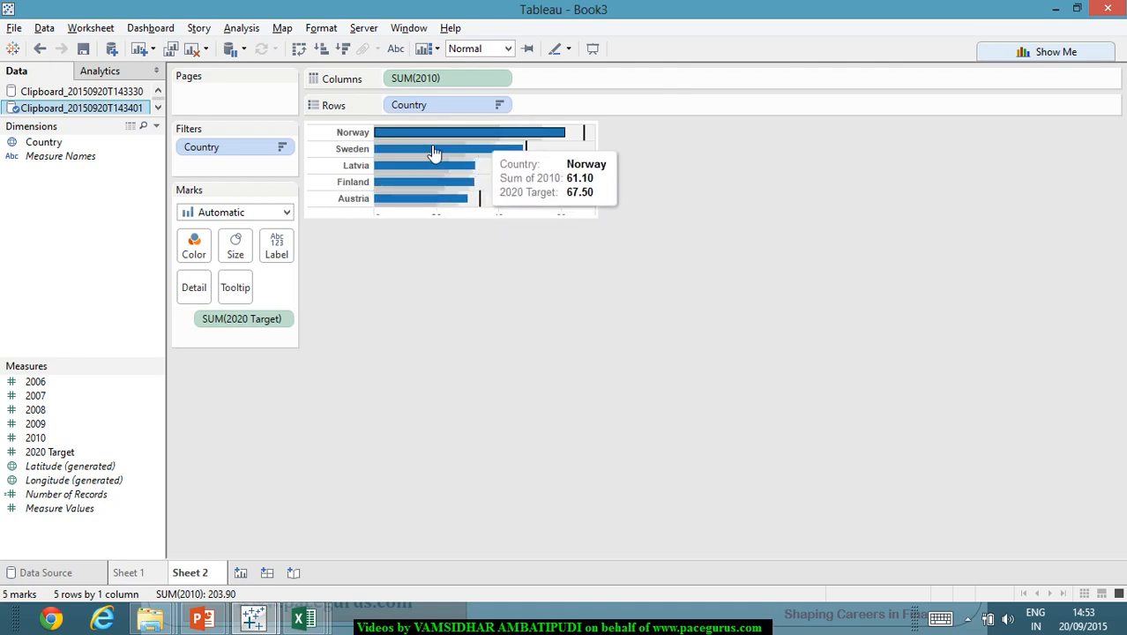
pyautogui.moveTo(536, 208)
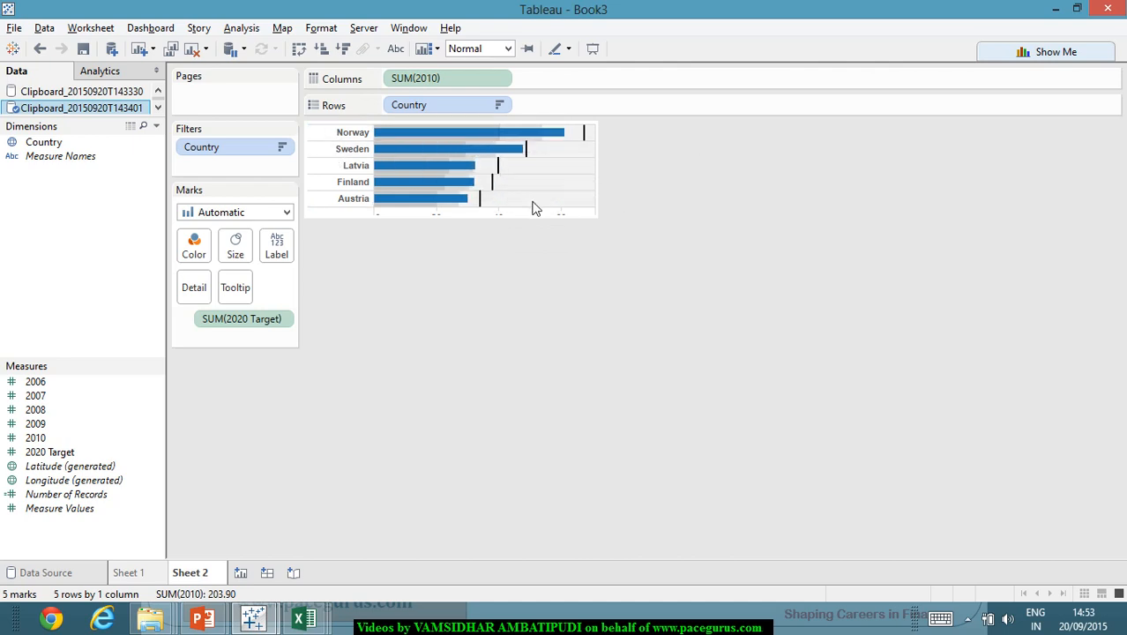
pyautogui.moveTo(403, 164)
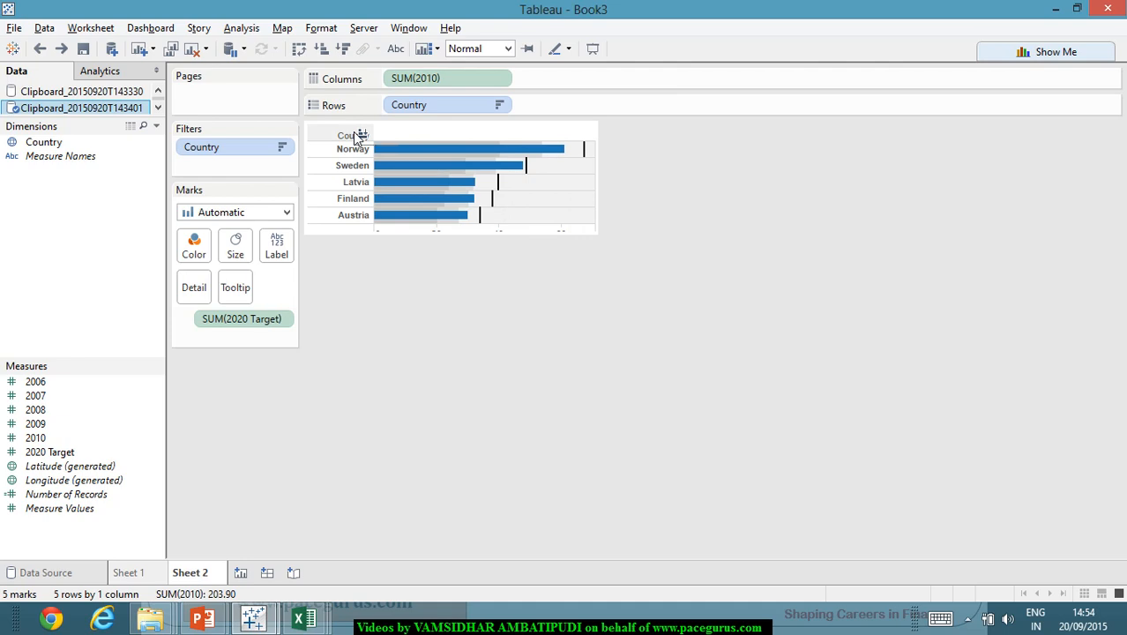
pyautogui.moveTo(357, 135)
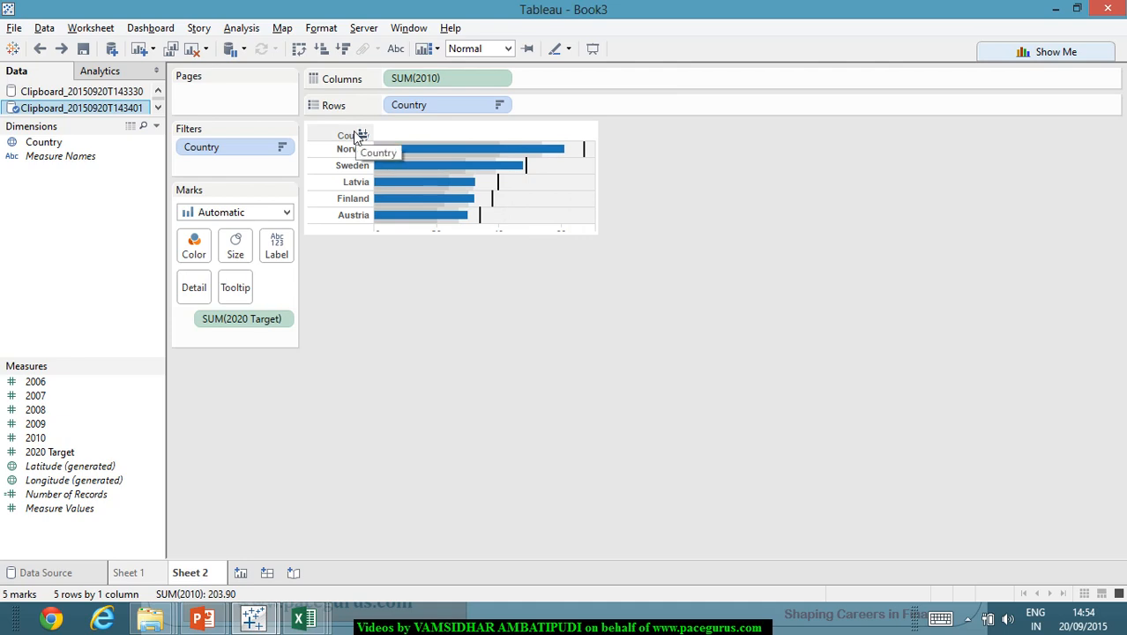
# Step: Hide the Country field label above the row headers via its context menu
pyautogui.rightClick(353, 135)
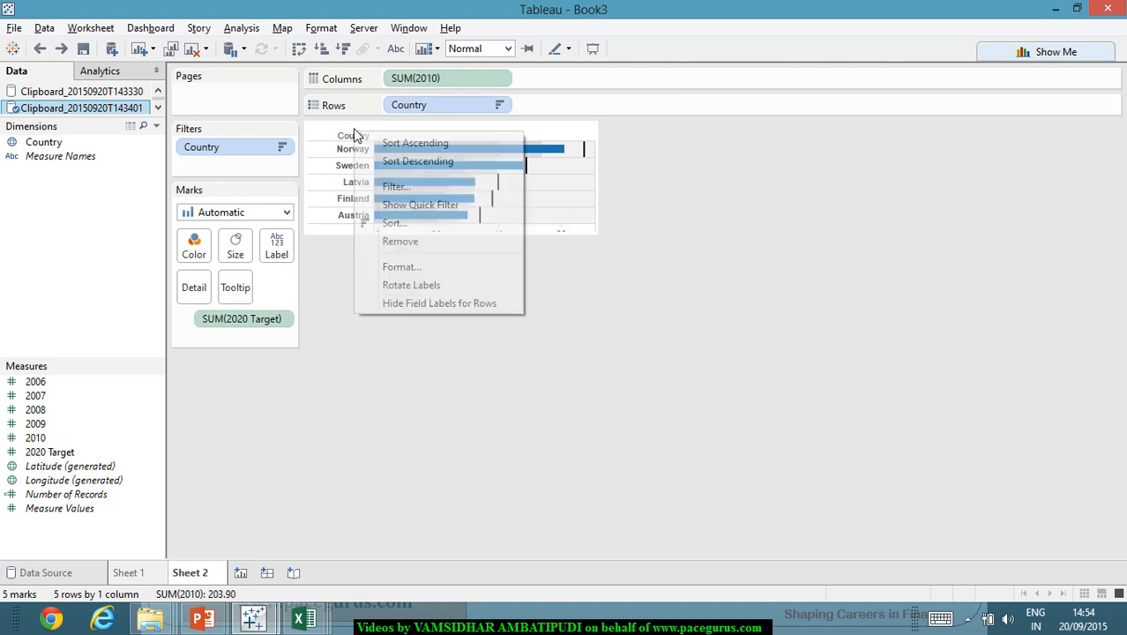
pyautogui.moveTo(423, 222)
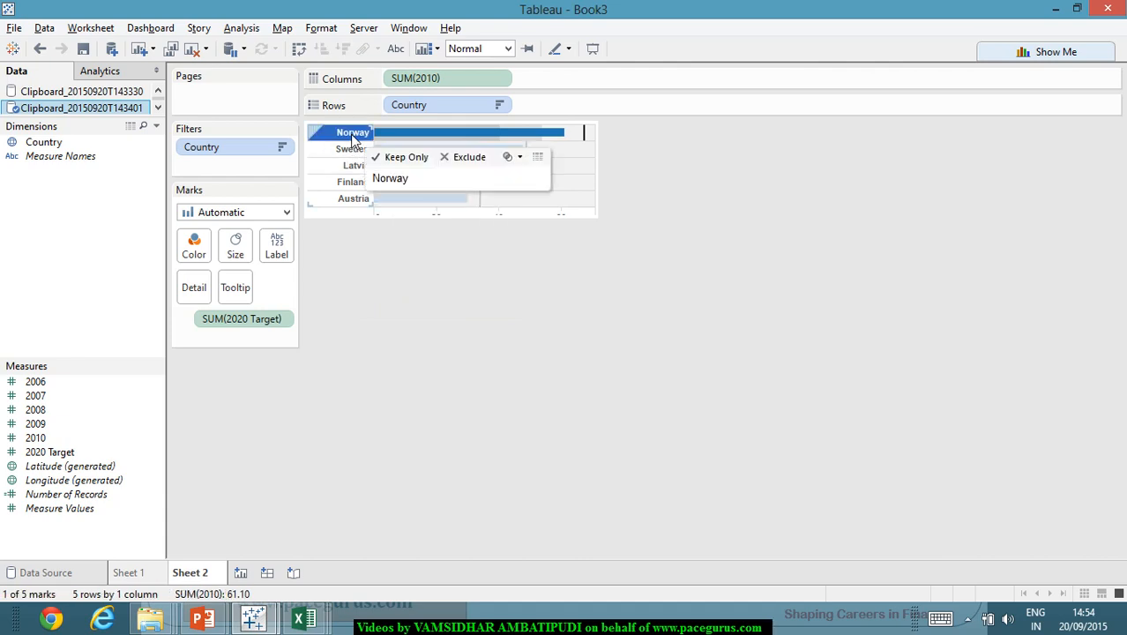
pyautogui.rightClick(352, 132)
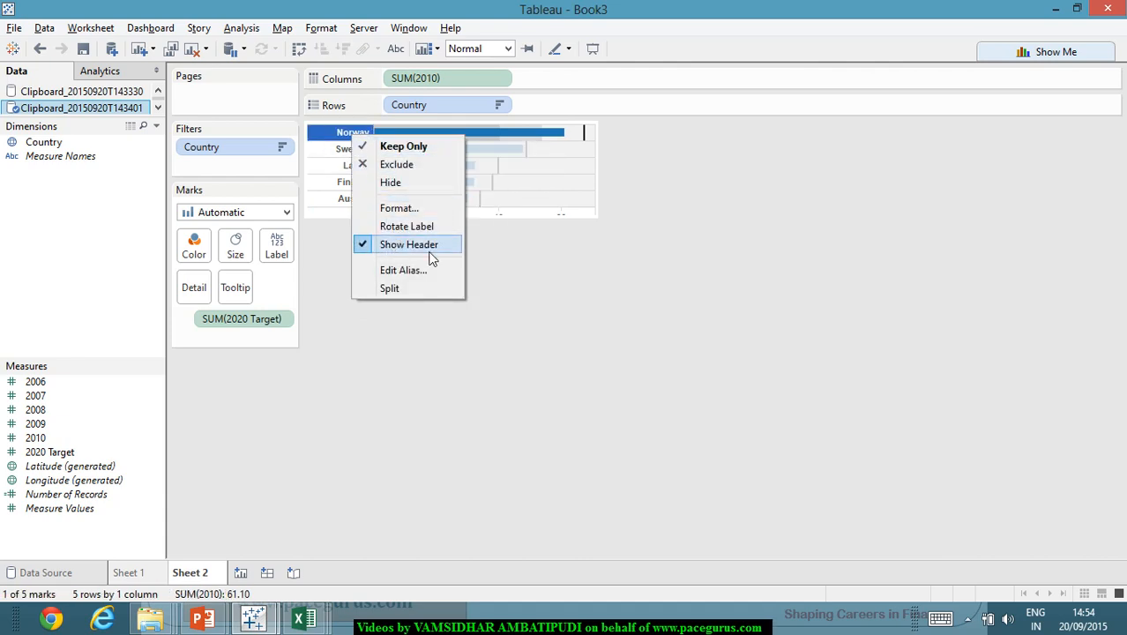
pyautogui.click(406, 245)
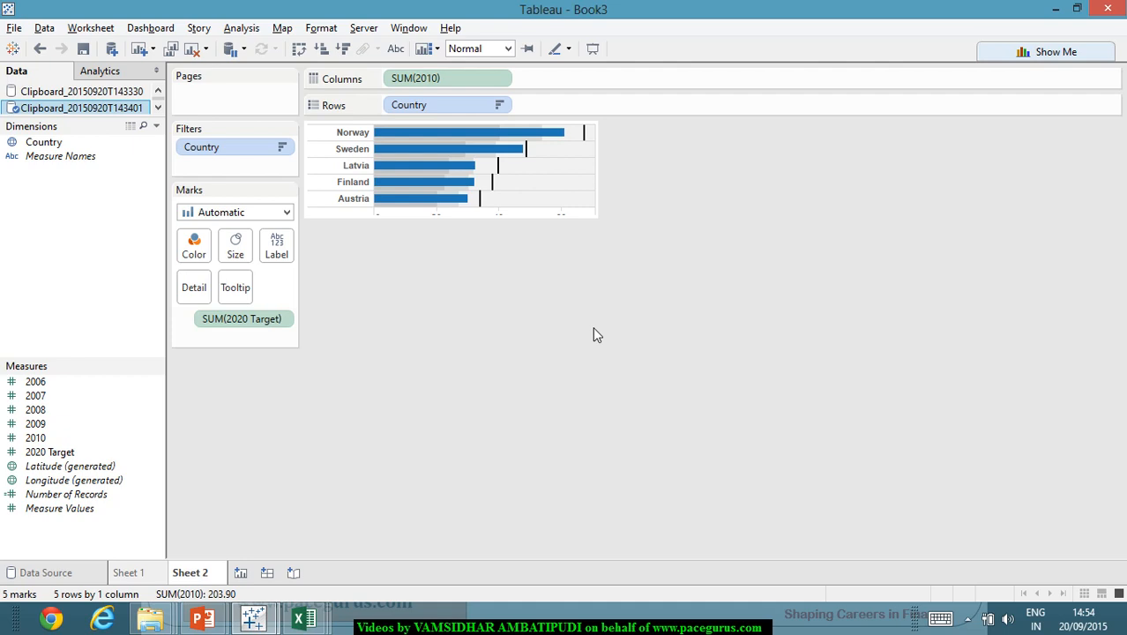
pyautogui.moveTo(579, 319)
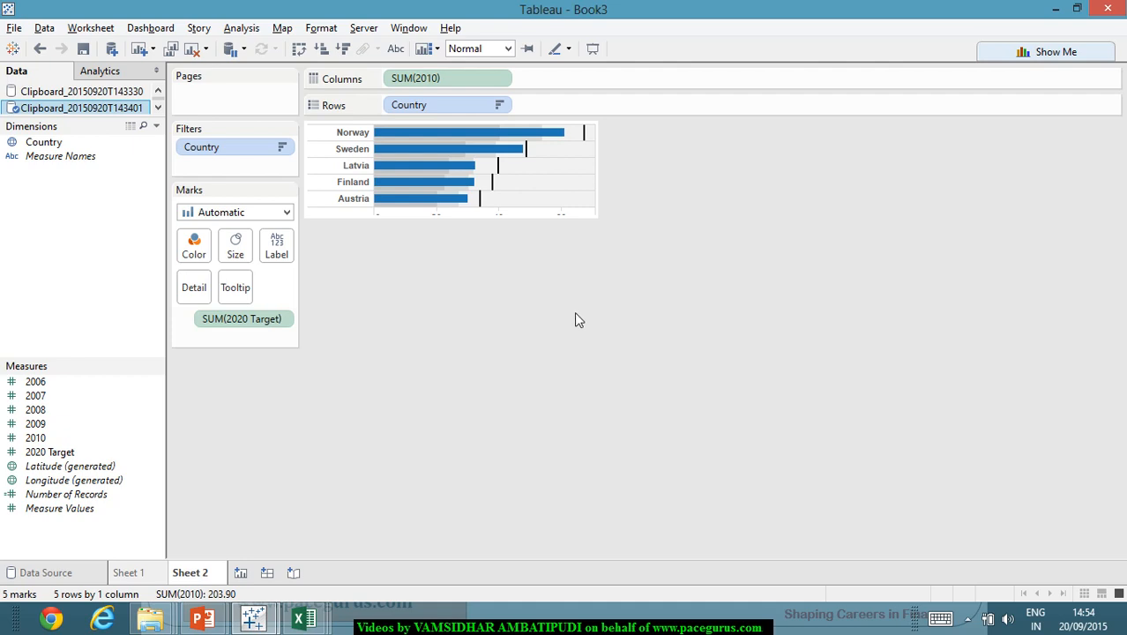
pyautogui.moveTo(604, 184)
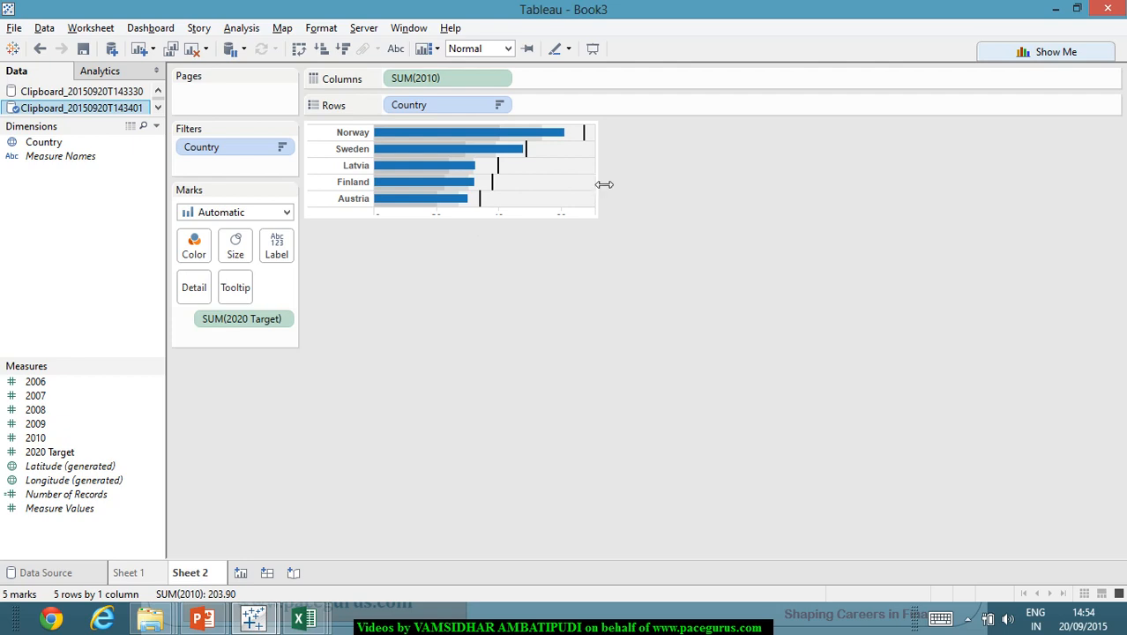